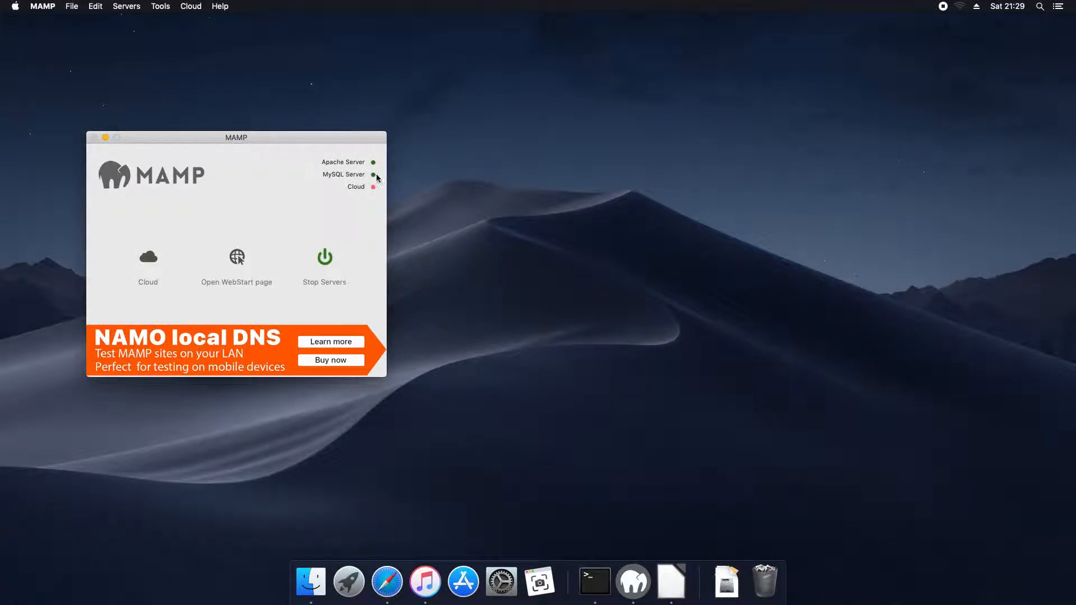
pyautogui.moveTo(502, 582)
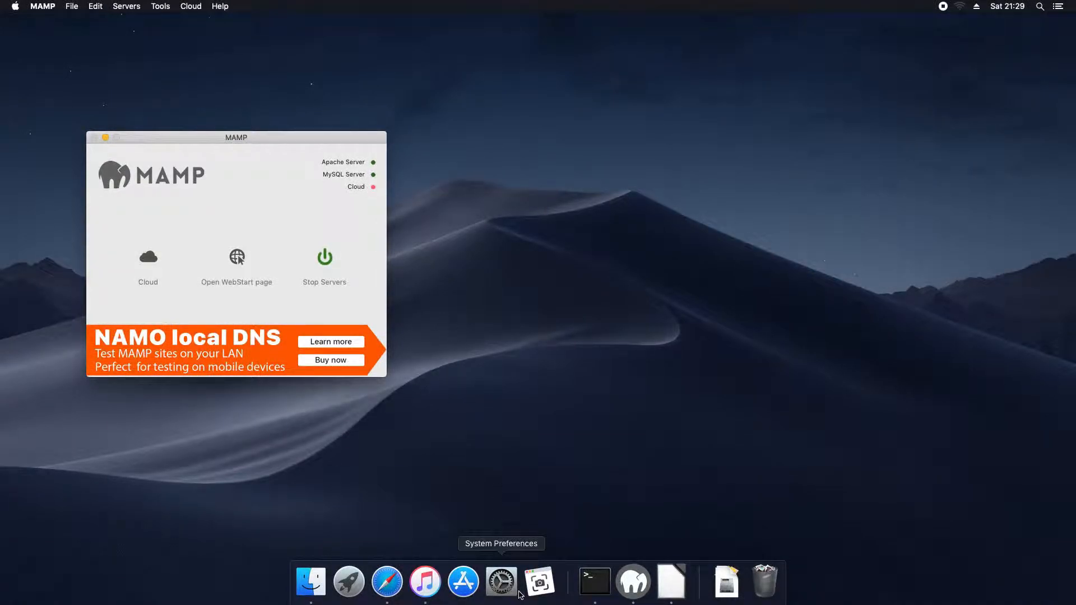
# Switch from MAMP to LibreOffice so its Start Center with recent files appears.
pyautogui.click(670, 582)
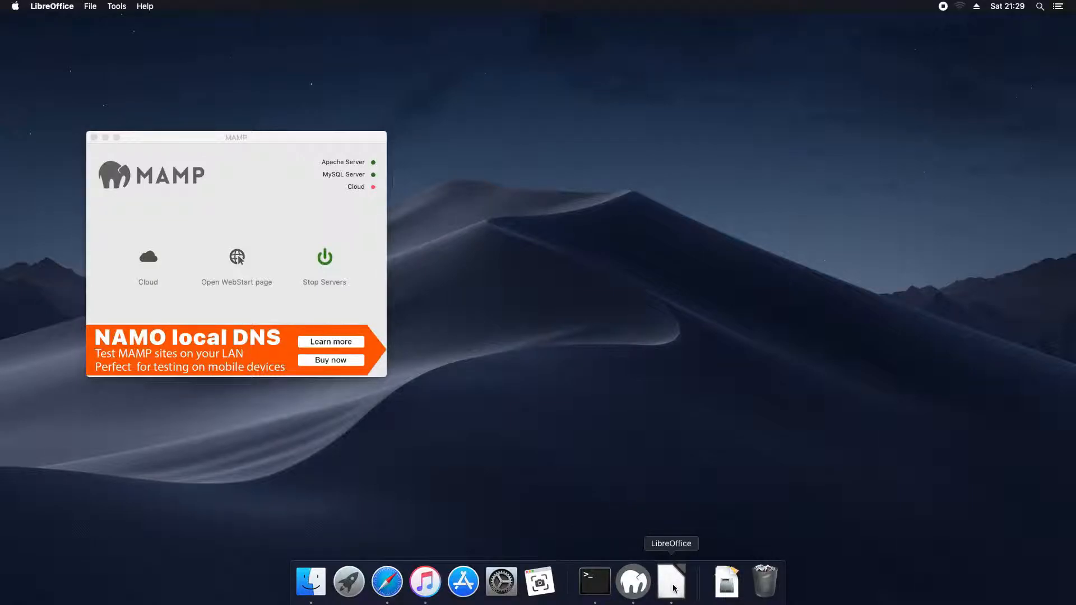
pyautogui.click(670, 581)
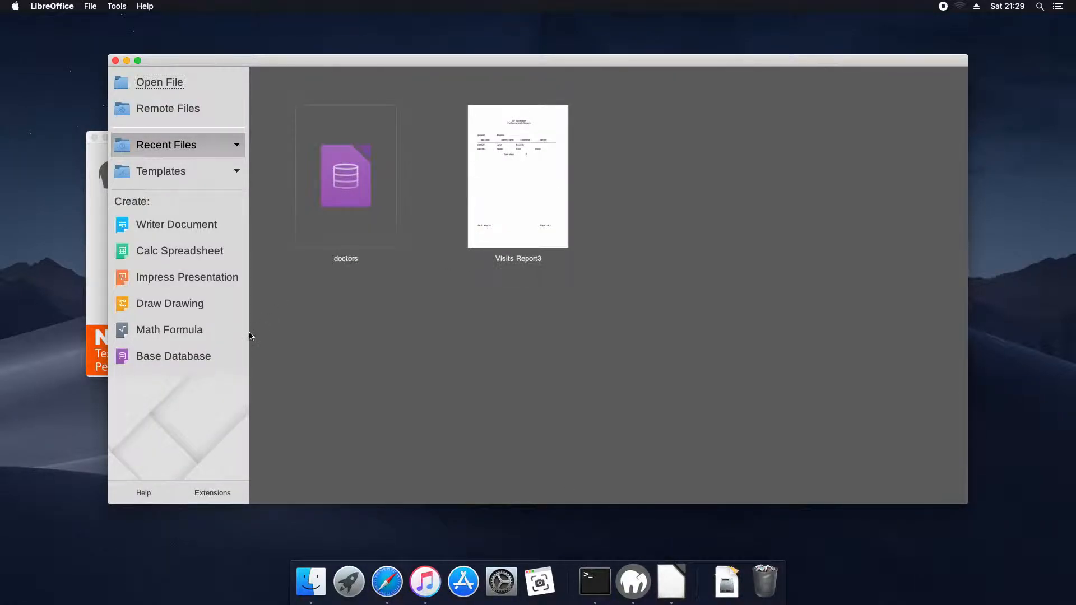
# Start a new Base database connecting directly to an existing MySQL database, reaching the server-data step.
pyautogui.click(172, 355)
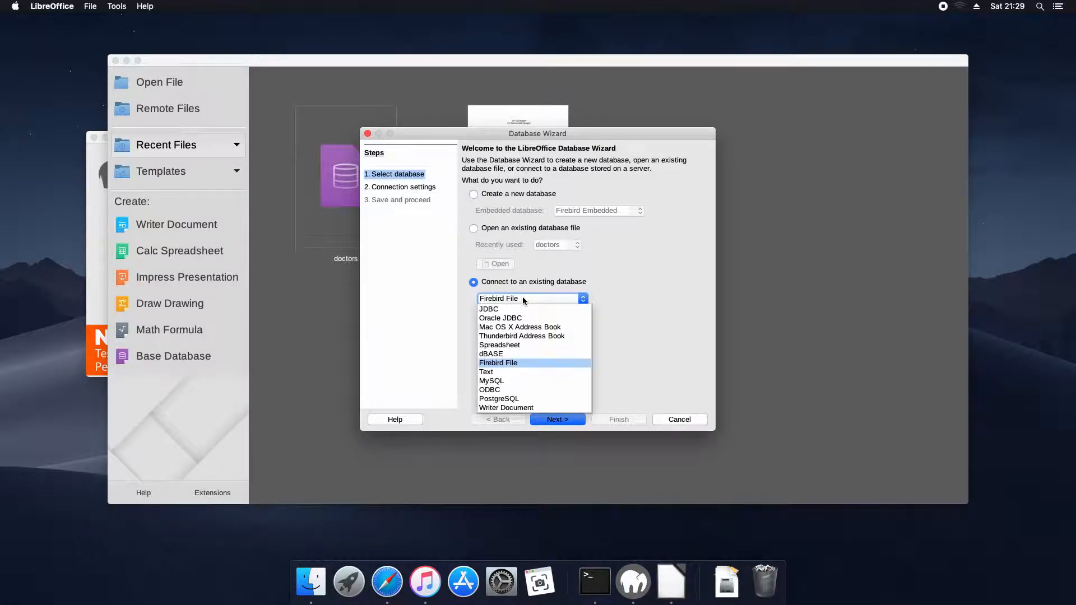
pyautogui.click(491, 381)
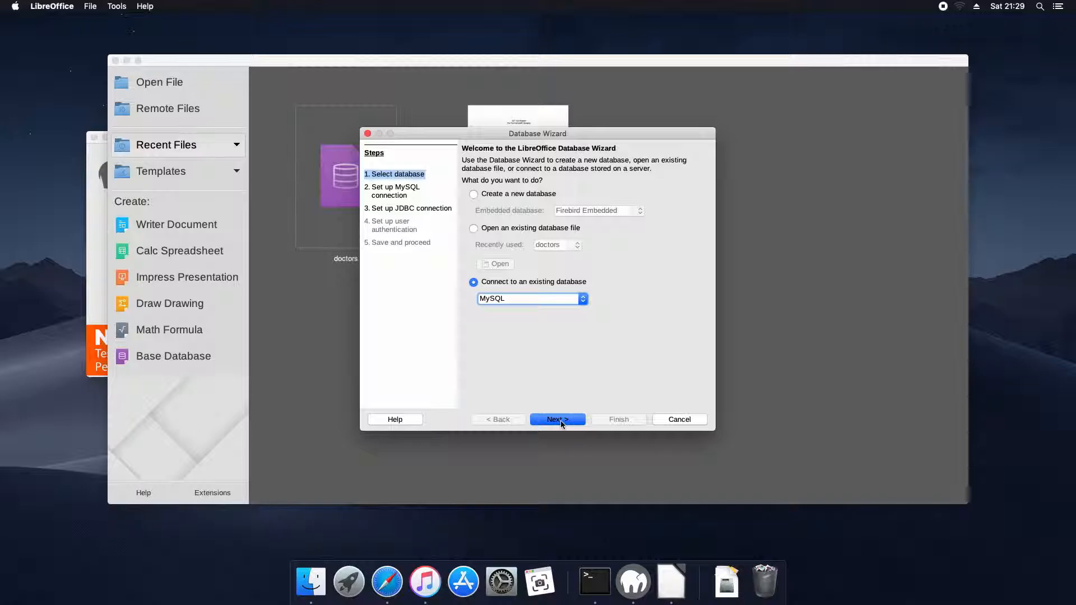
pyautogui.click(557, 419)
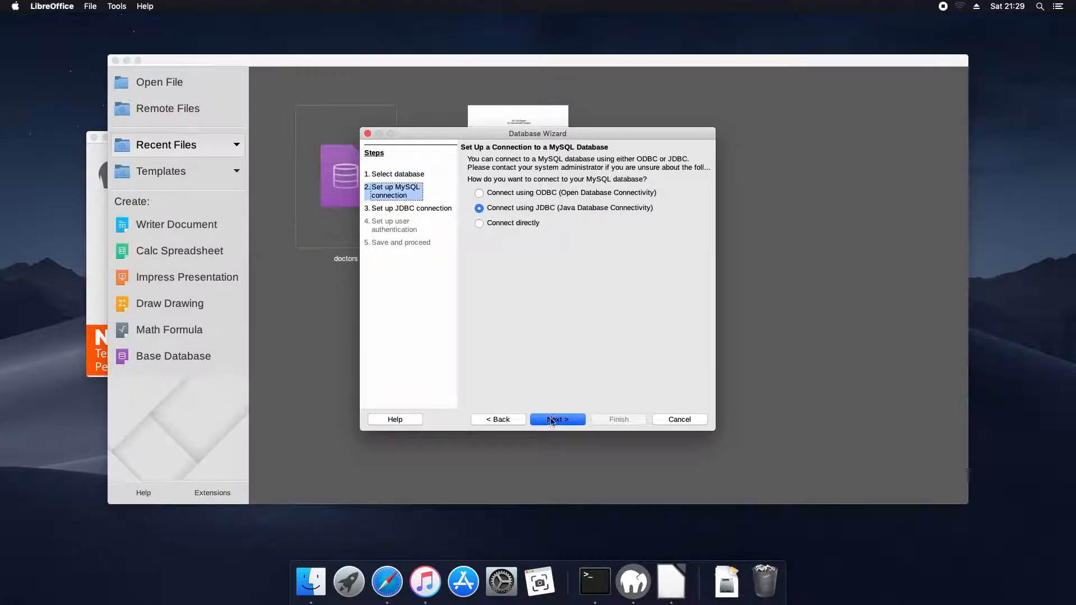
pyautogui.click(478, 223)
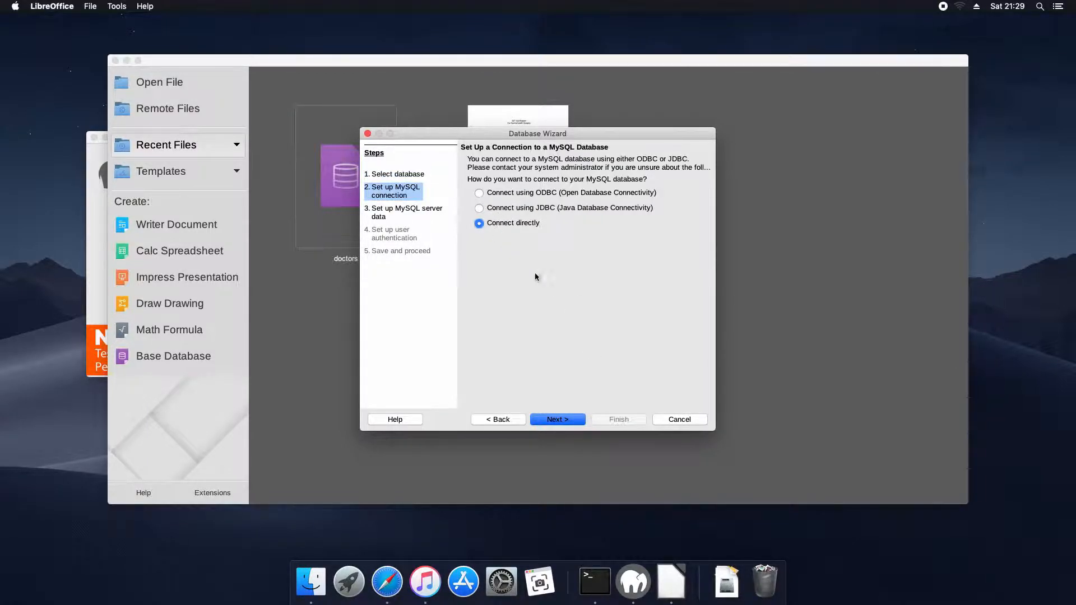
pyautogui.click(557, 419)
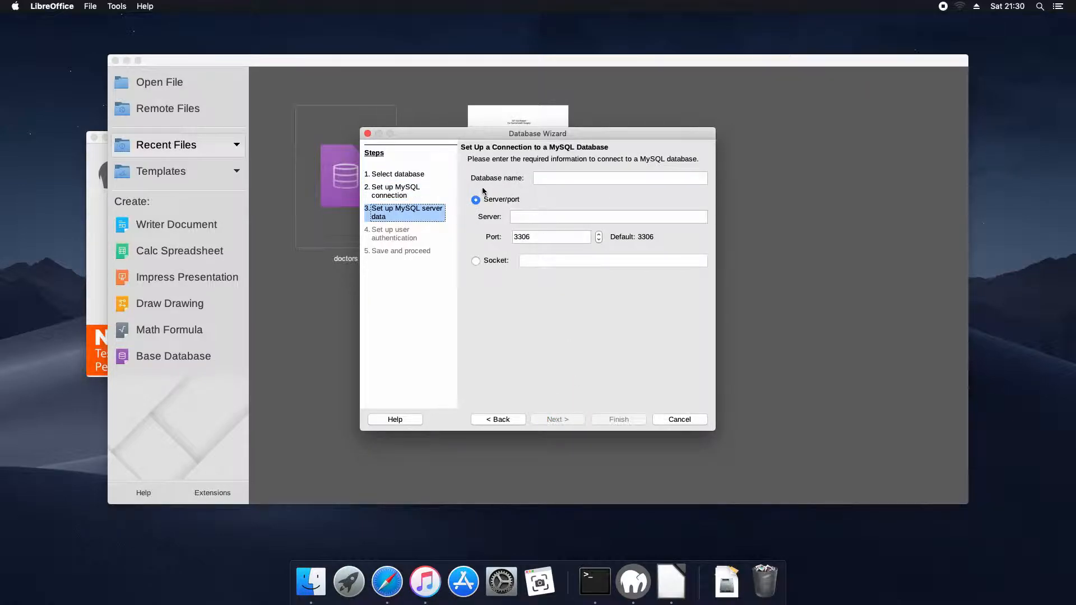
# Enter database doctors on server 127.0.0.1, port 8889, and continue to user authentication.
pyautogui.write('doctors')
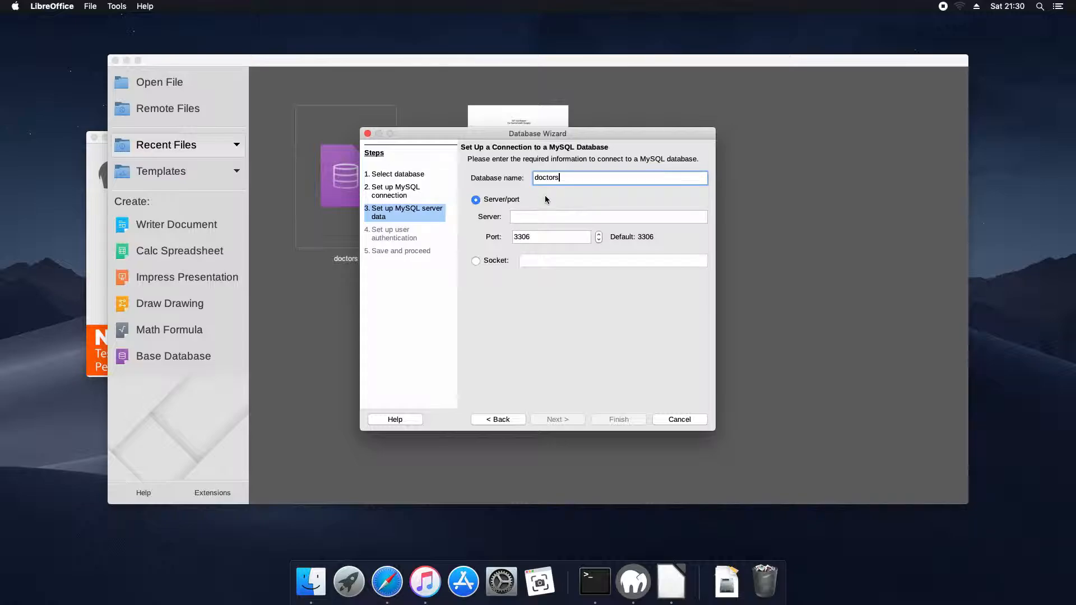
pyautogui.write('127.0.0.1')
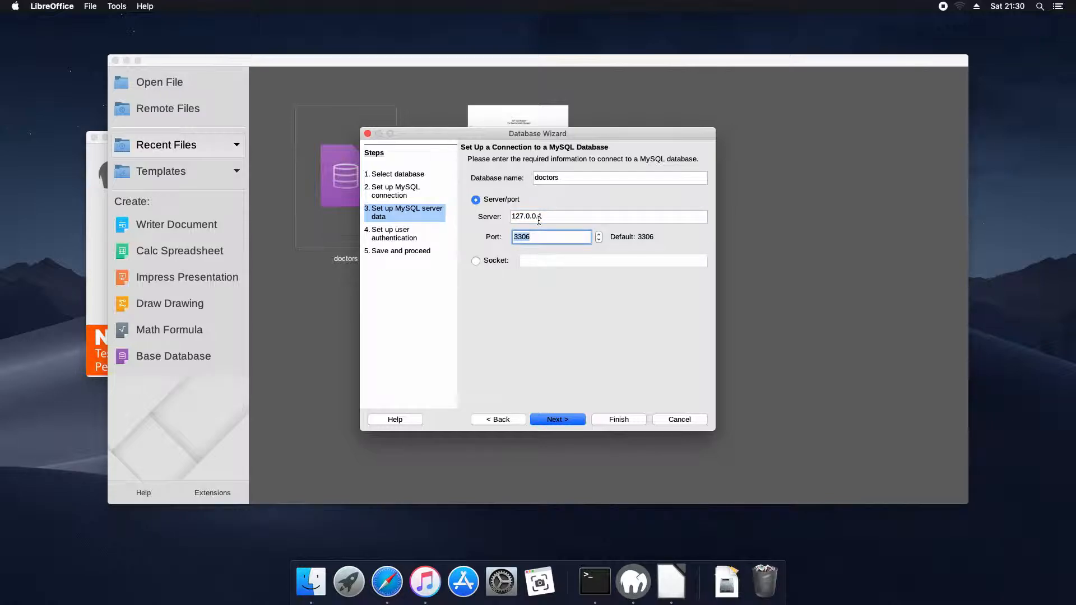
pyautogui.write('8889')
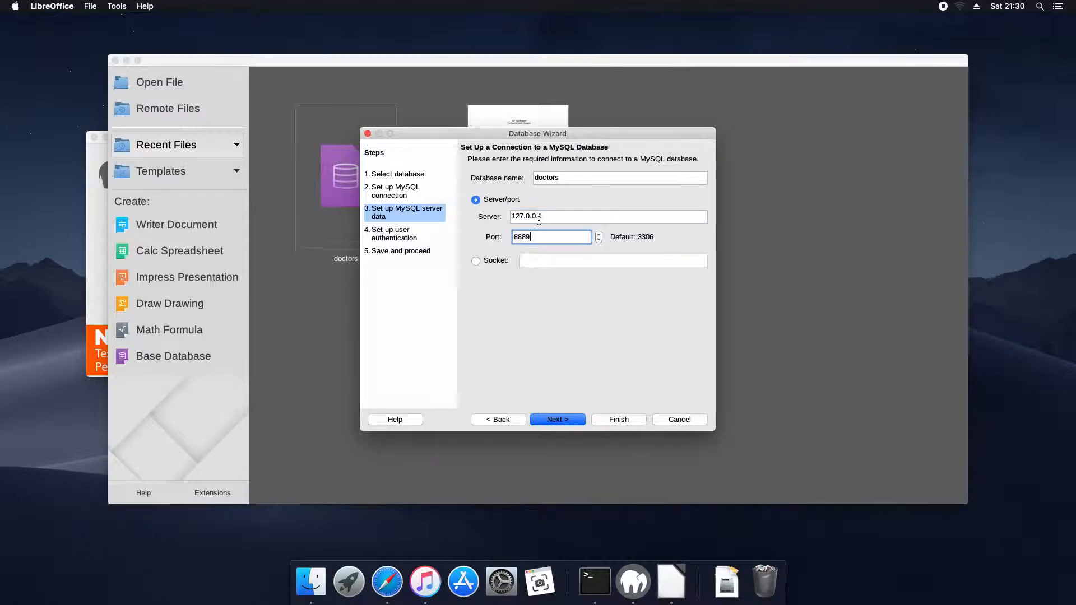
pyautogui.click(557, 419)
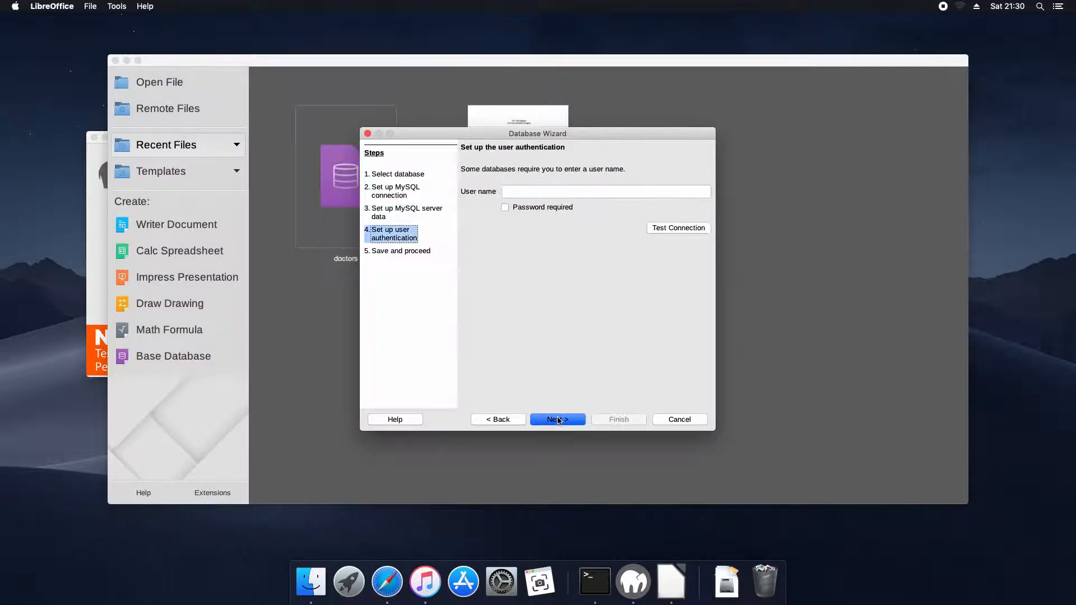
# Authenticate as user root with a required password, pass the connection test, and continue to the save step.
pyautogui.click(606, 192)
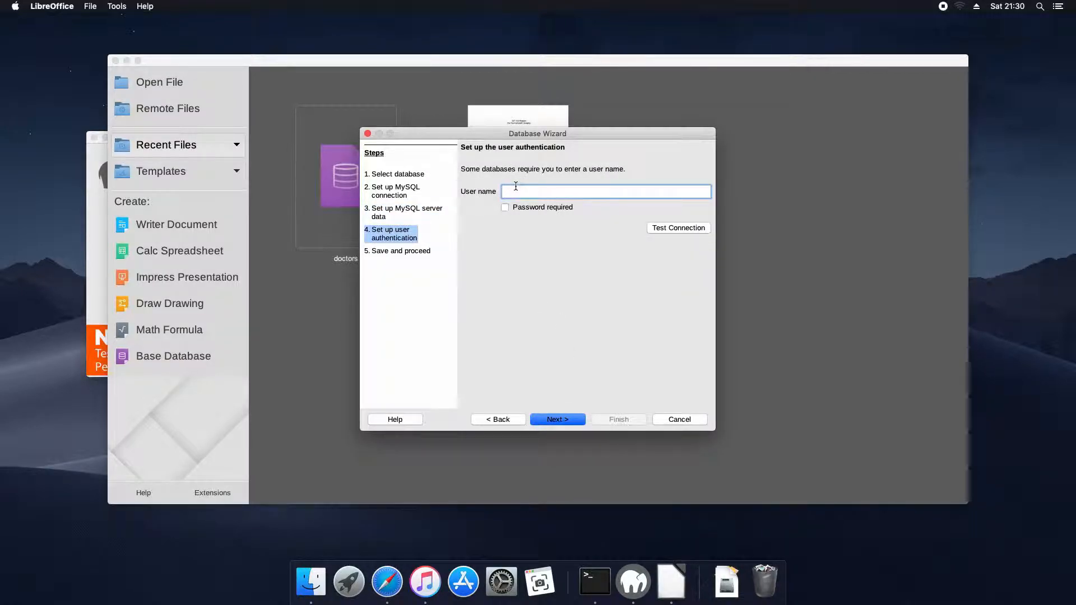
pyautogui.write('root')
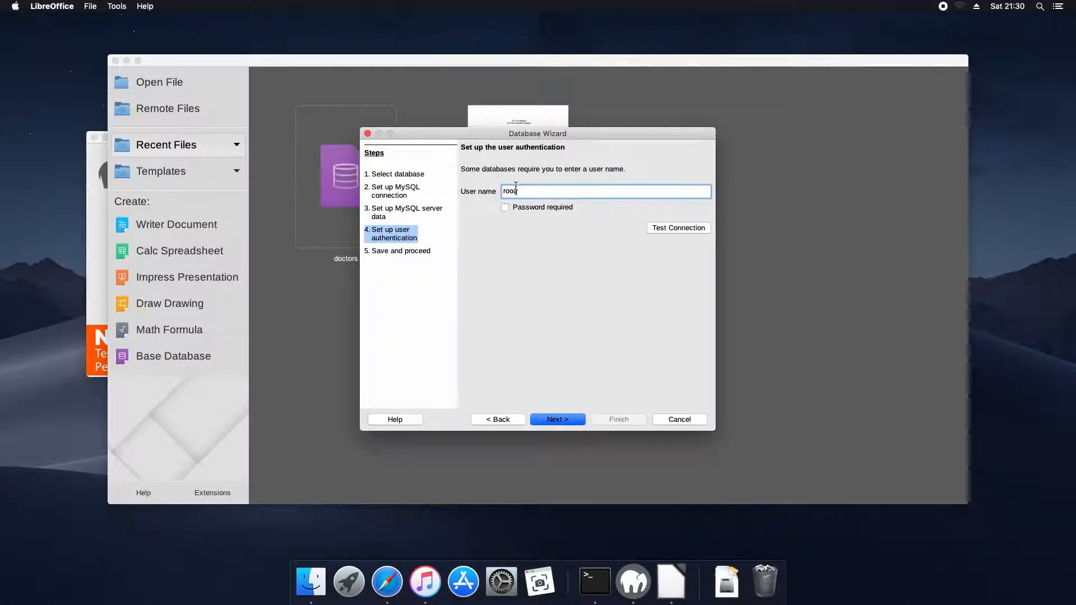
pyautogui.click(505, 207)
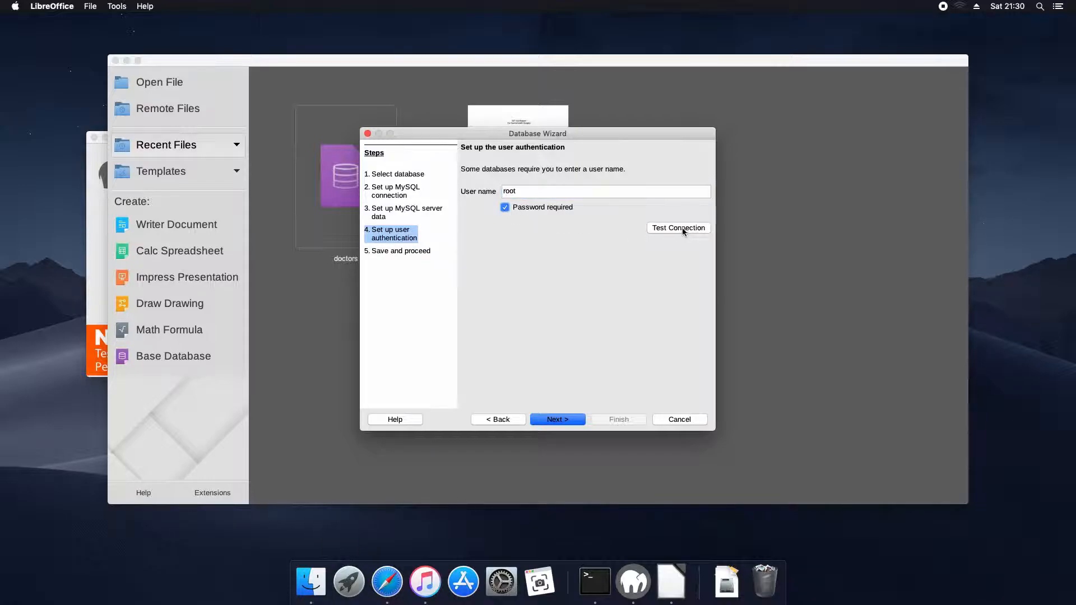
pyautogui.click(678, 227)
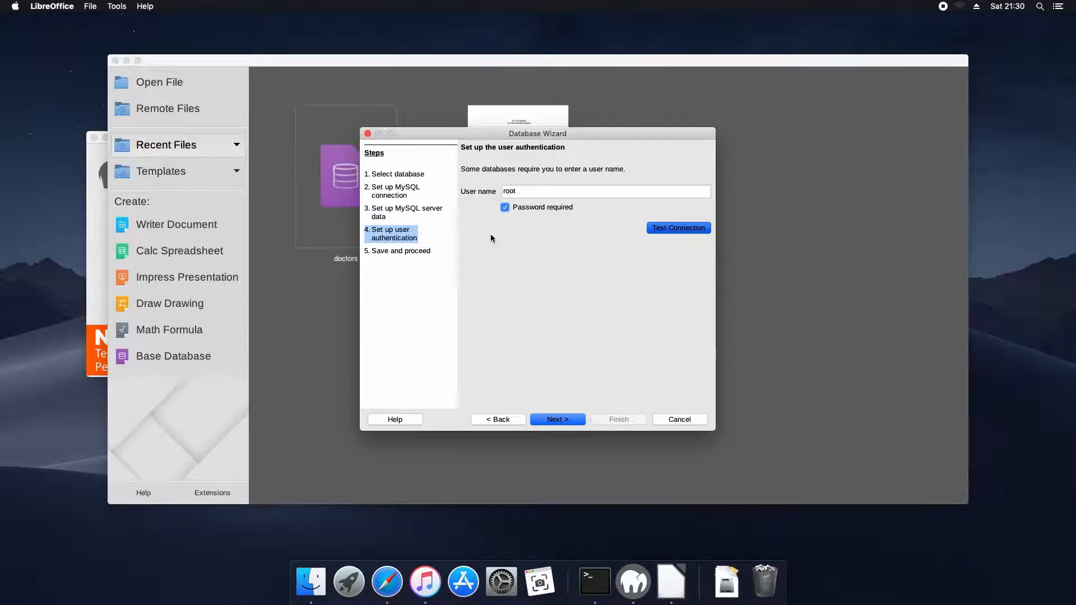
pyautogui.click(676, 228)
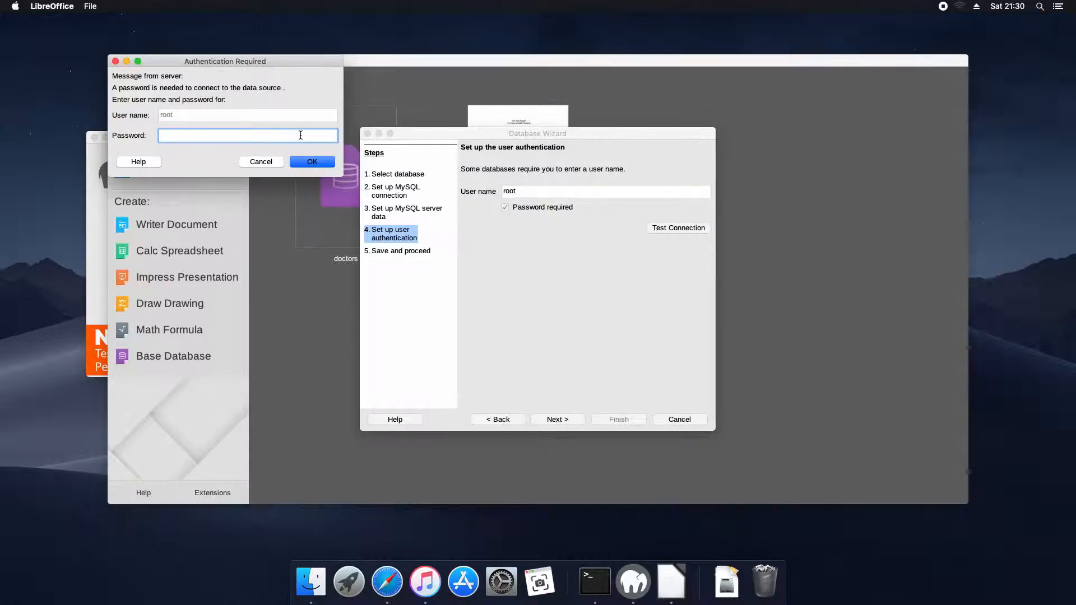
pyautogui.write('••••')
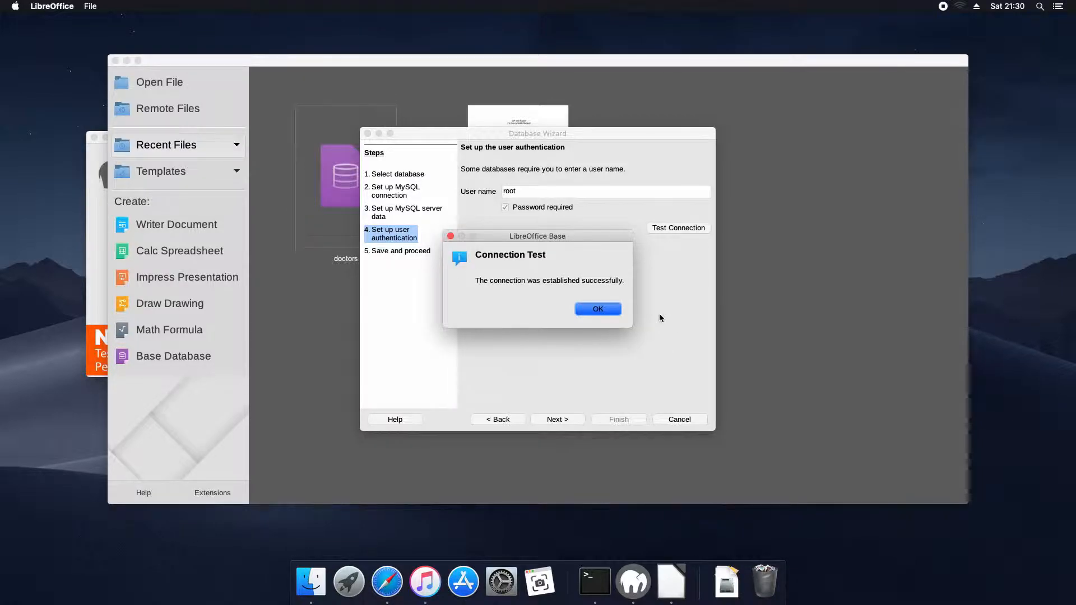
pyautogui.click(597, 308)
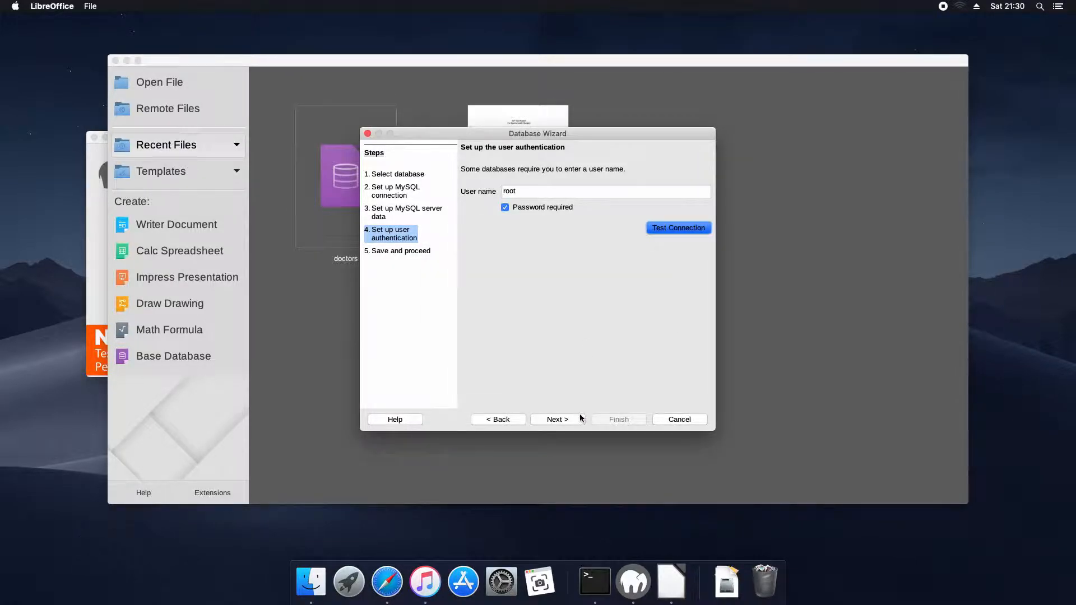
pyautogui.click(557, 420)
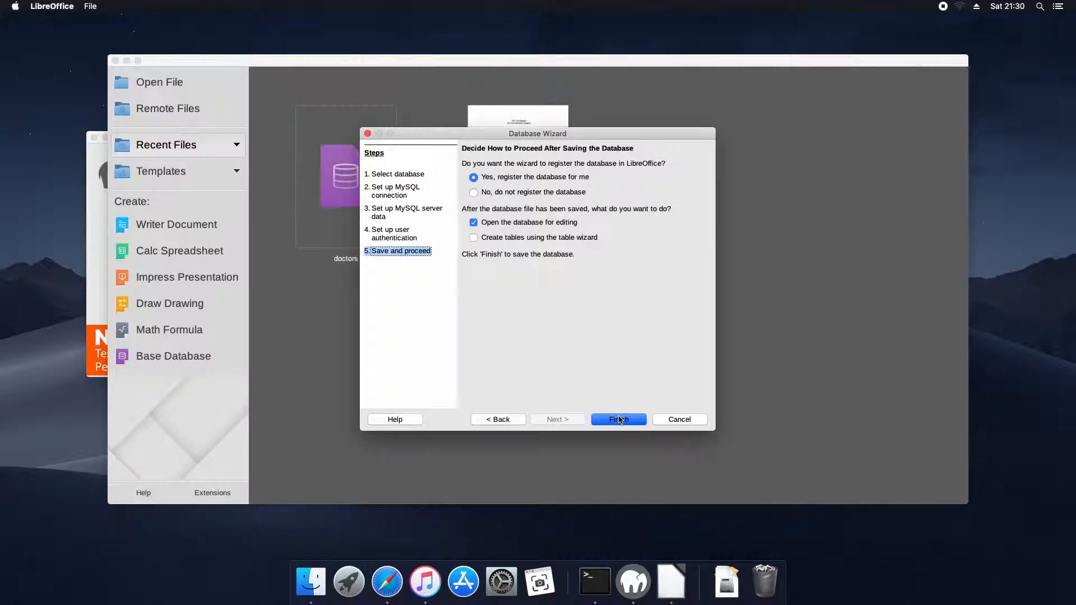
pyautogui.moveTo(620, 424)
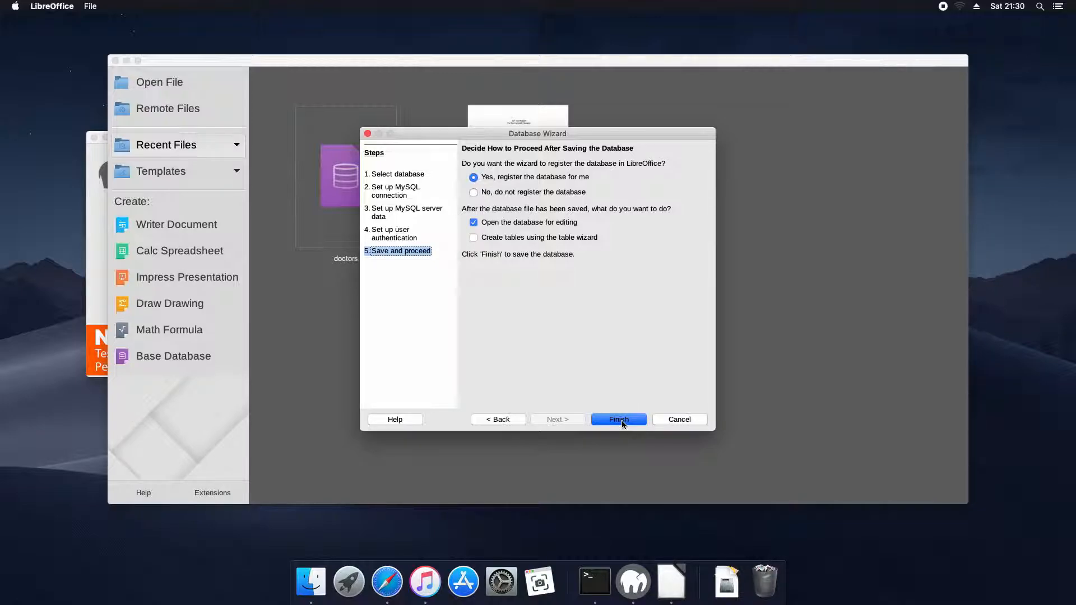
# Finish the wizard and save the registered database as DoctorsTest in Documents.
pyautogui.click(617, 419)
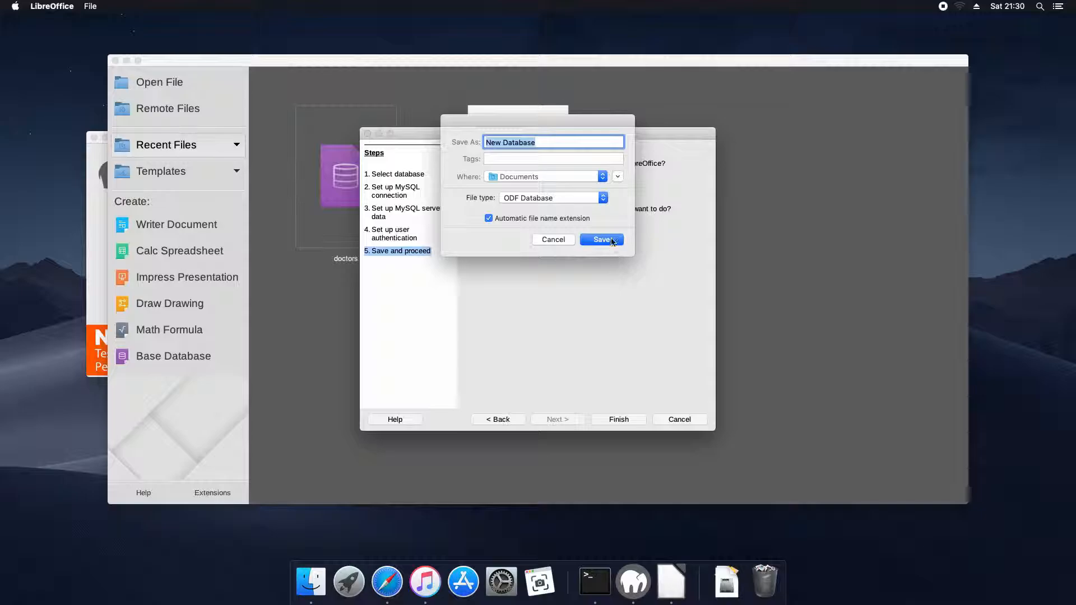
pyautogui.write('Dcot')
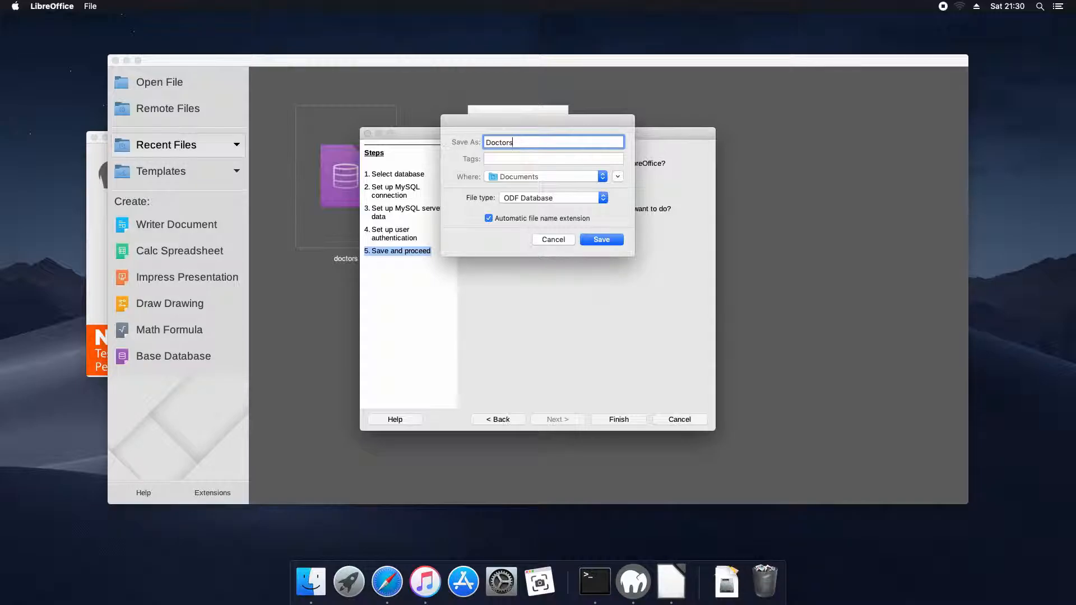
pyautogui.write('Test')
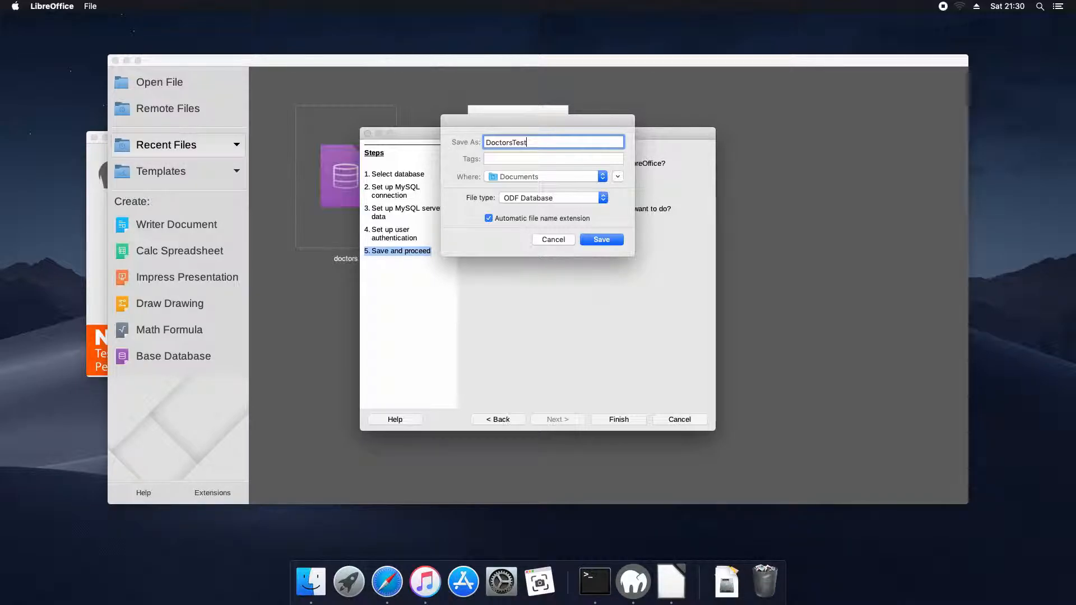
pyautogui.click(601, 240)
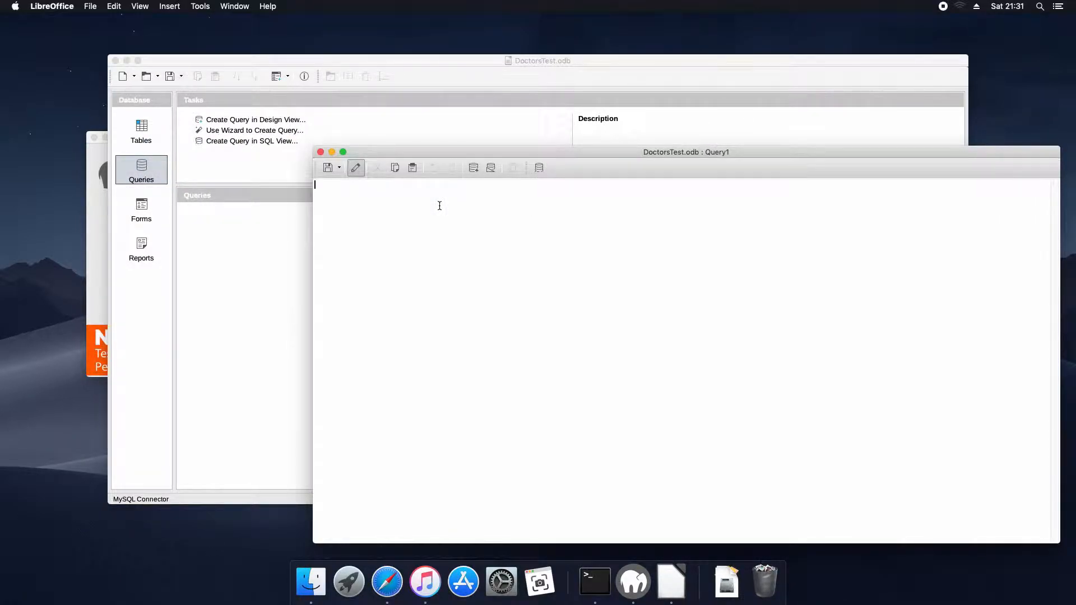
# Run the SQL query Select * from "test_appointment"; returning its 8 appointment rows.
pyautogui.write('Select')
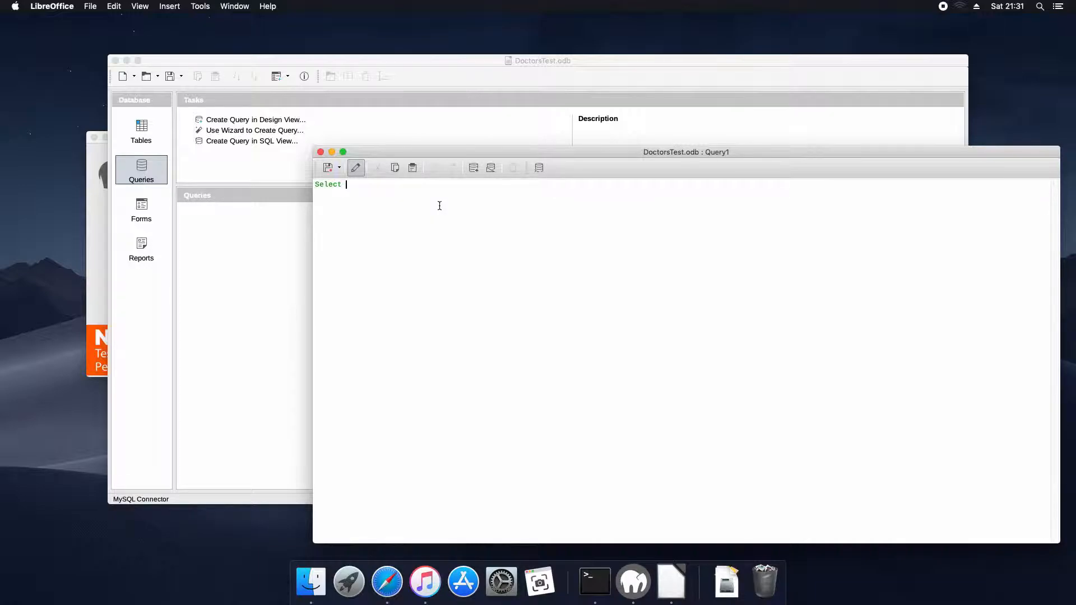
pyautogui.write('* from')
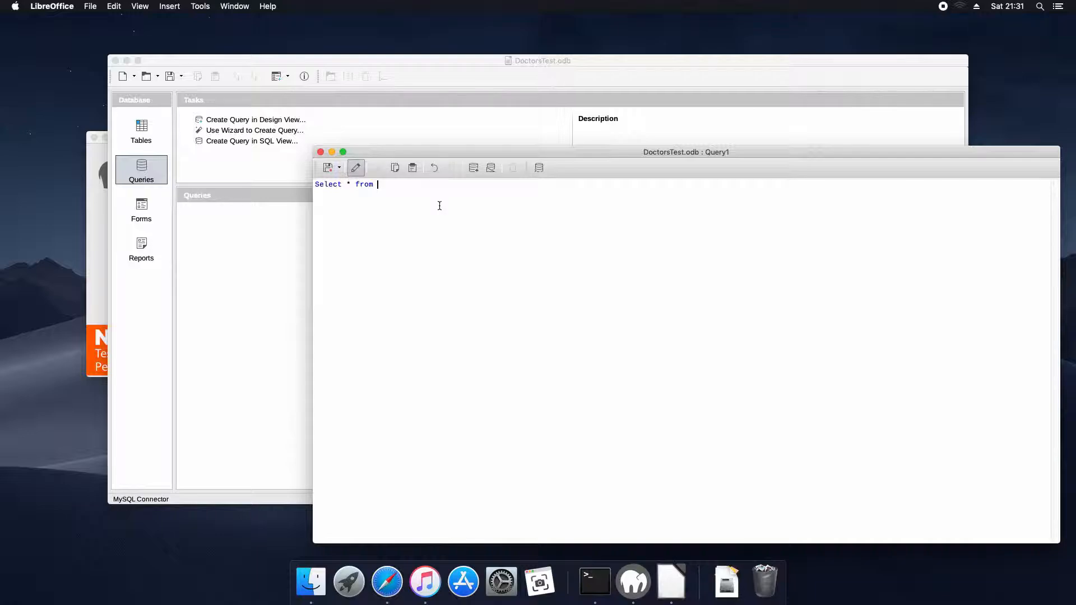
pyautogui.write('"tes')
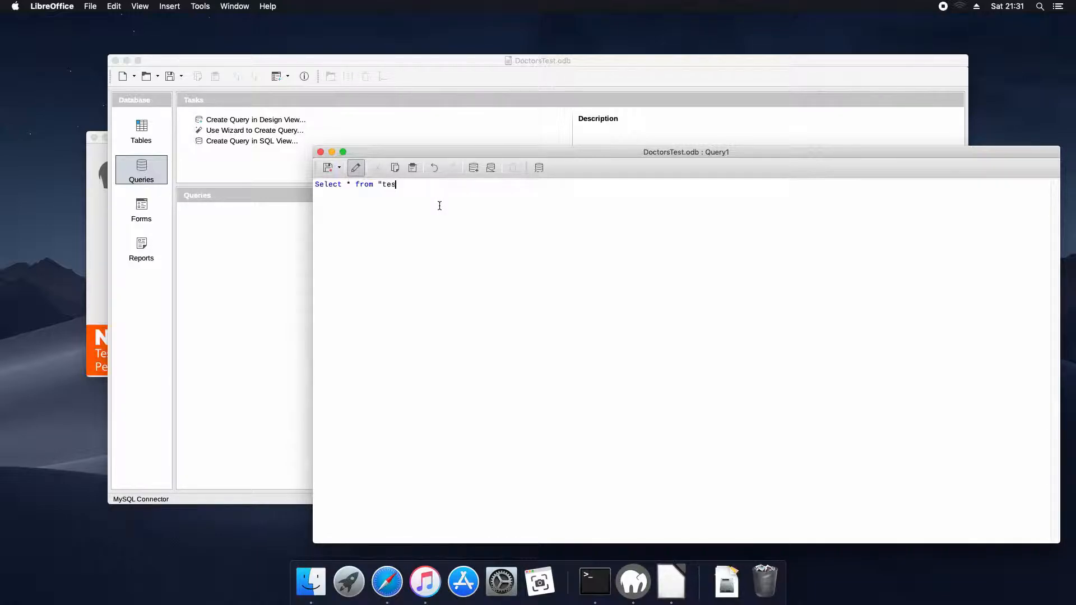
pyautogui.write('t_appoint')
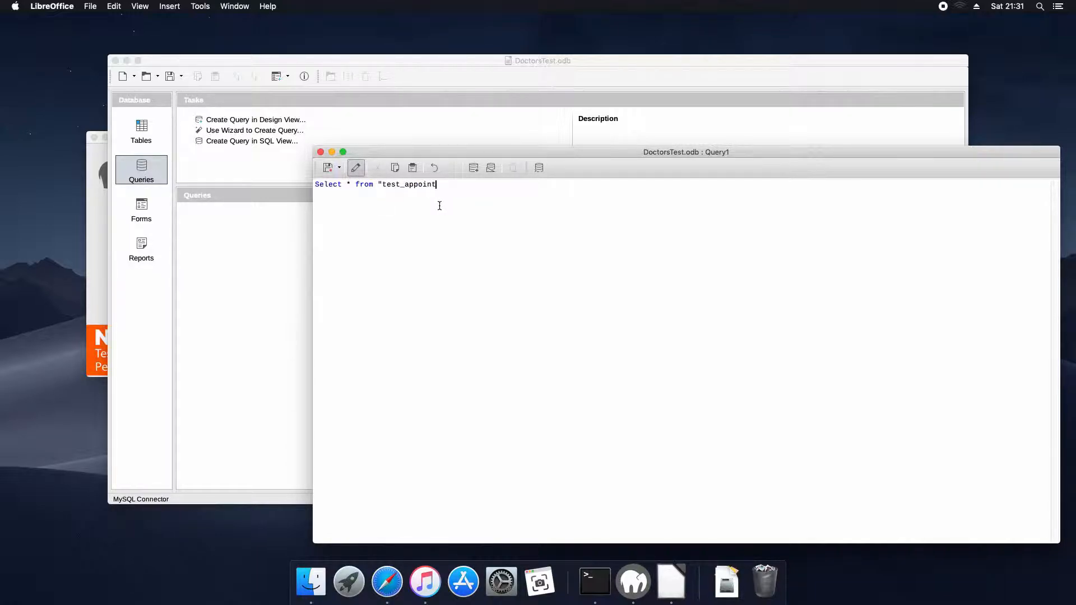
pyautogui.write('ment";')
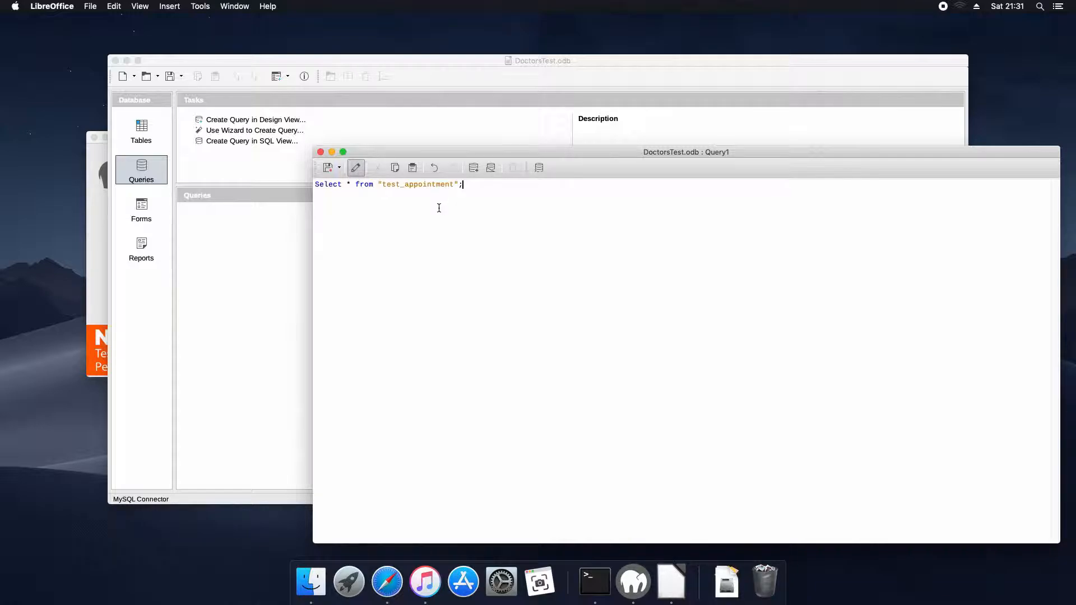
pyautogui.click(355, 167)
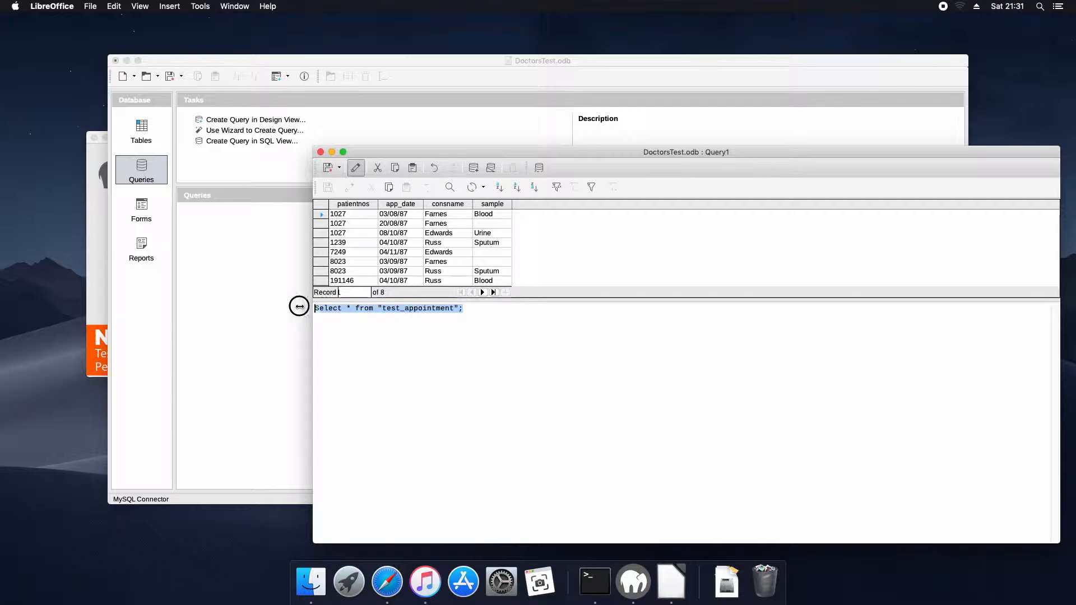
# Write the SELECT of patient_name, gpname, consname and sample FROM test_appointment.
pyautogui.click(378, 167)
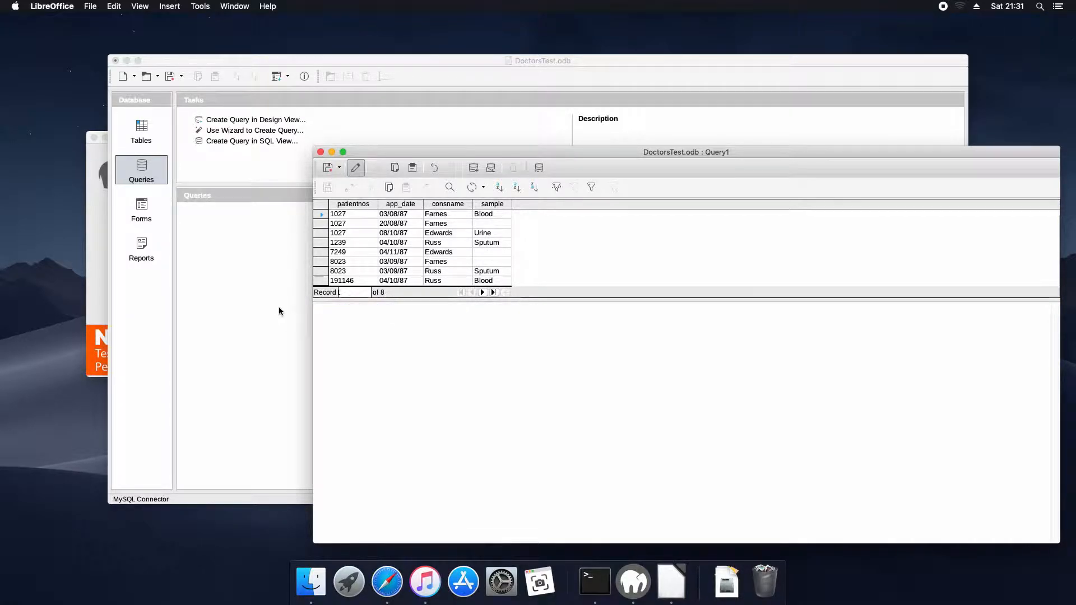
pyautogui.write('Select "app_date",')
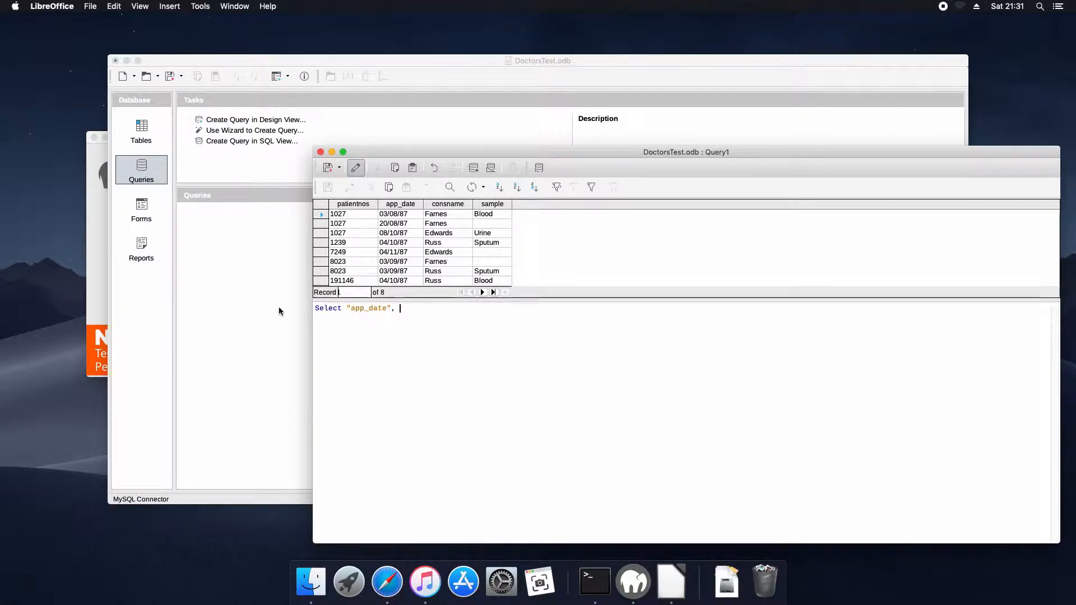
pyautogui.write('"pat')
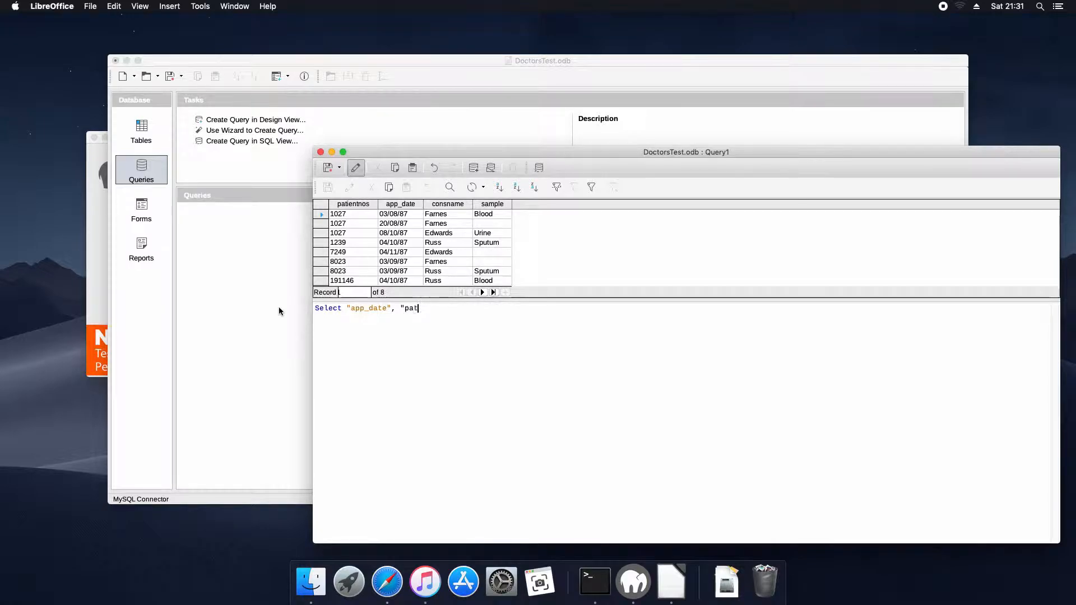
pyautogui.write('ient_name",')
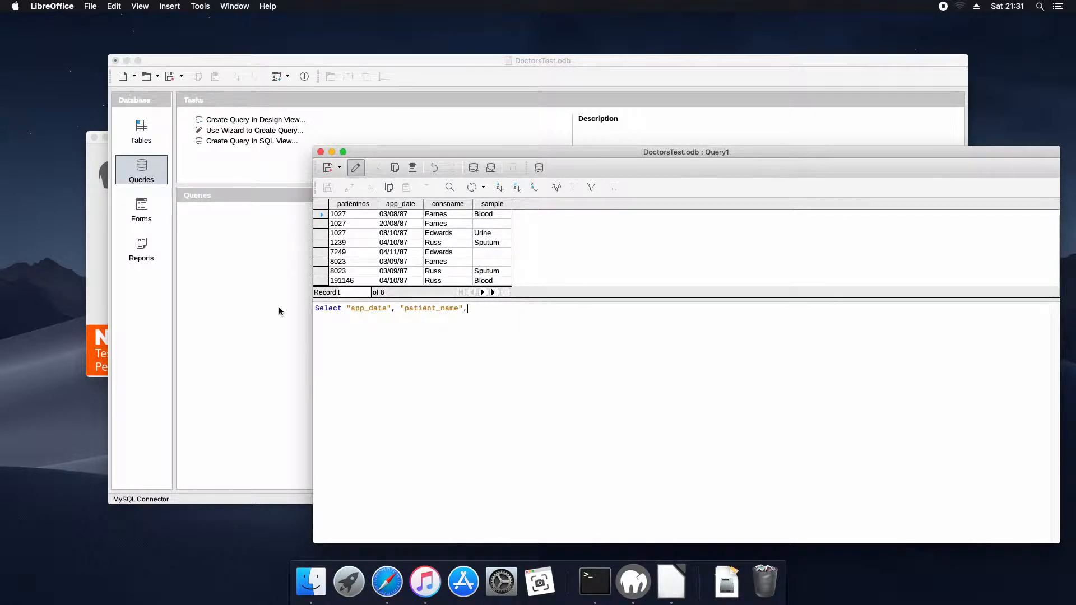
pyautogui.write('"g')
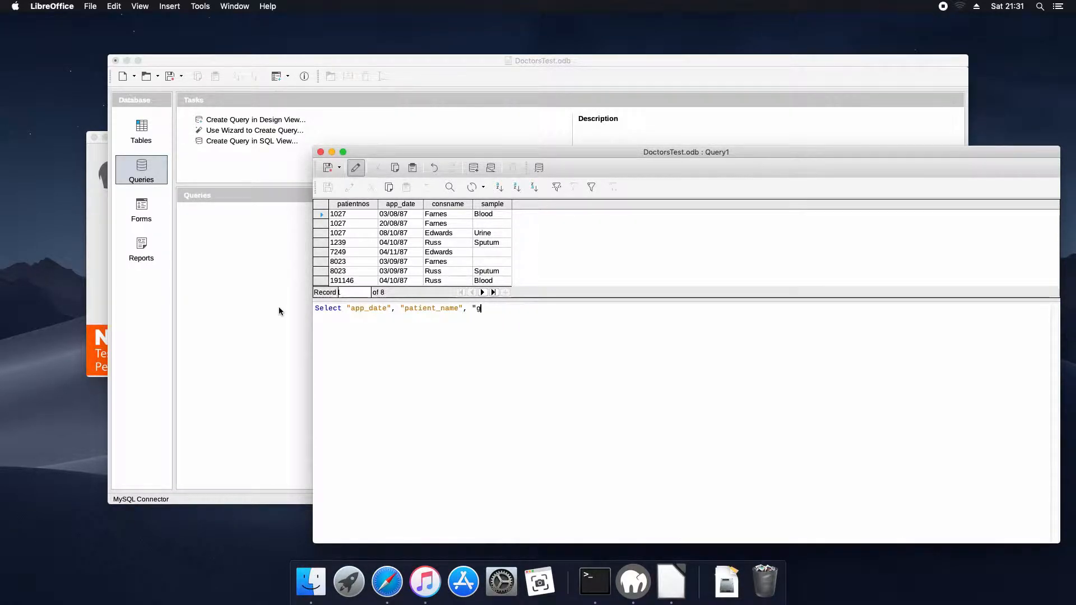
pyautogui.write('pname",')
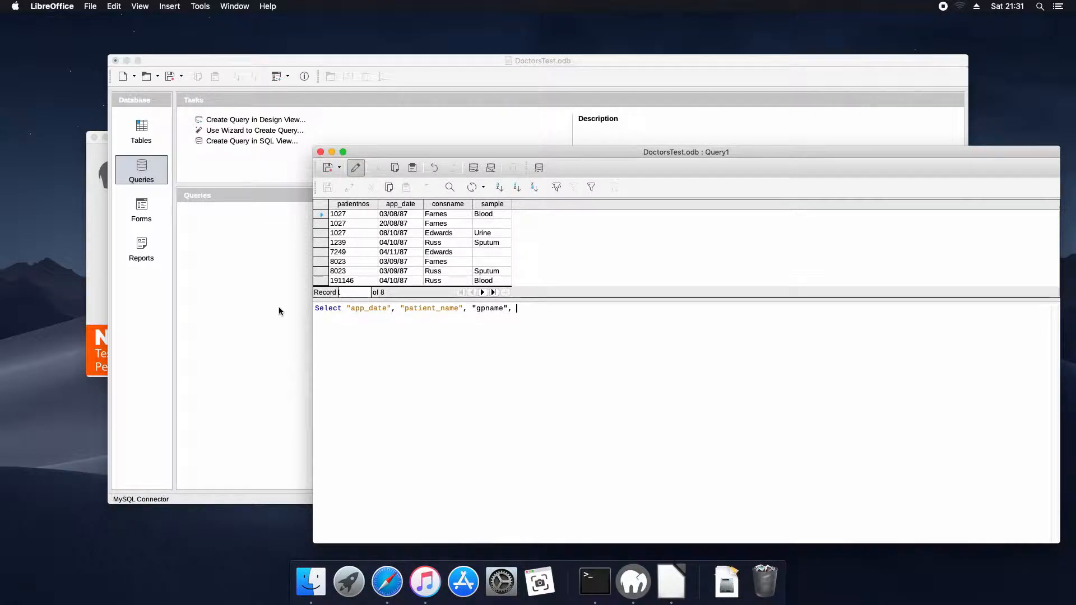
pyautogui.write('"c')
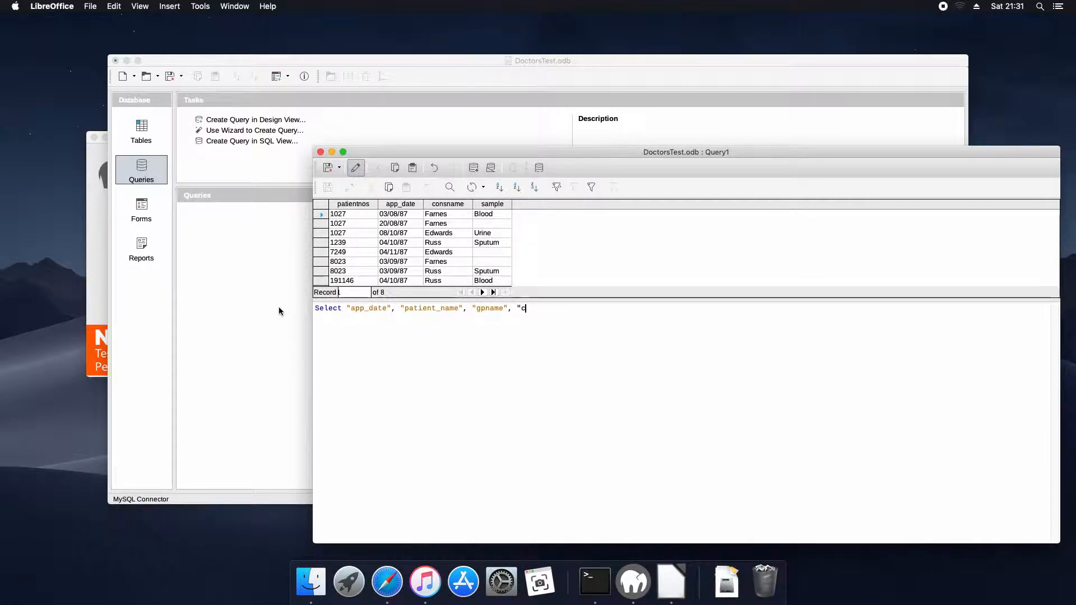
pyautogui.write('on')
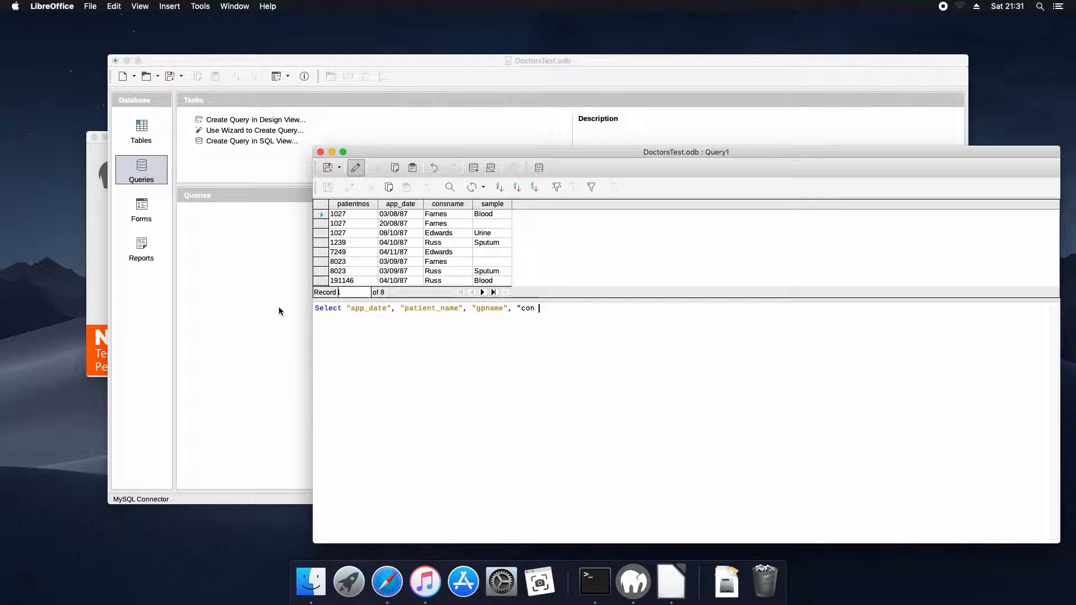
pyautogui.write('sname",')
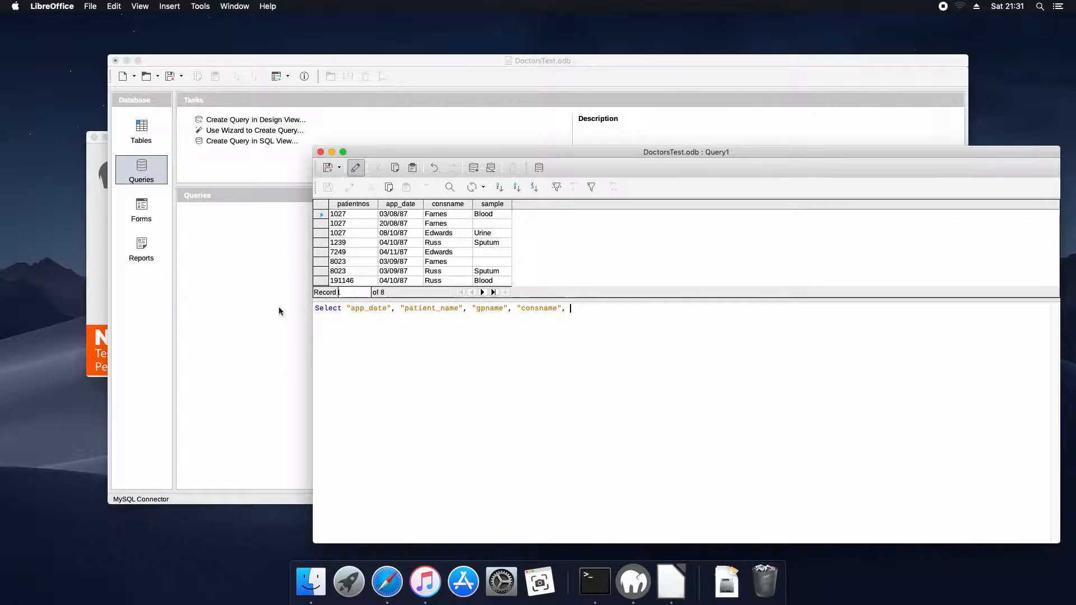
pyautogui.write('"samep')
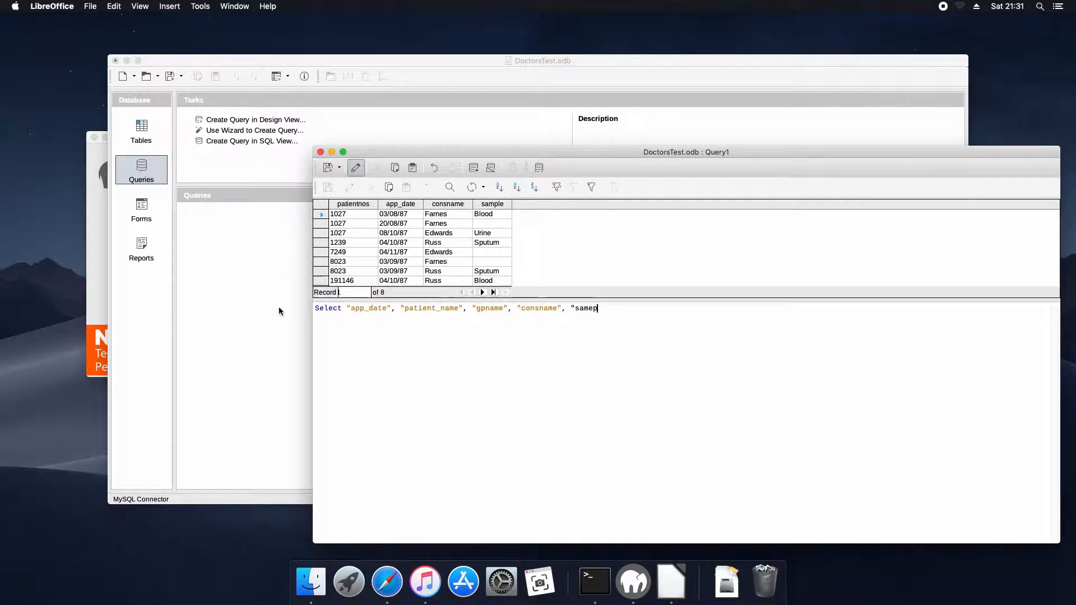
pyautogui.write('le"')
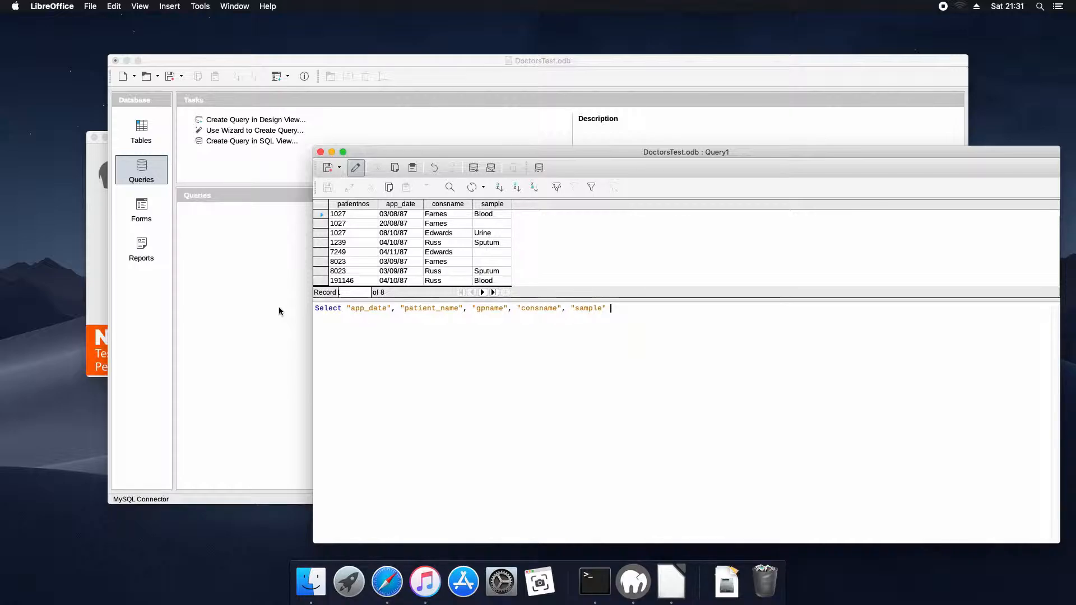
pyautogui.write('FROM')
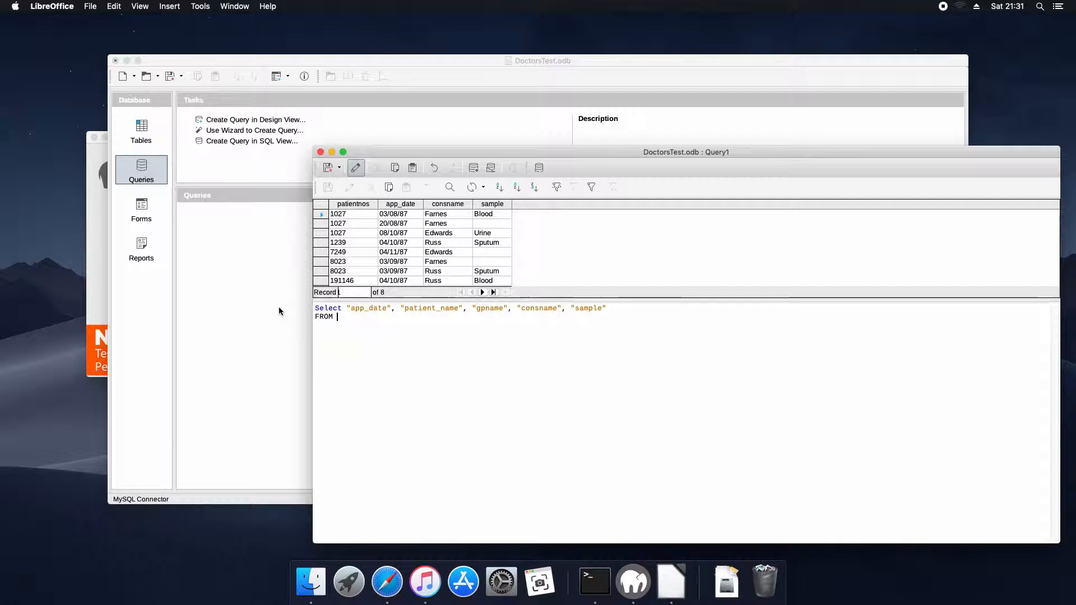
pyautogui.write('"test_')
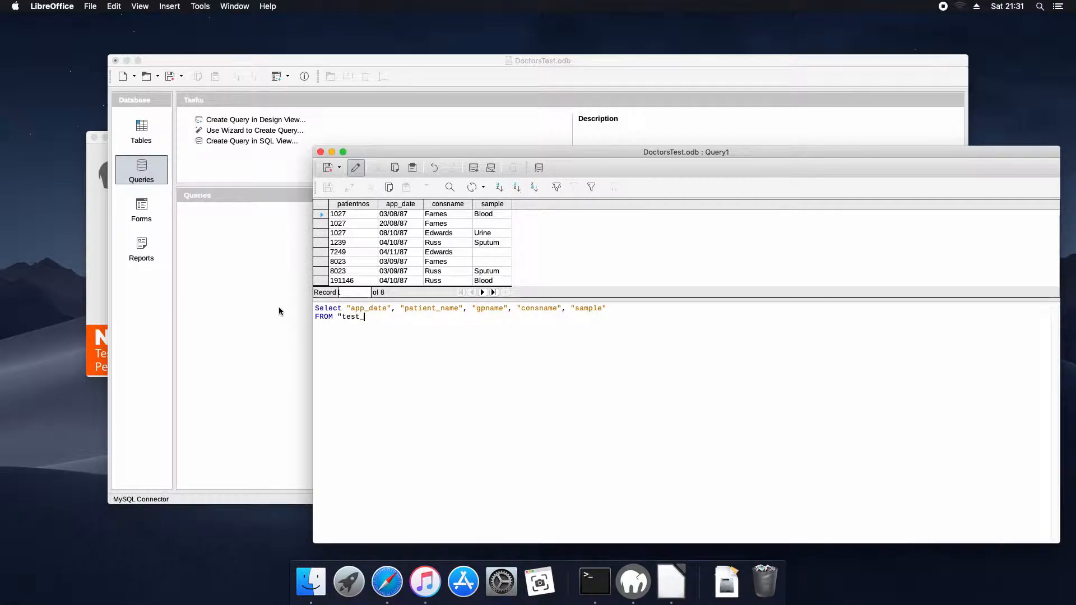
pyautogui.write('appointment')
pyautogui.click(682, 325)
pyautogui.write(';')
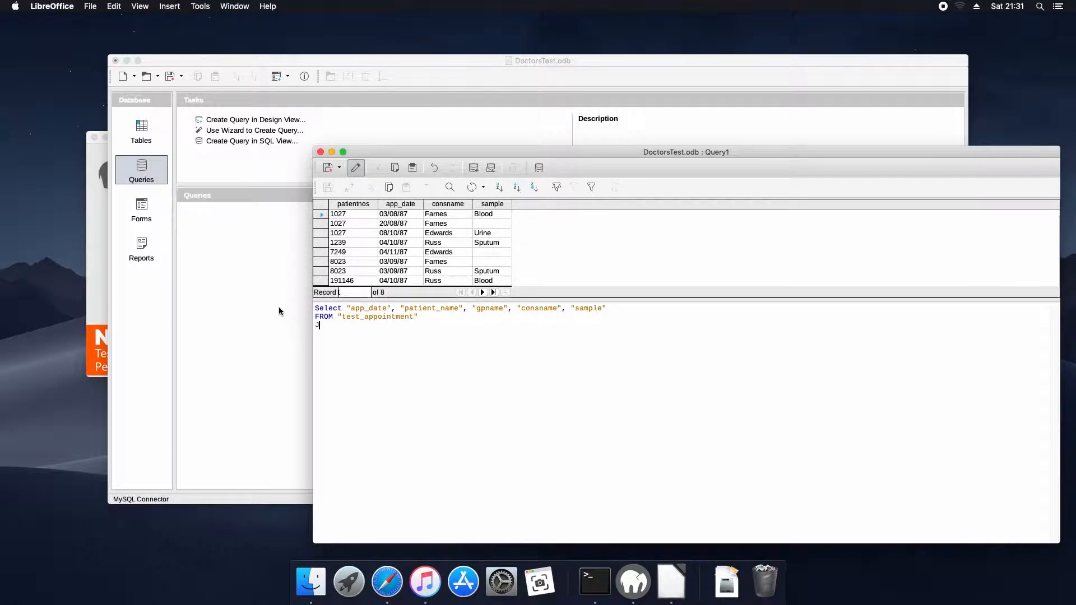
# Add a JOIN to test_patient ON test_appointment.patientnos = test_patient.patientnos.
pyautogui.write('JOIN "')
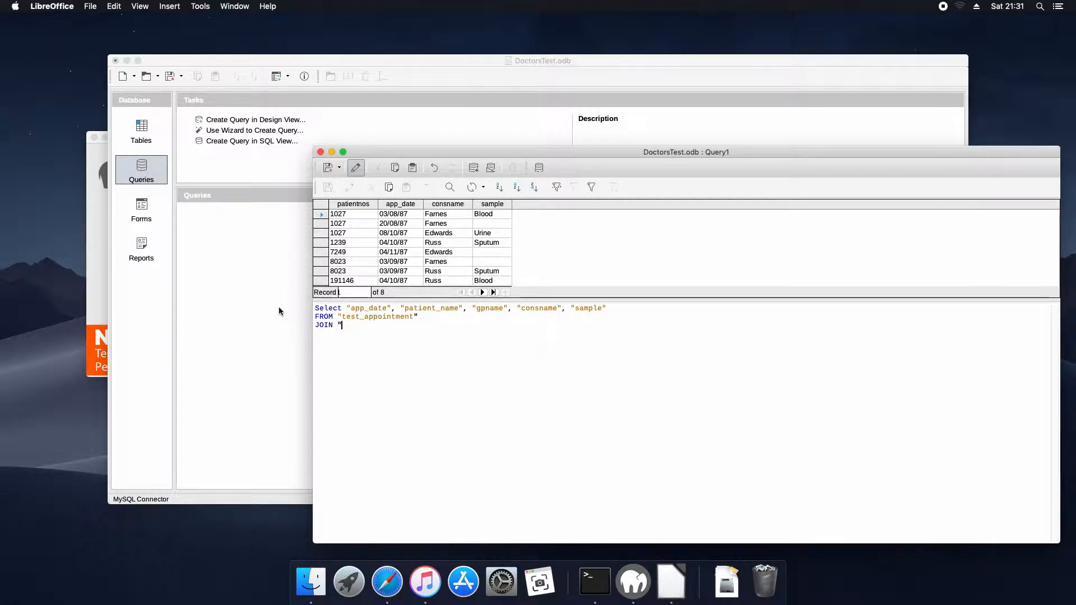
pyautogui.write('test_pat')
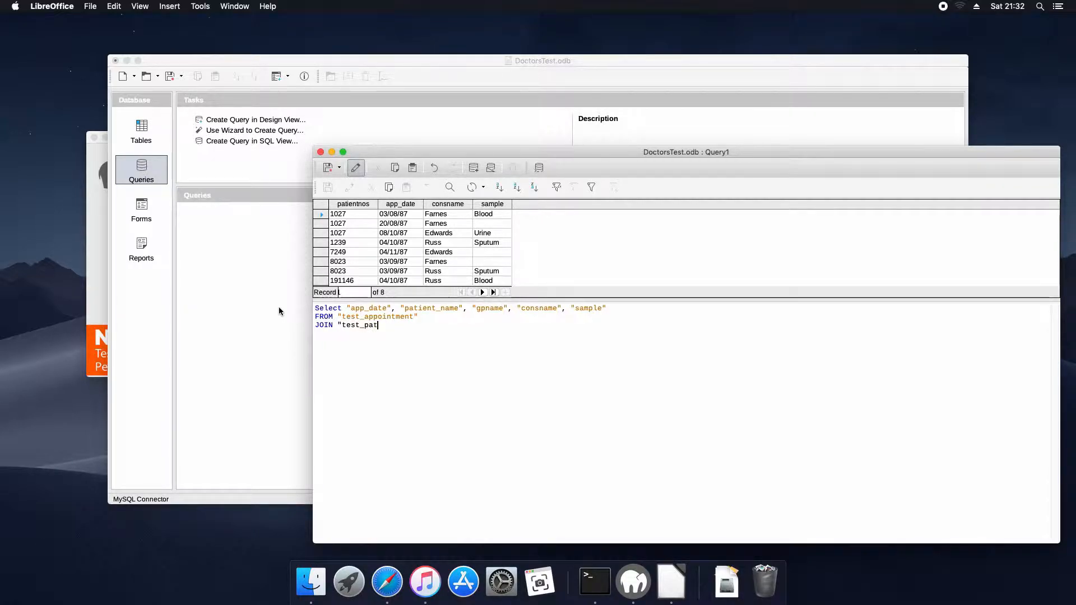
pyautogui.write('ient" O')
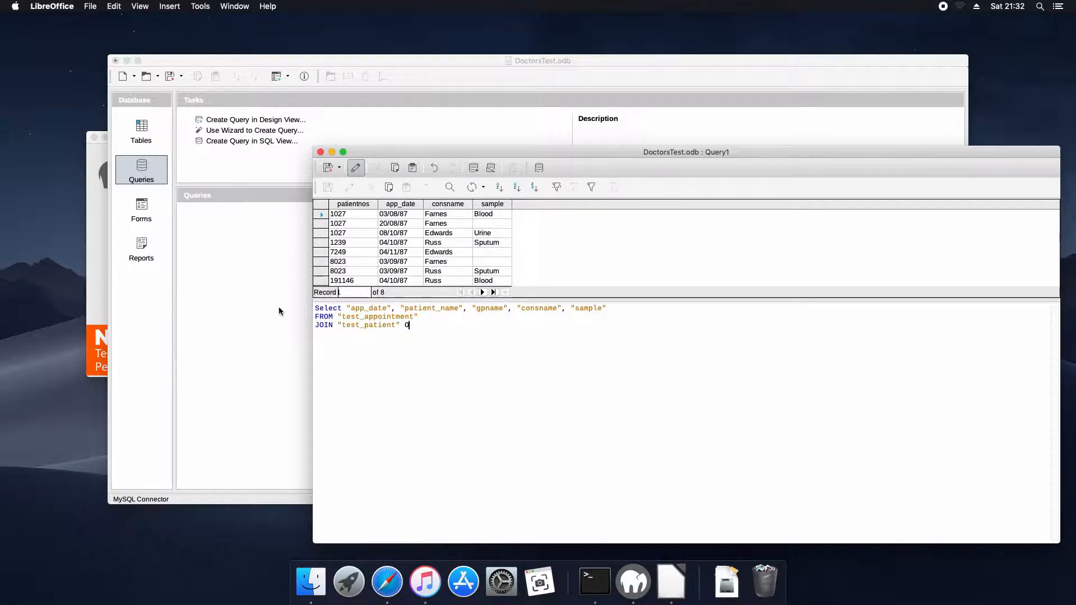
pyautogui.write('N')
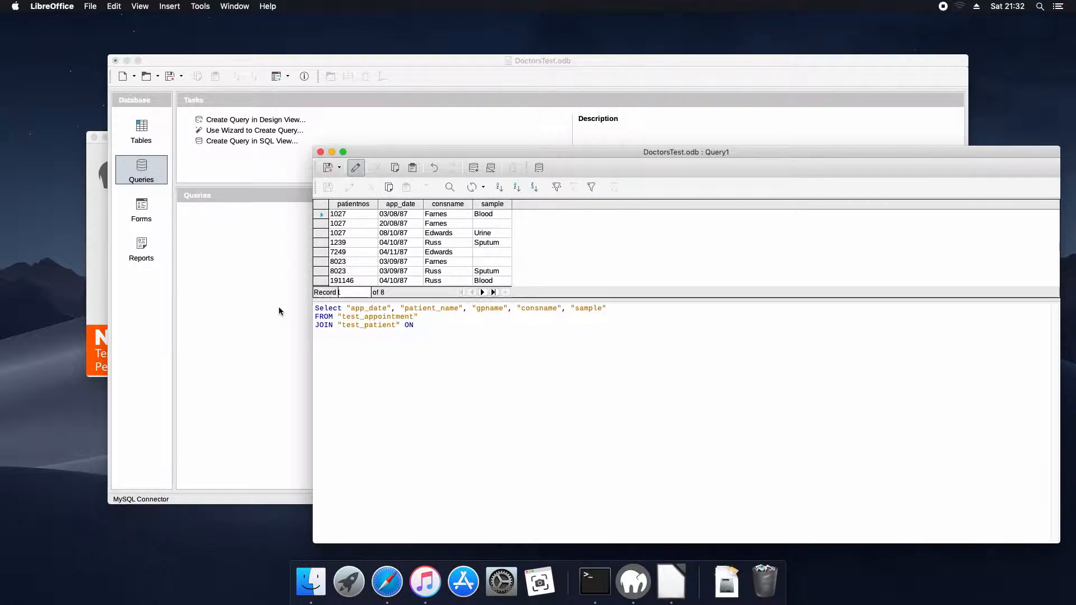
pyautogui.write('"test_app')
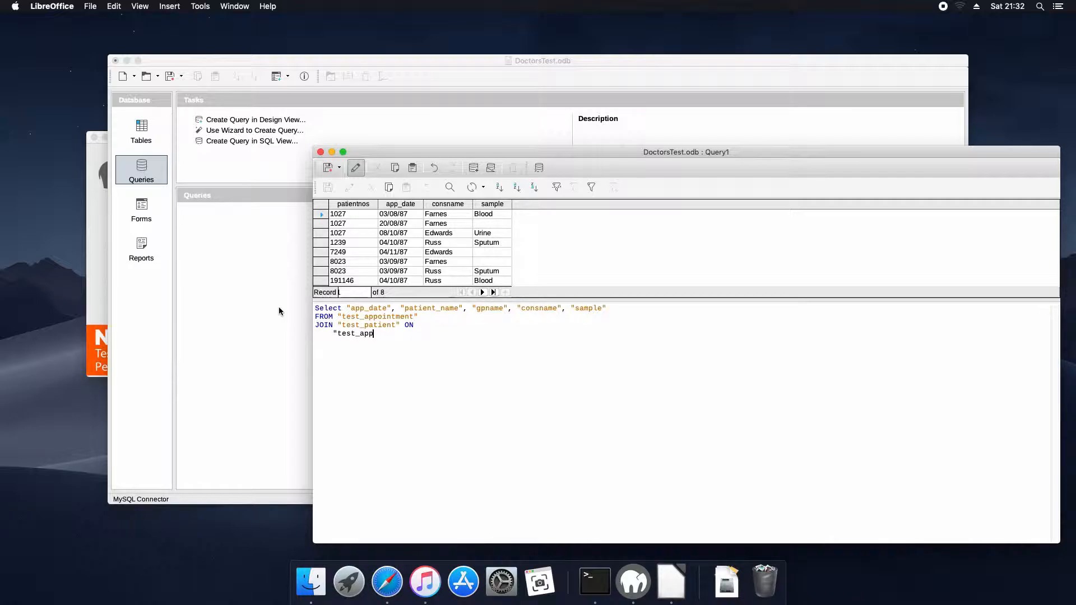
pyautogui.write('ointment".')
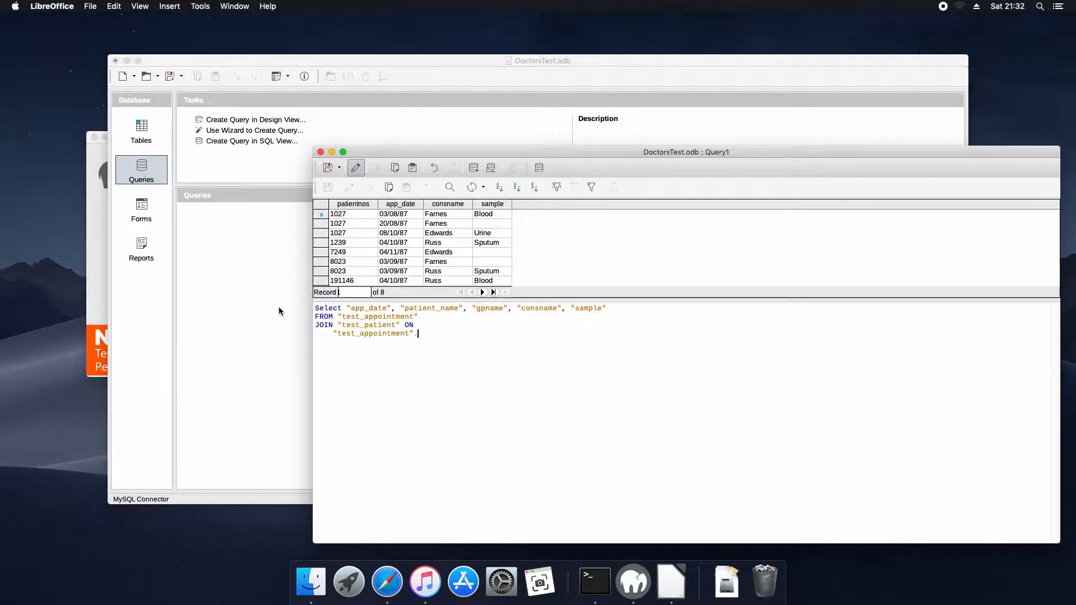
pyautogui.write('"patientnos"')
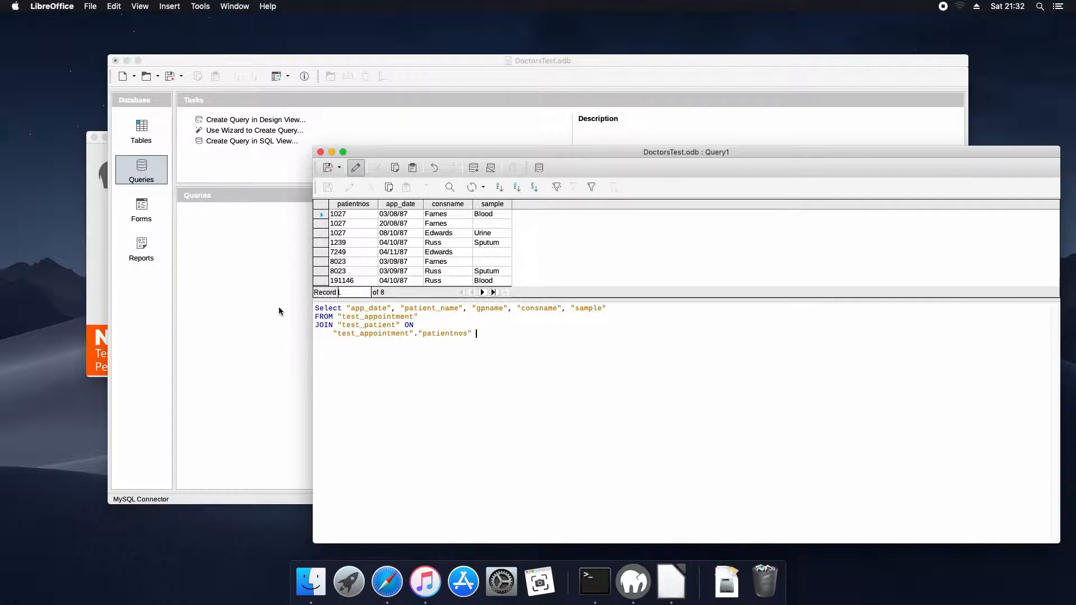
pyautogui.write('= "test')
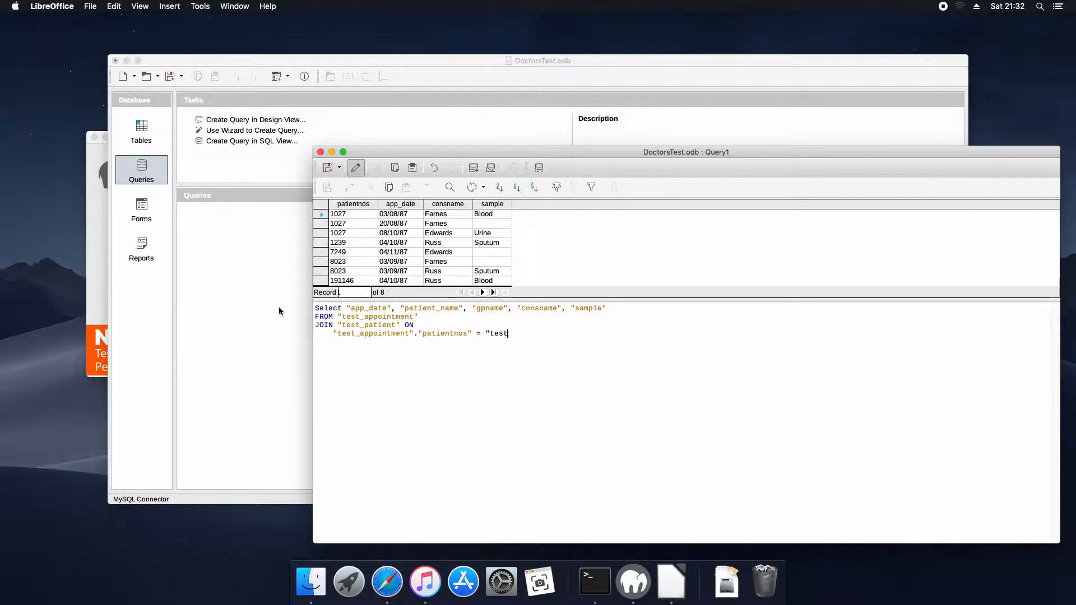
pyautogui.write('_patient')
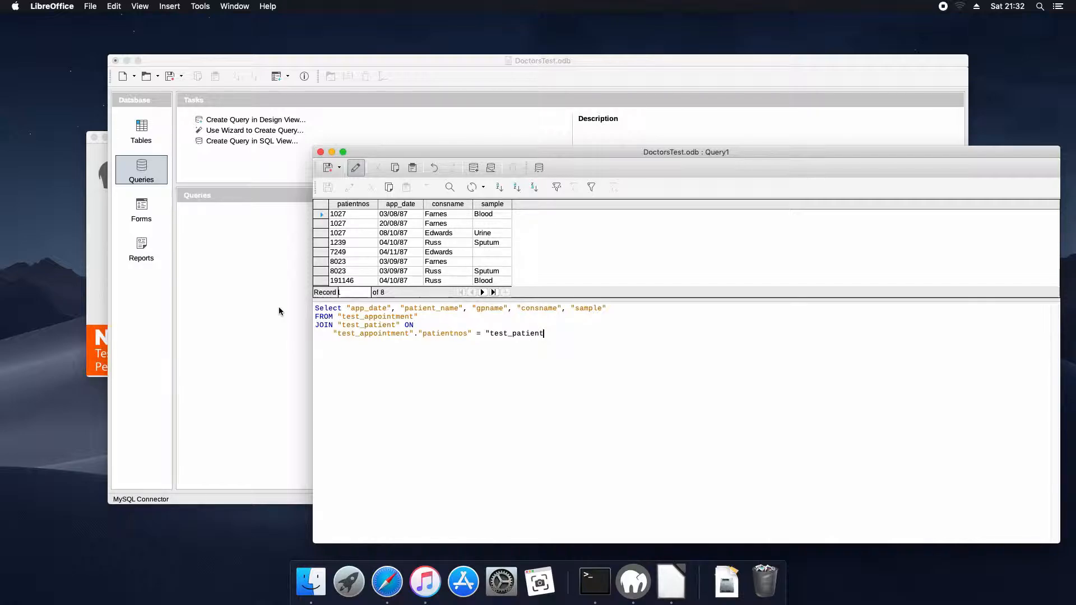
pyautogui.write('."pa')
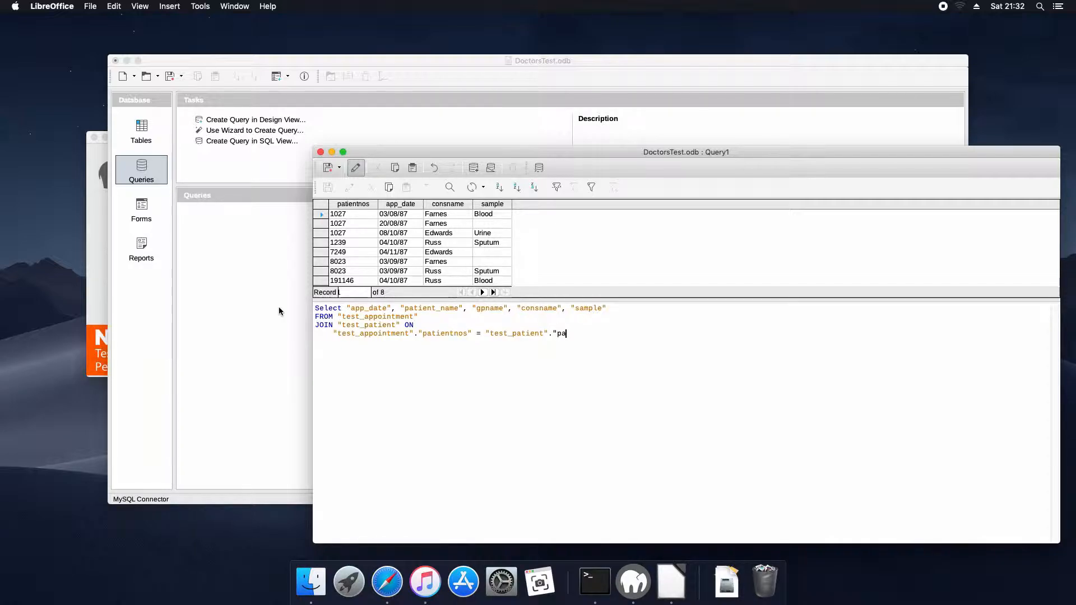
pyautogui.write('tientnos"')
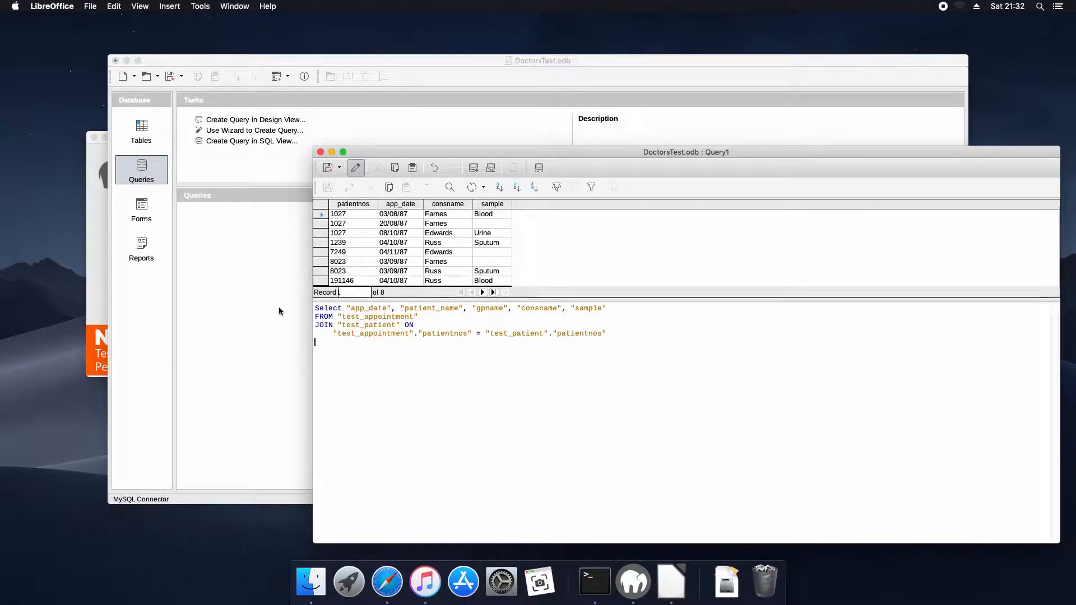
# Add a JOIN to test_gp ON test_patient.gpnos = test_gp.gpnos and end with a semicolon.
pyautogui.write('JOIN "')
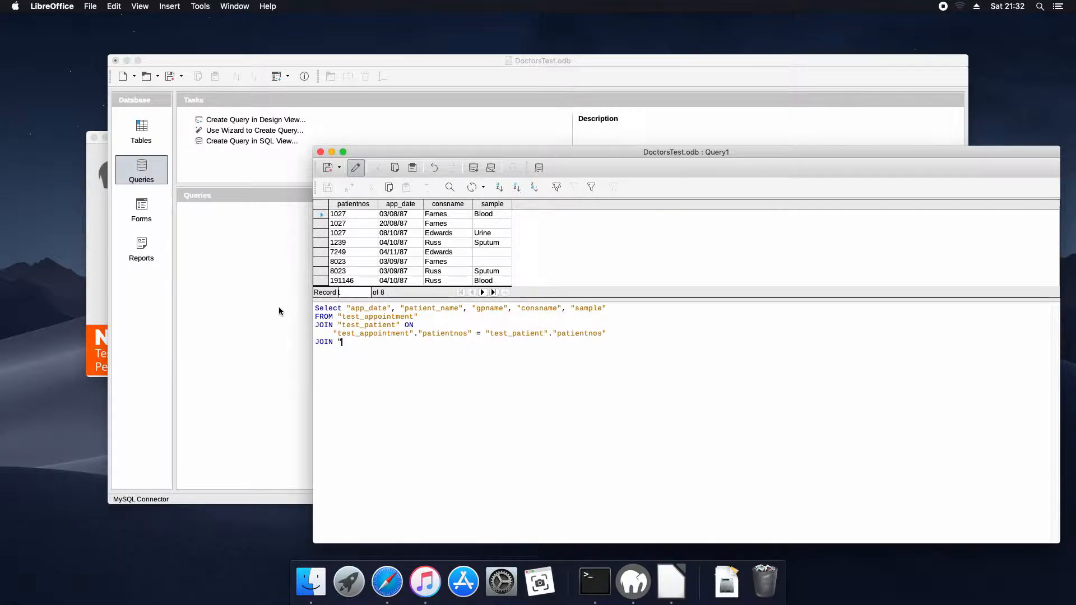
pyautogui.write('test_gp')
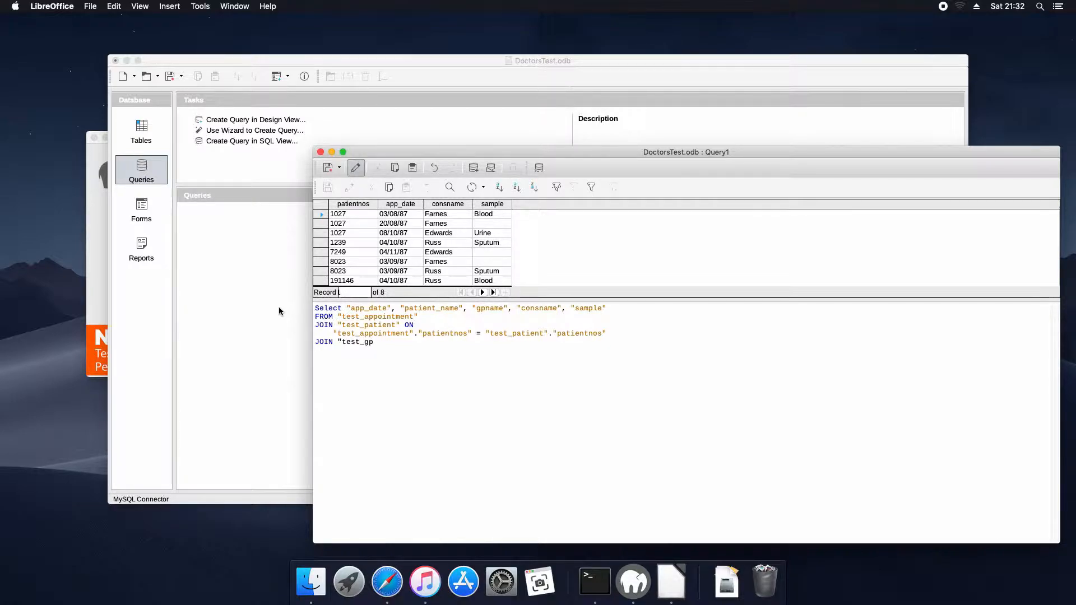
pyautogui.write('ON')
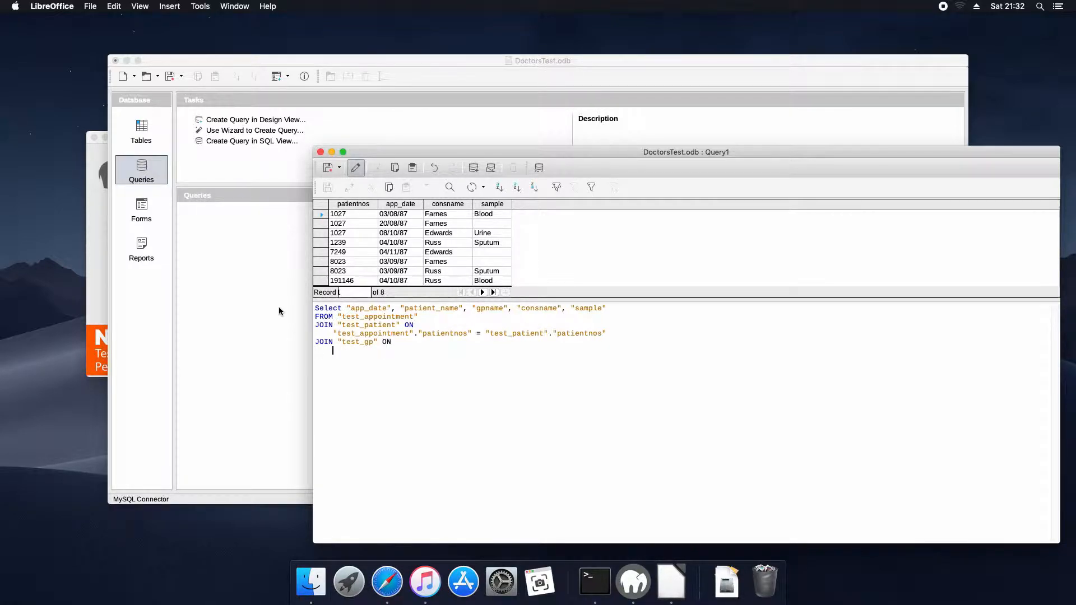
pyautogui.write('"test_patient')
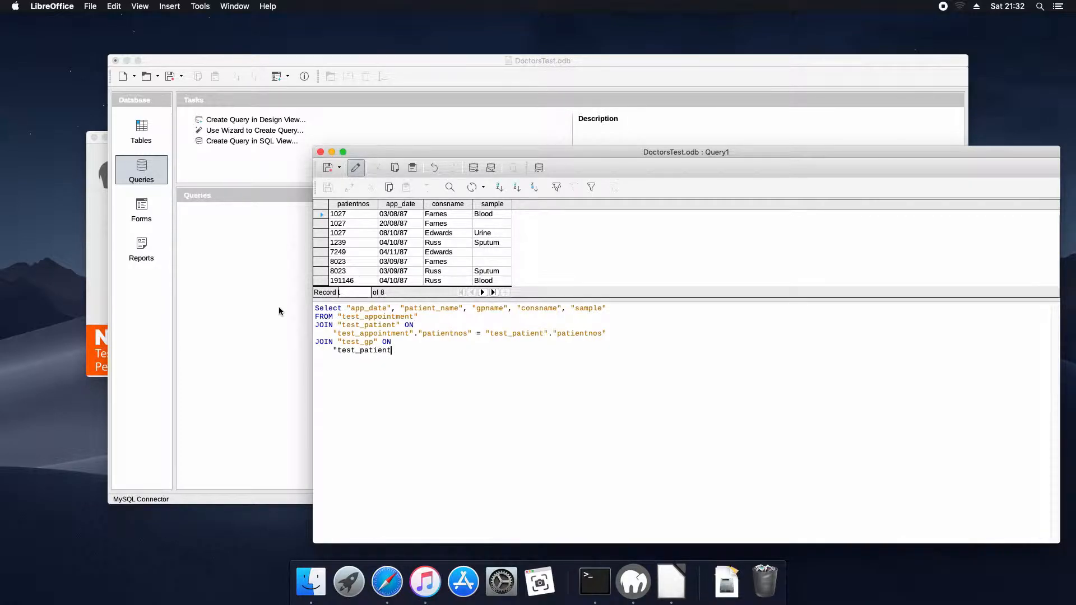
pyautogui.write('."gp')
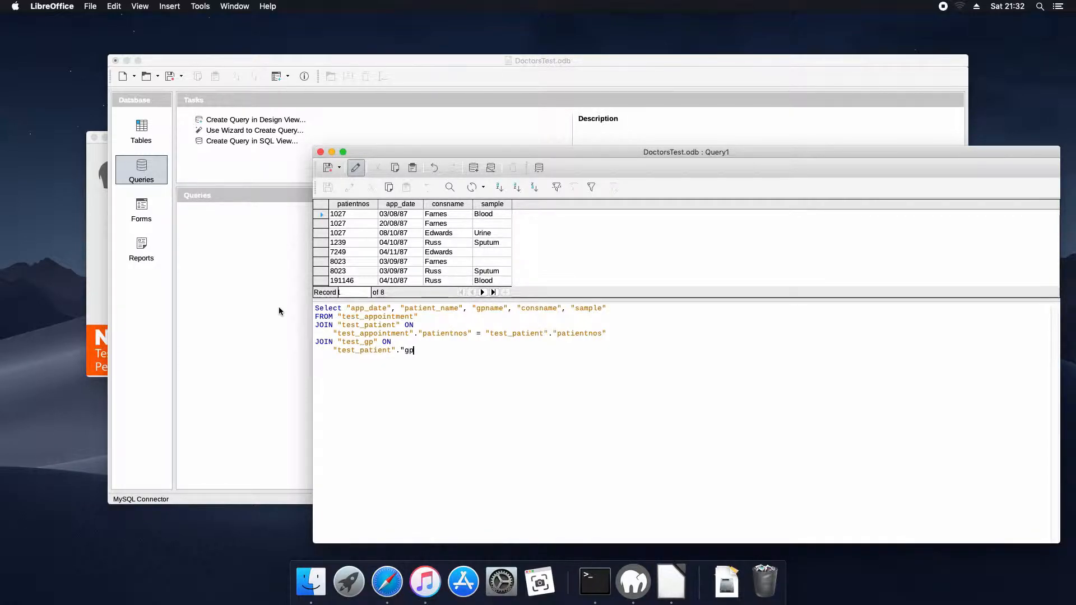
pyautogui.write('nos"')
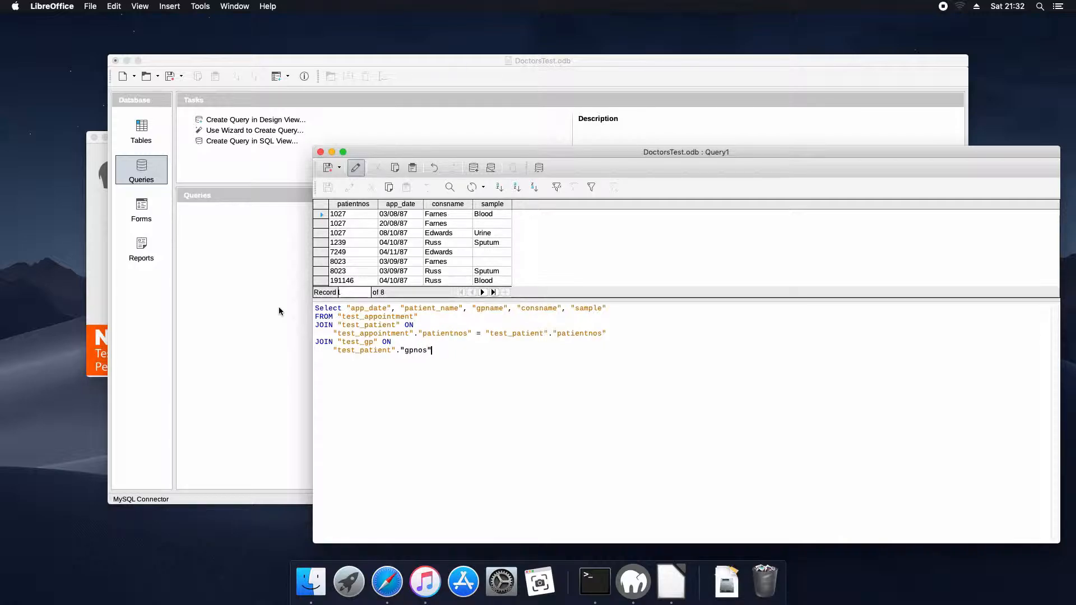
pyautogui.write('= "')
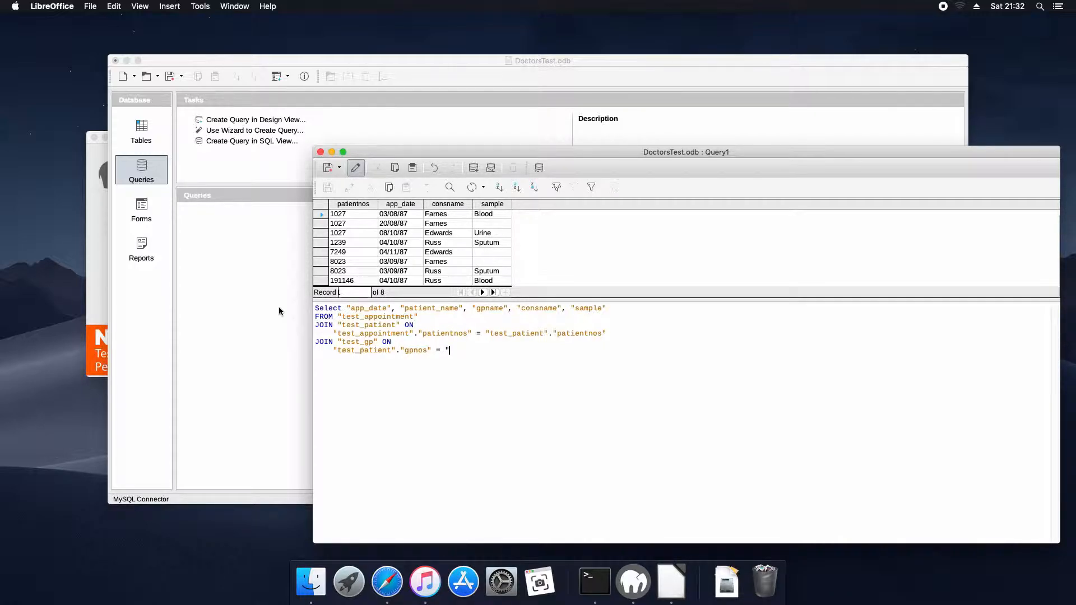
pyautogui.write('test_gp')
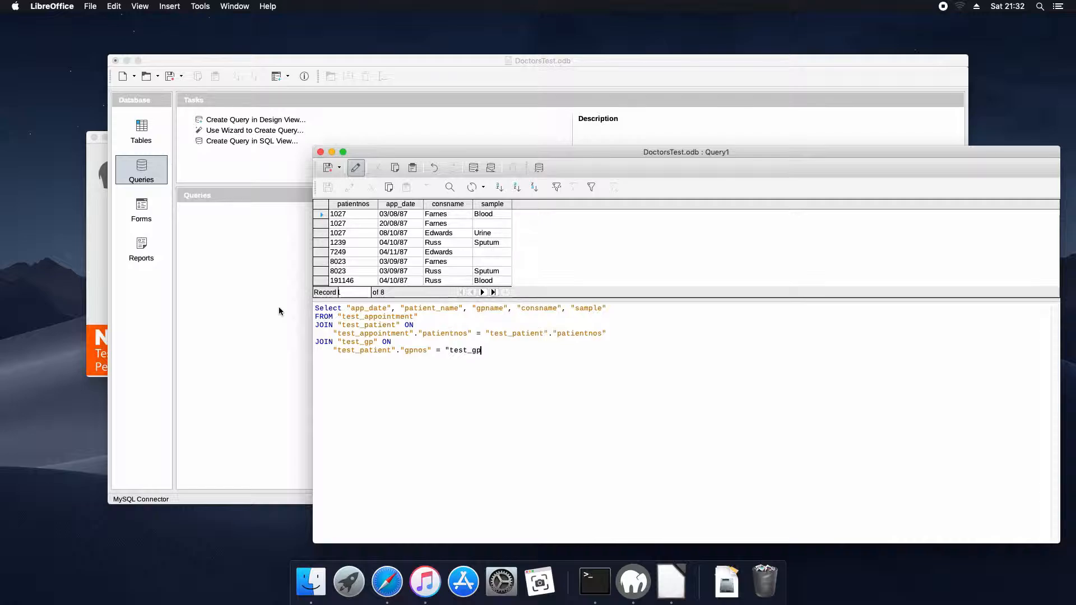
pyautogui.write('"."gp')
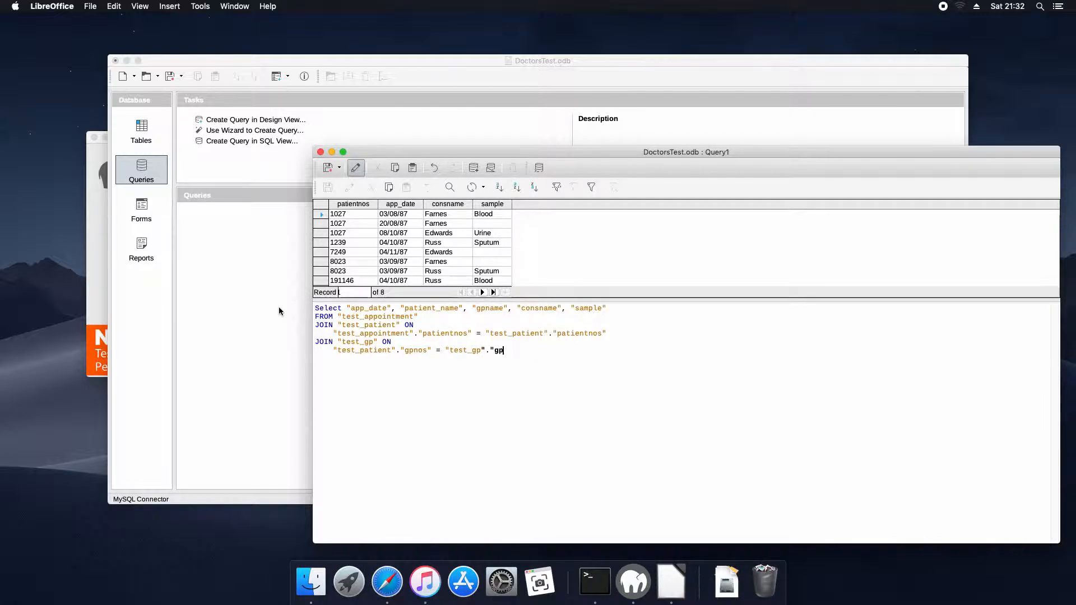
pyautogui.write('nos')
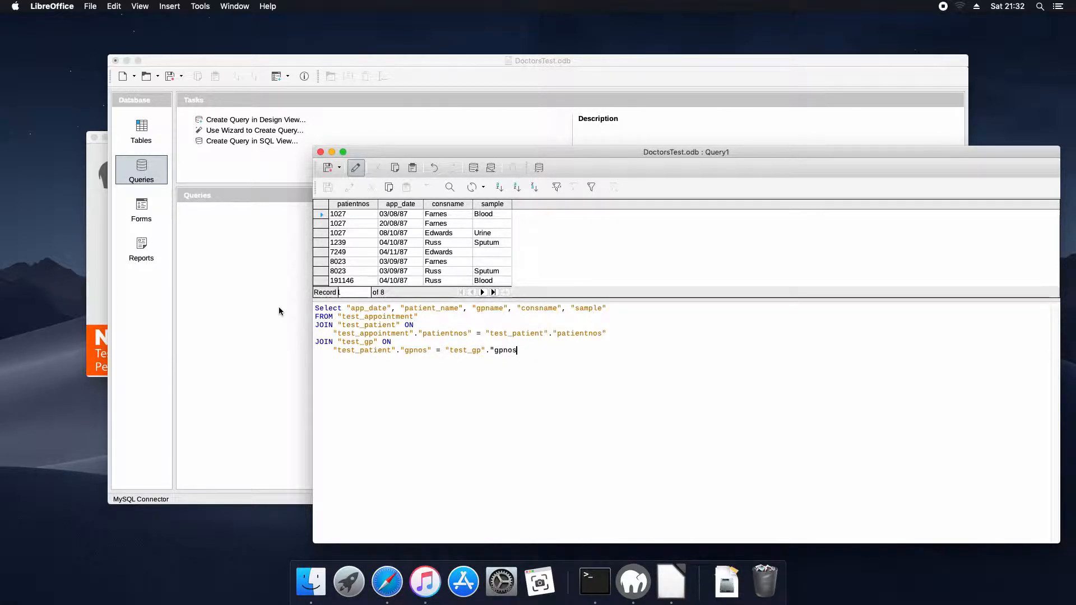
pyautogui.write('";')
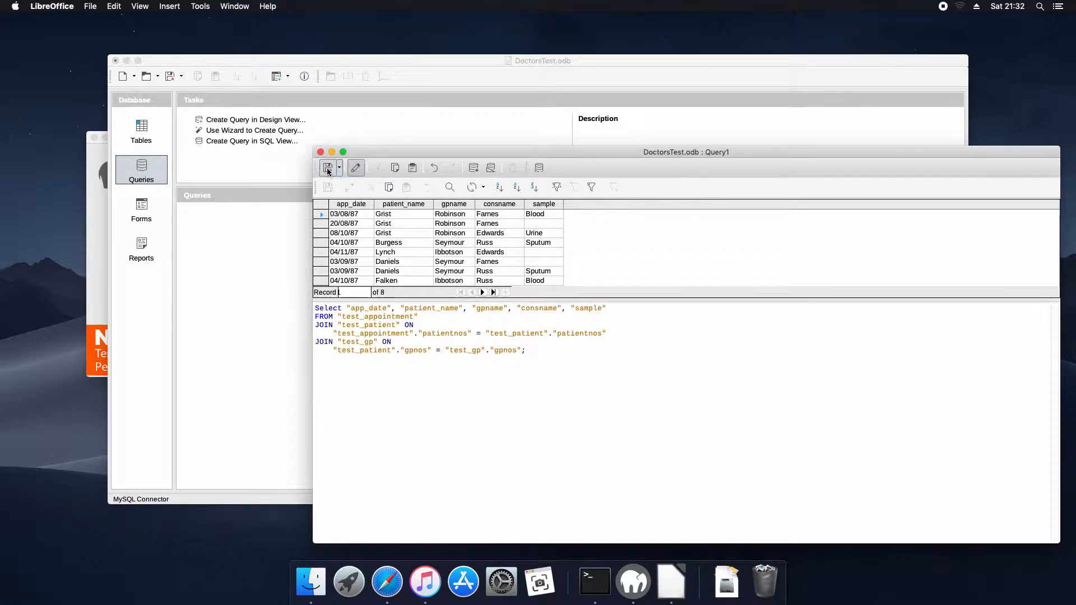
# Save the join query under the name Appointments.
pyautogui.click(327, 167)
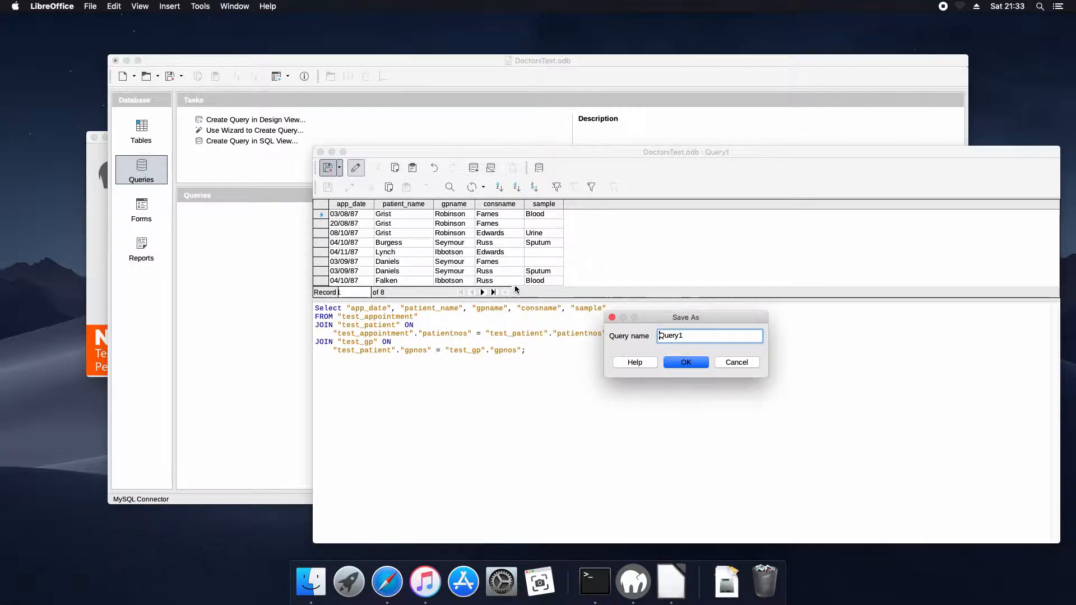
pyautogui.write('Apt')
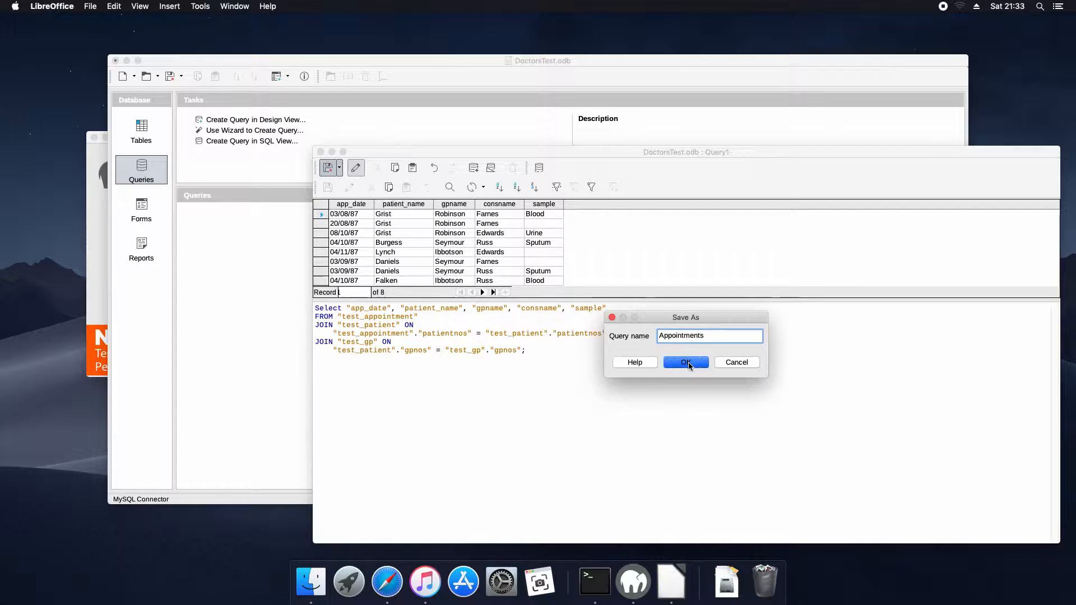
pyautogui.click(686, 362)
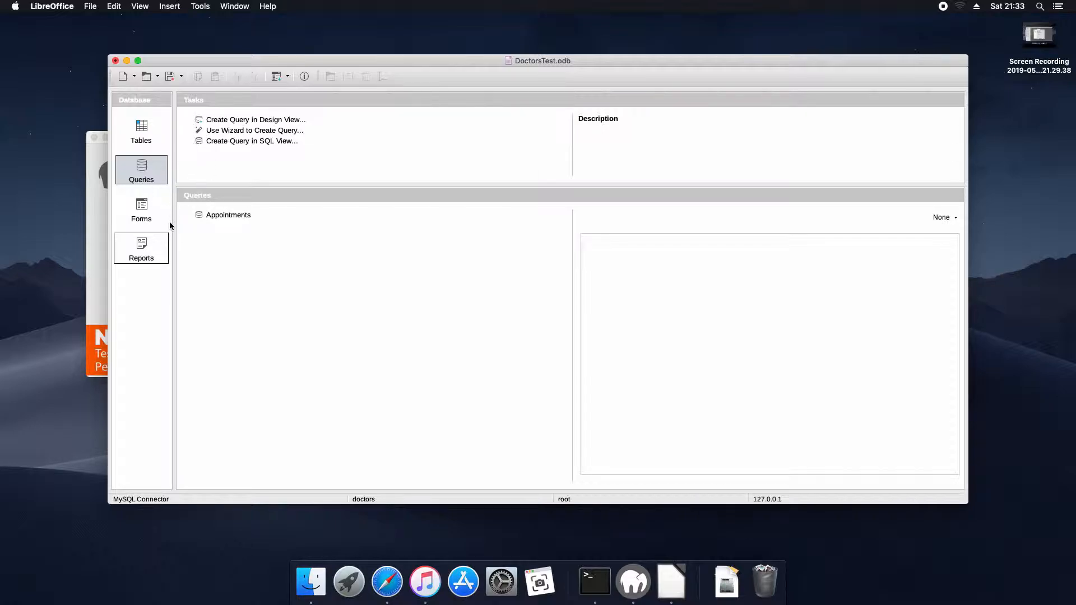
# Create a Design View report sourced from the Appointments query and select all five of its fields.
pyautogui.click(141, 249)
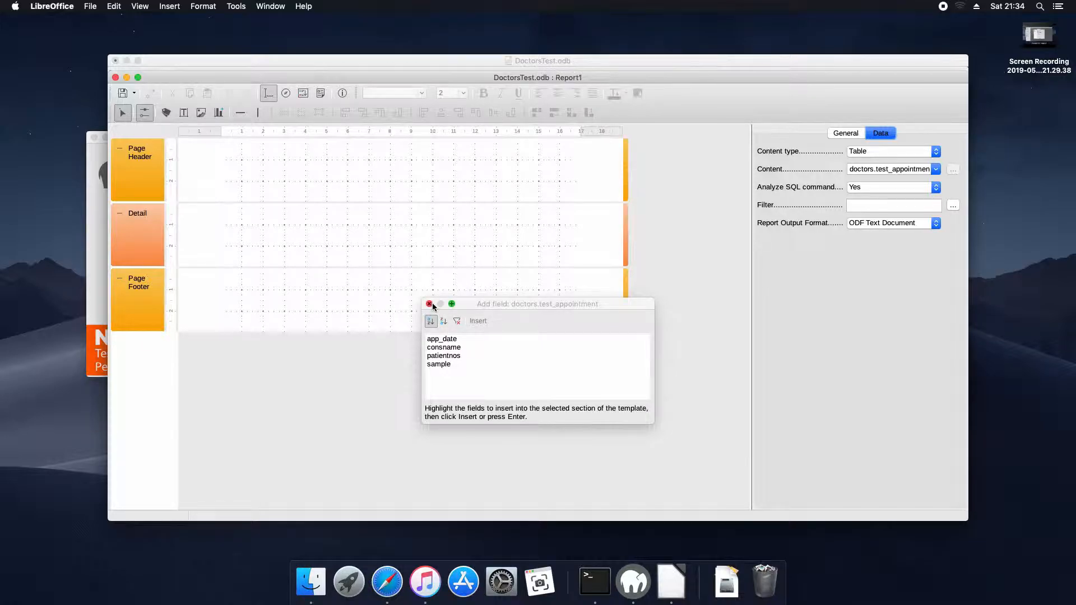
pyautogui.click(429, 304)
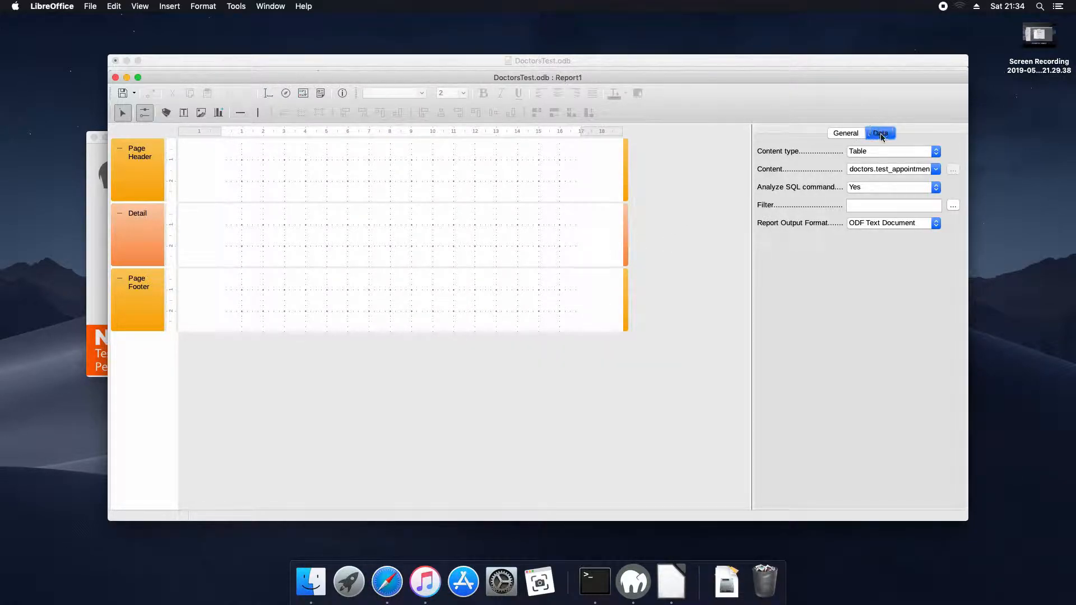
pyautogui.click(935, 151)
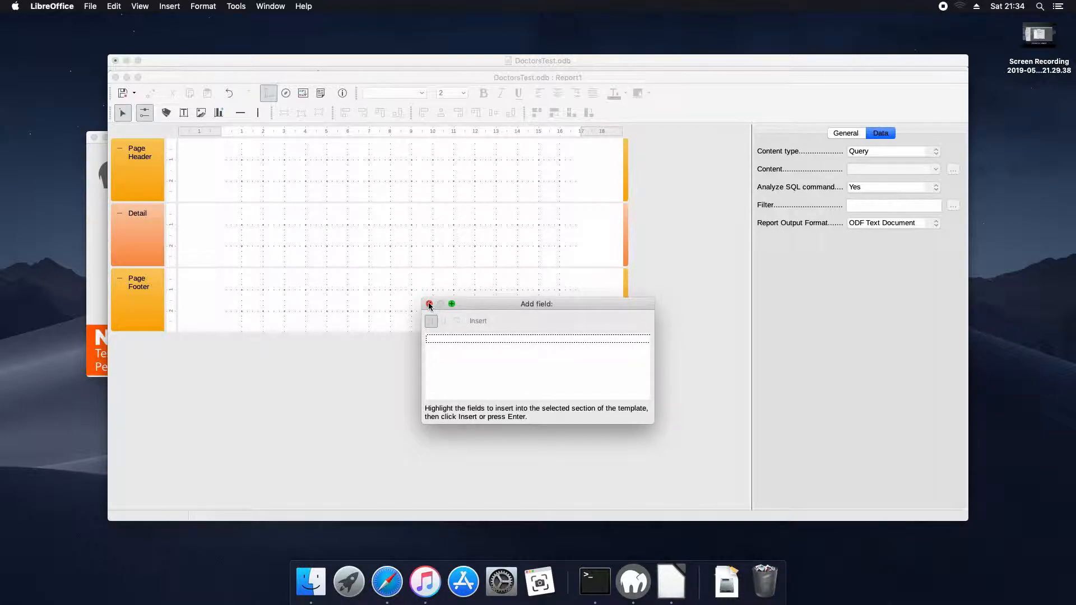
pyautogui.click(430, 305)
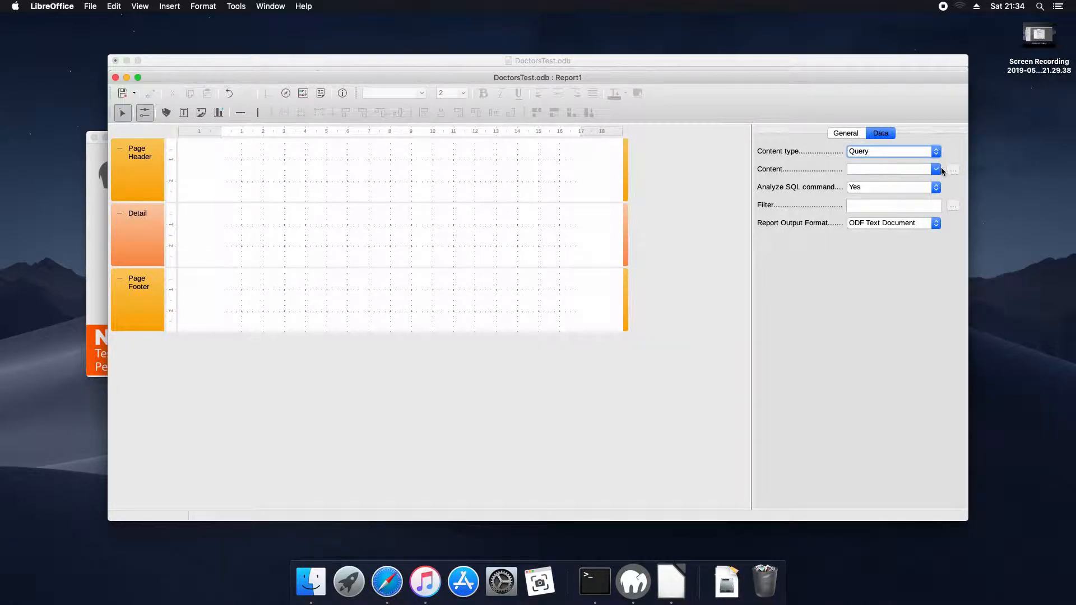
pyautogui.click(936, 169)
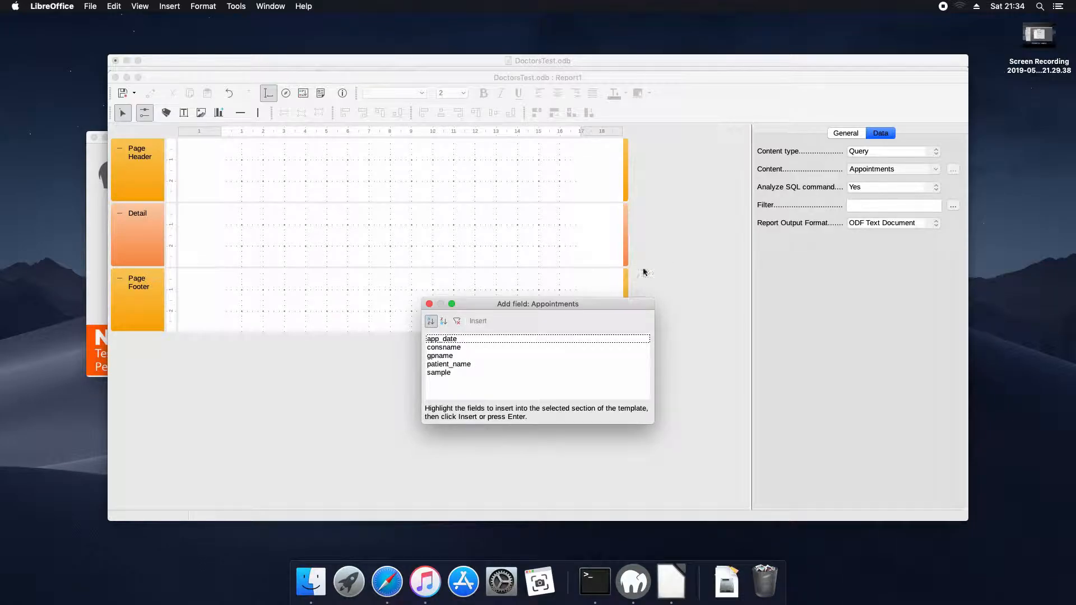
pyautogui.click(442, 338)
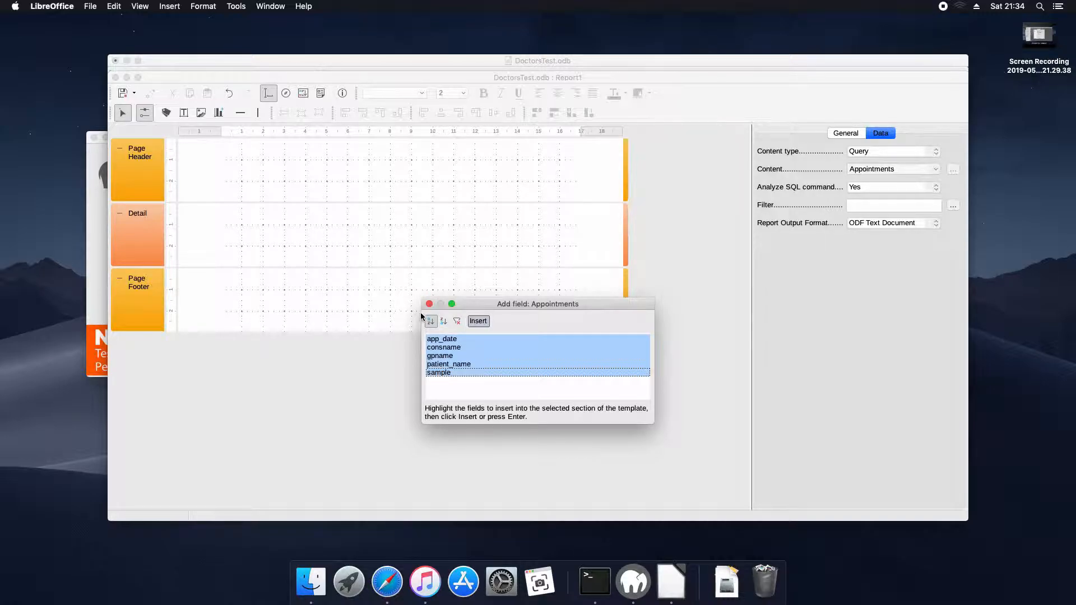
# Insert the five selected Appointments fields with labels into the report's Detail section.
pyautogui.click(477, 320)
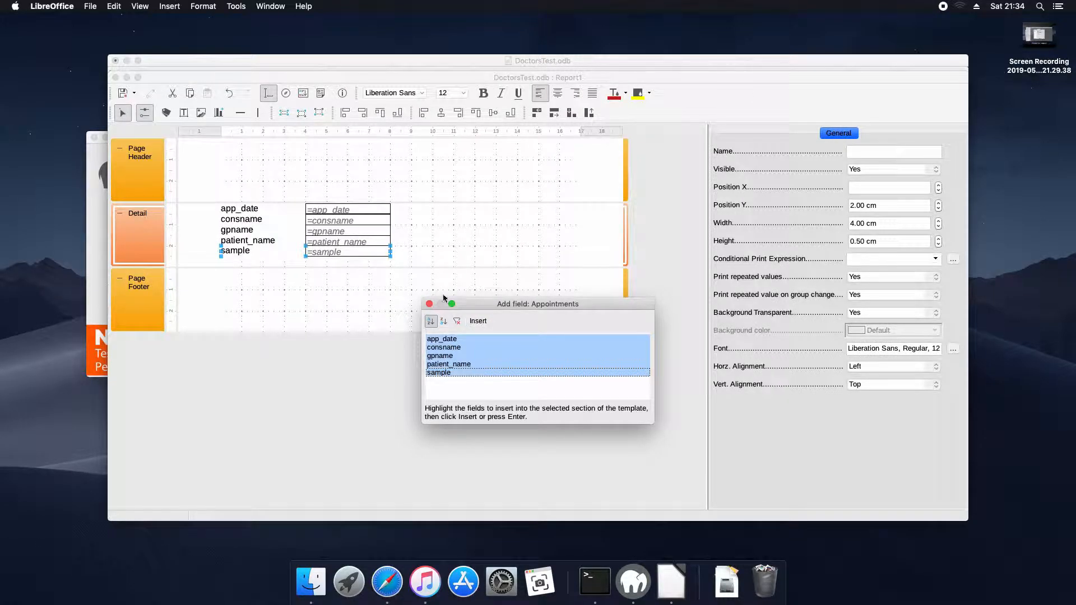
pyautogui.click(429, 304)
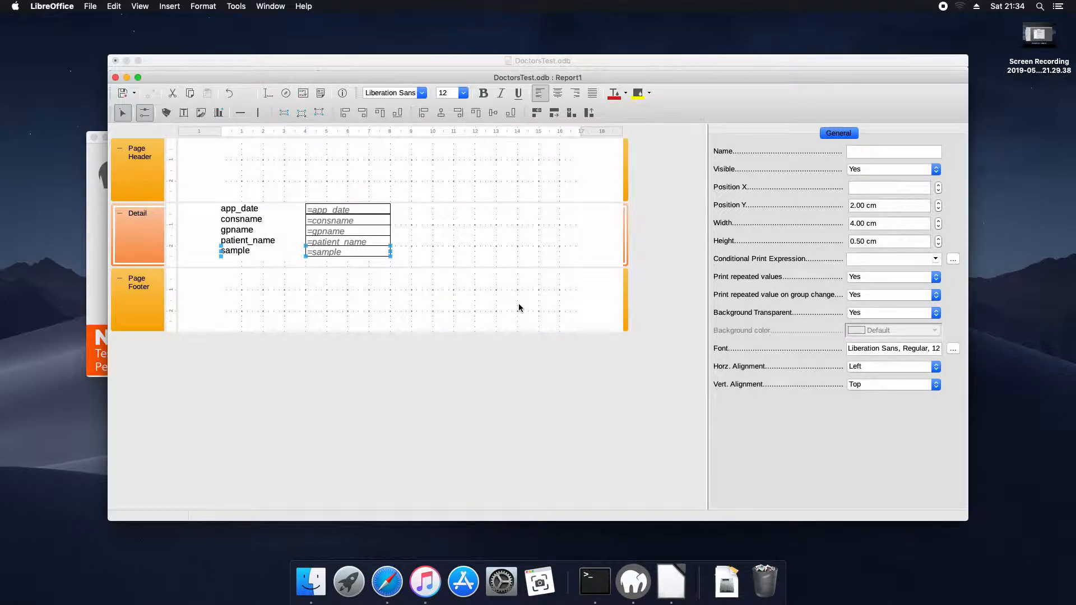
pyautogui.moveTo(676, 214)
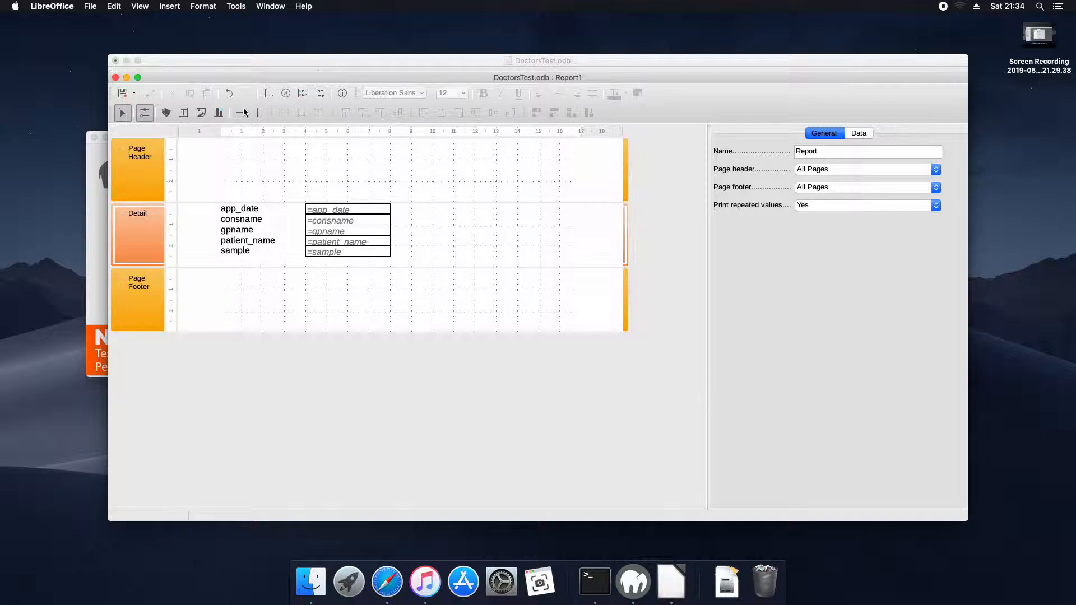
# Group on gpname with Group Footer set to Present via Sorting and Grouping.
pyautogui.click(139, 6)
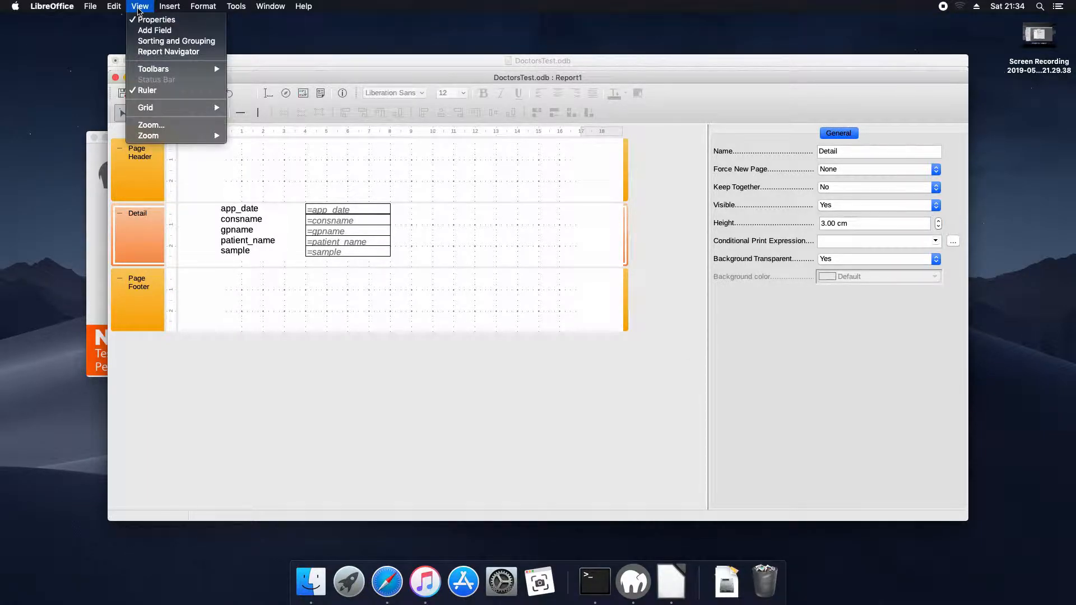
pyautogui.click(176, 41)
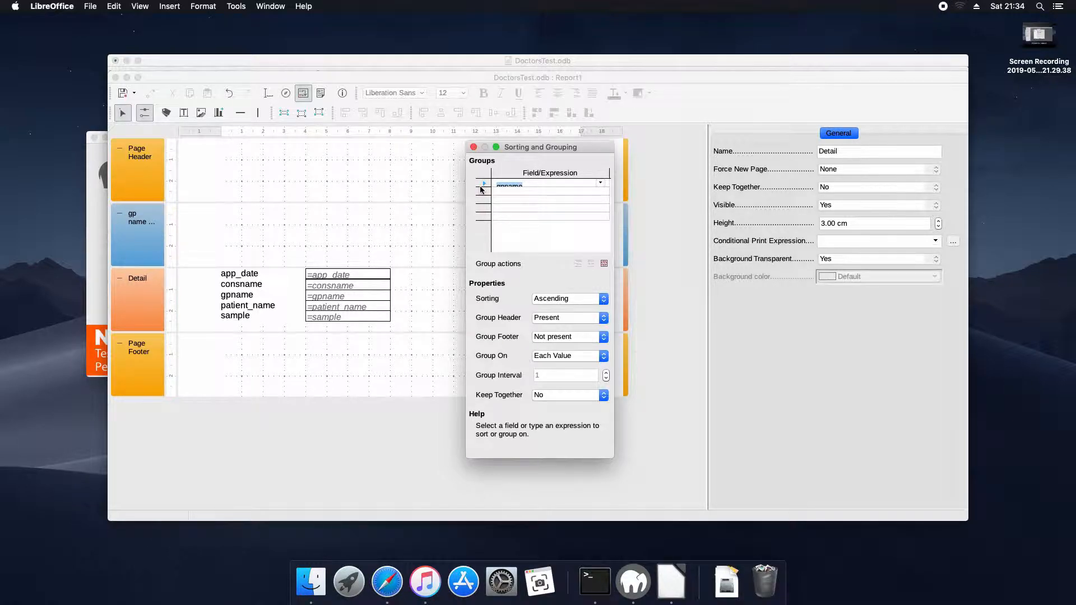
pyautogui.moveTo(578, 336)
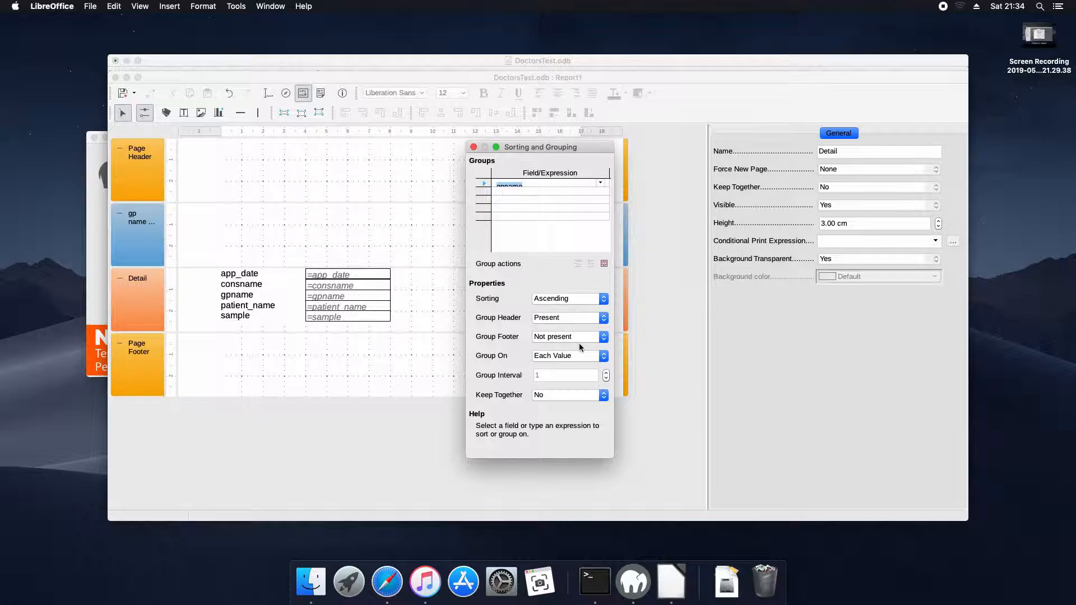
pyautogui.click(603, 336)
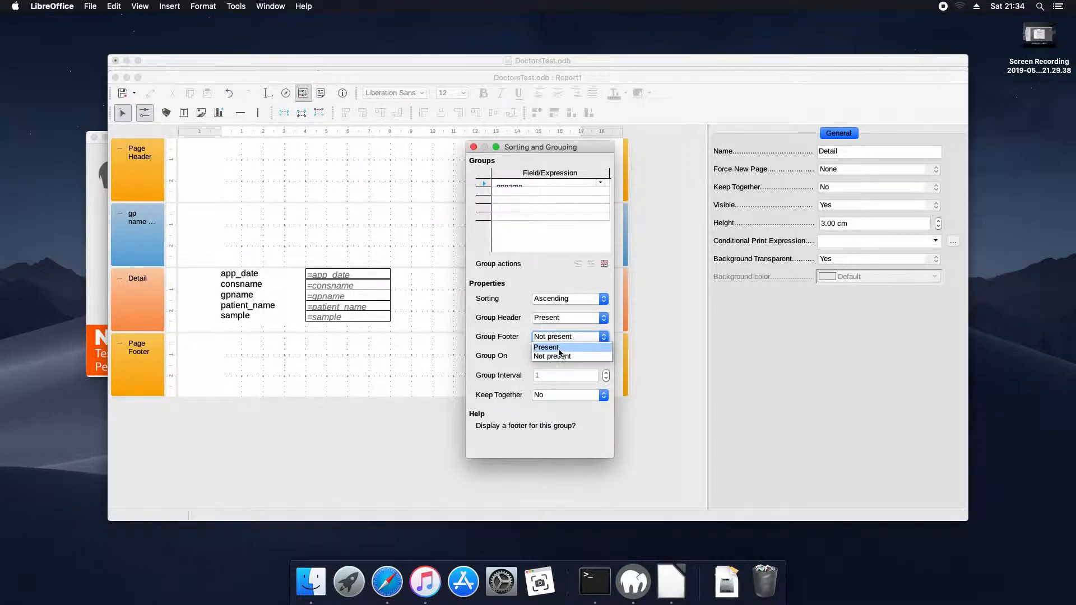
pyautogui.click(547, 348)
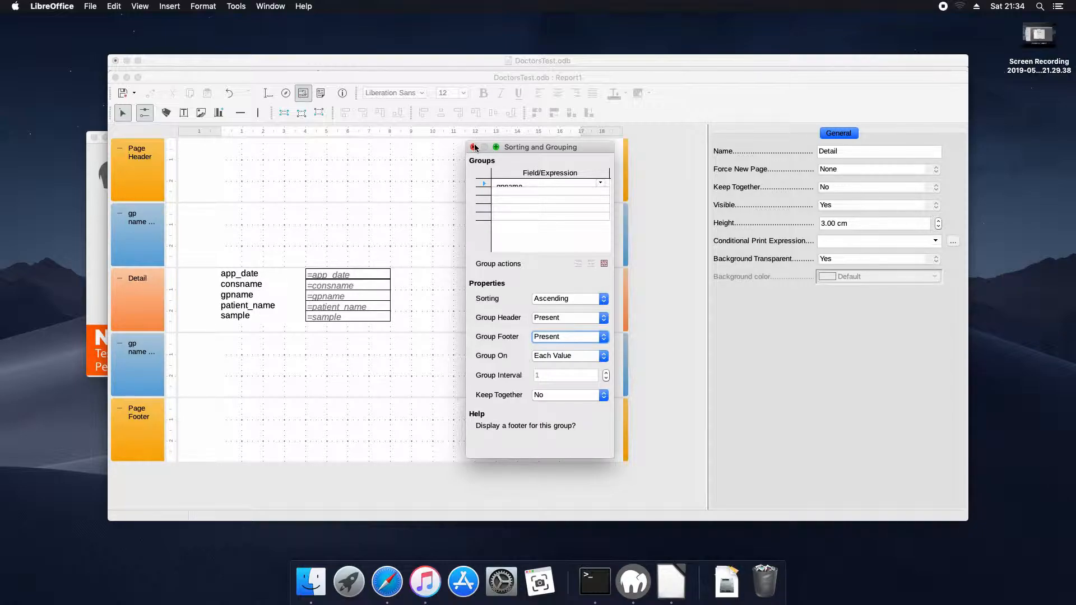
pyautogui.click(475, 146)
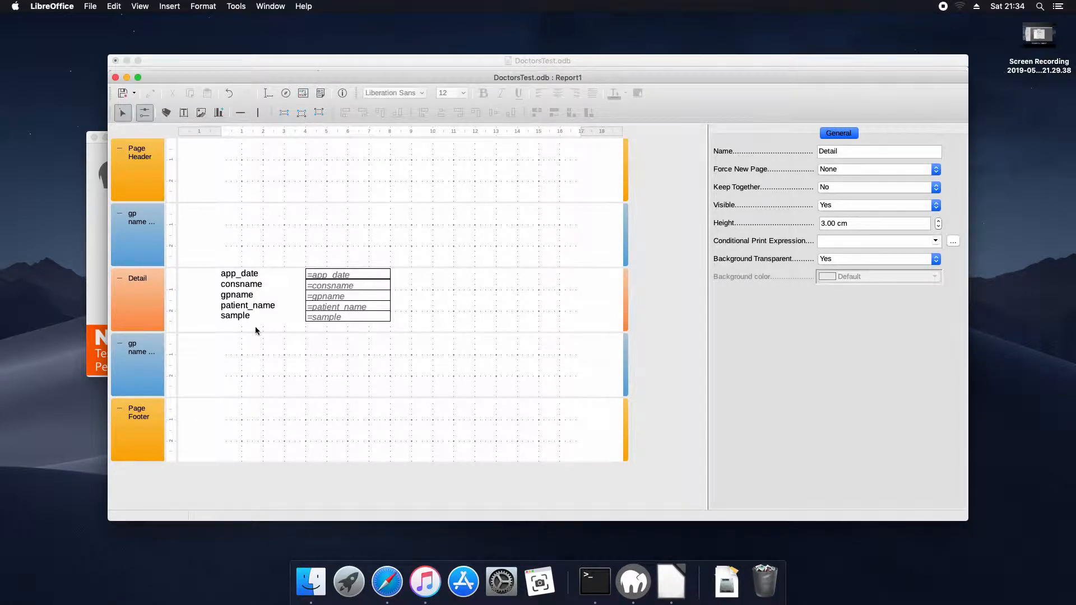
# Place the gpname field in the group header and draw a horizontal line beneath it.
pyautogui.click(237, 295)
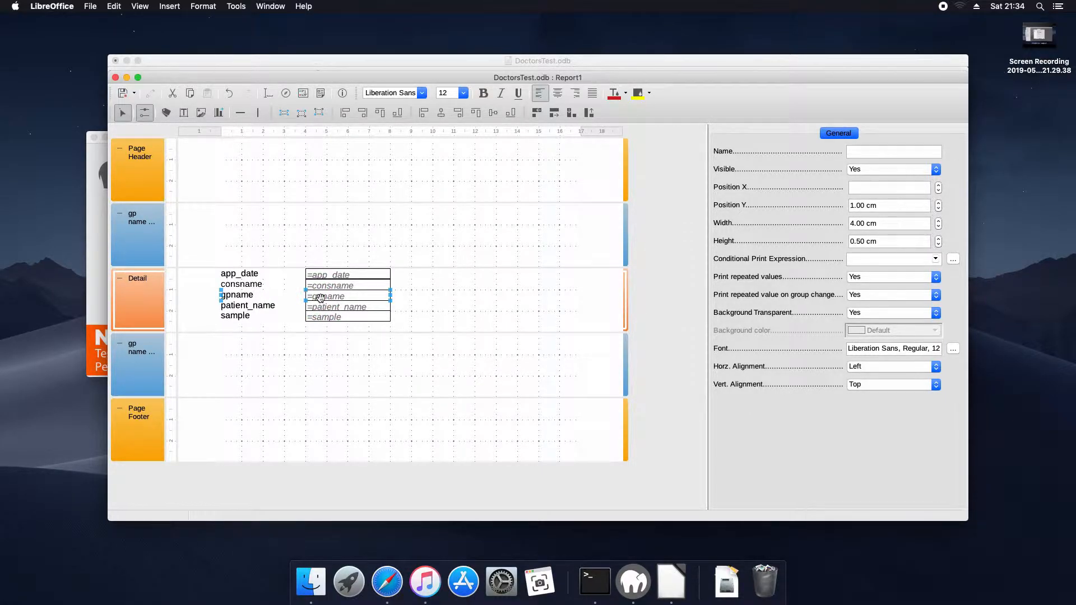
pyautogui.rightClick(319, 295)
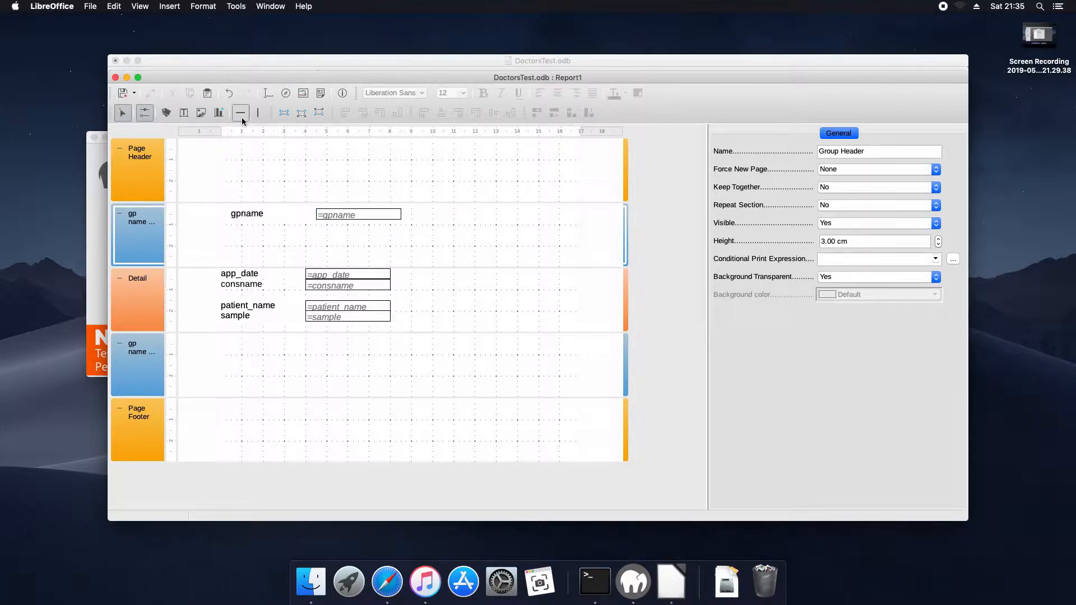
pyautogui.click(241, 112)
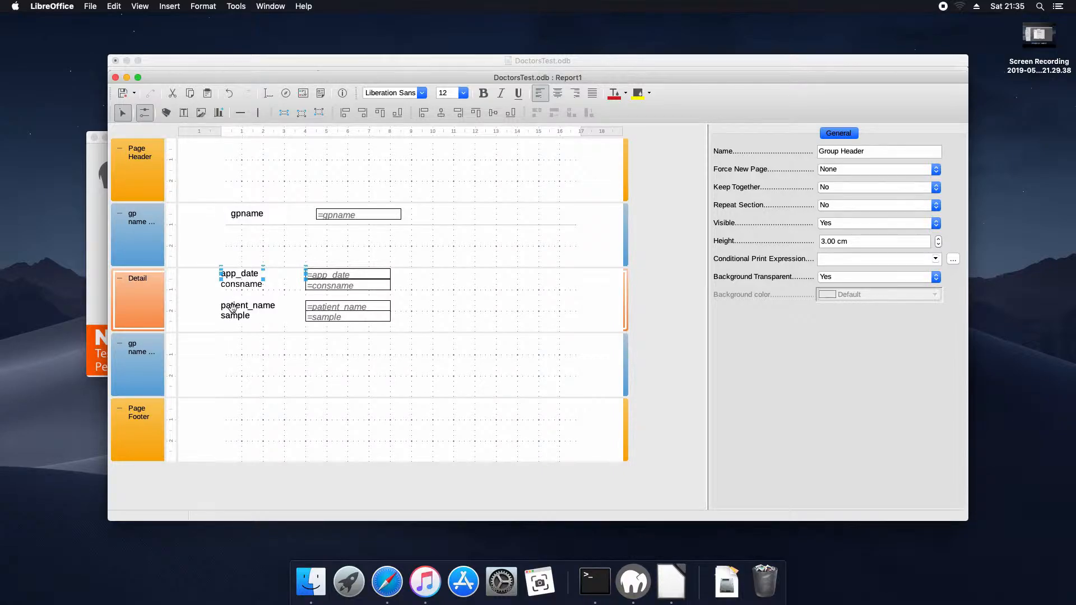
# Cut the app_date, consname, patient_name and sample labels from Detail into a row in the gpname header.
pyautogui.click(246, 307)
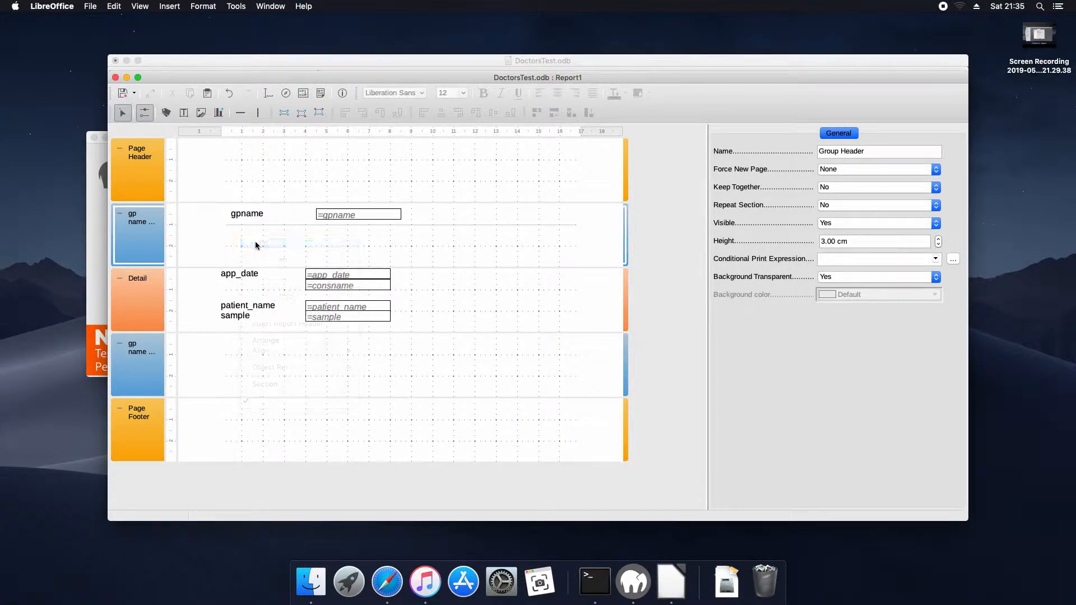
pyautogui.click(241, 240)
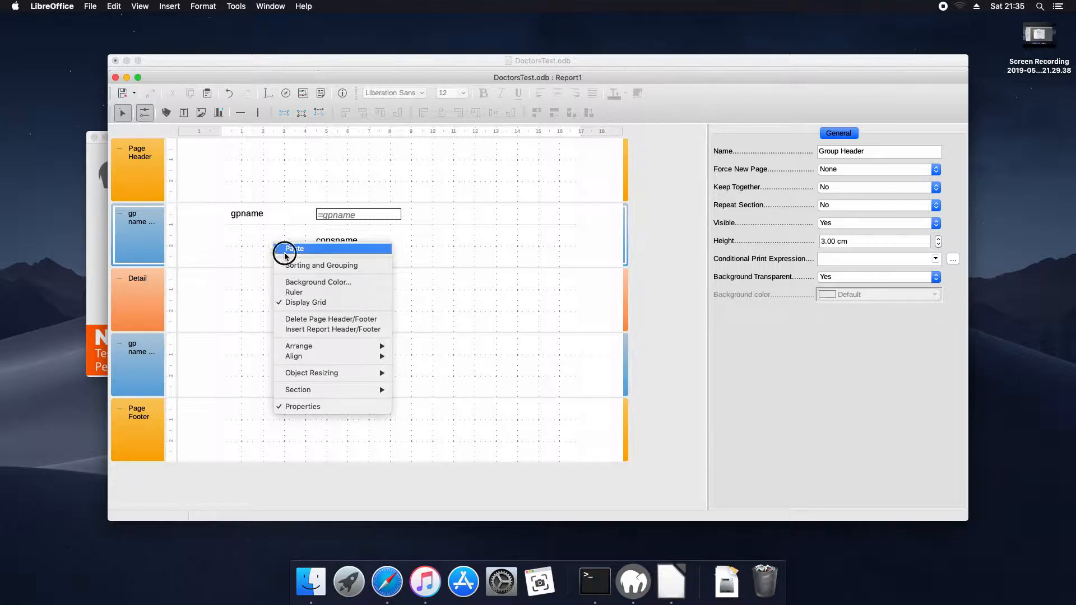
pyautogui.click(295, 248)
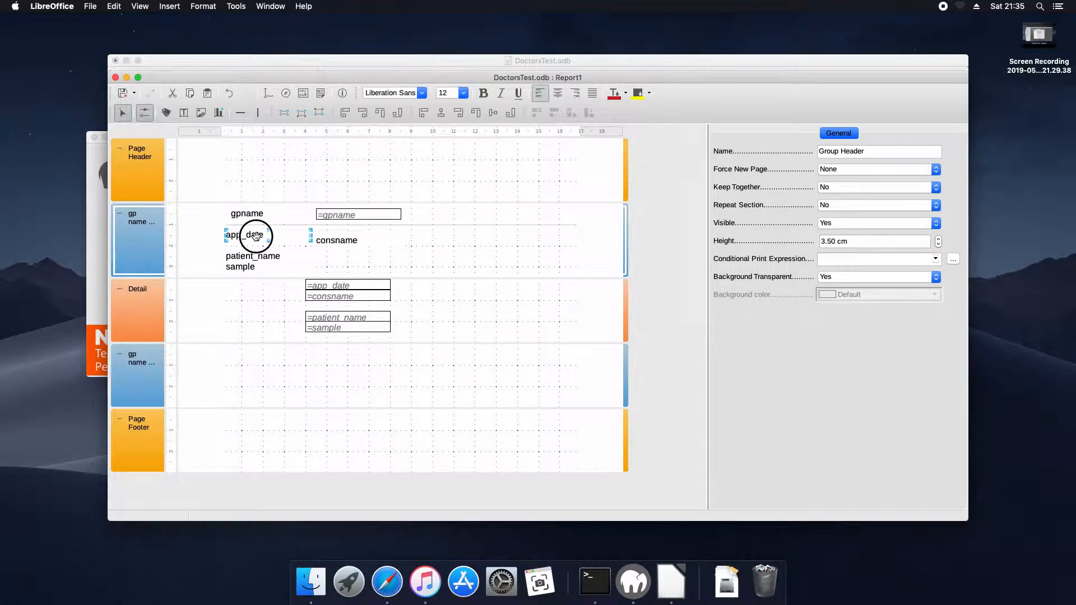
pyautogui.click(246, 235)
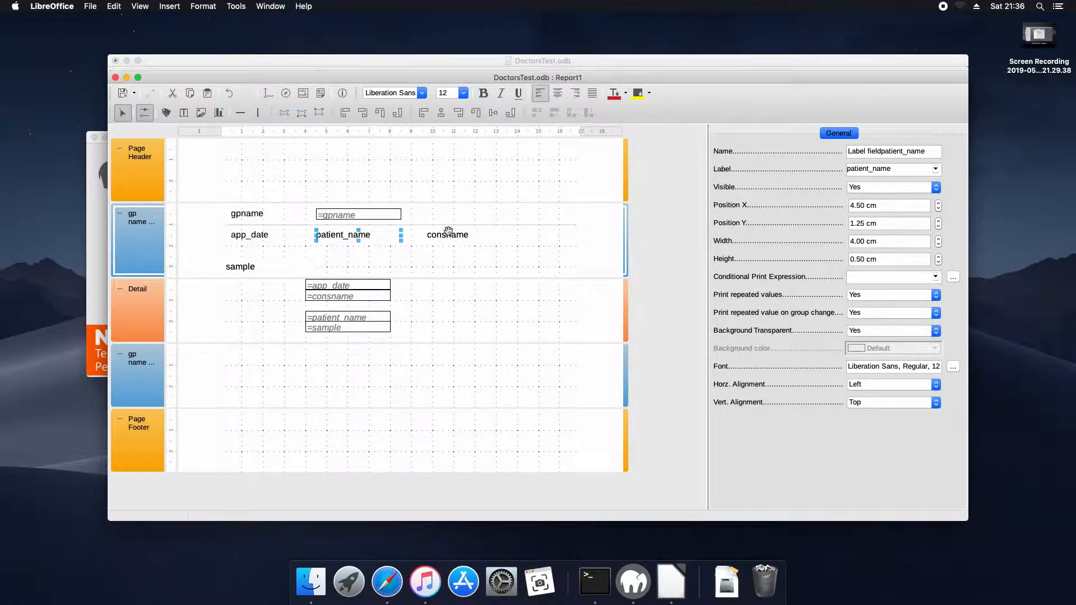
pyautogui.click(447, 234)
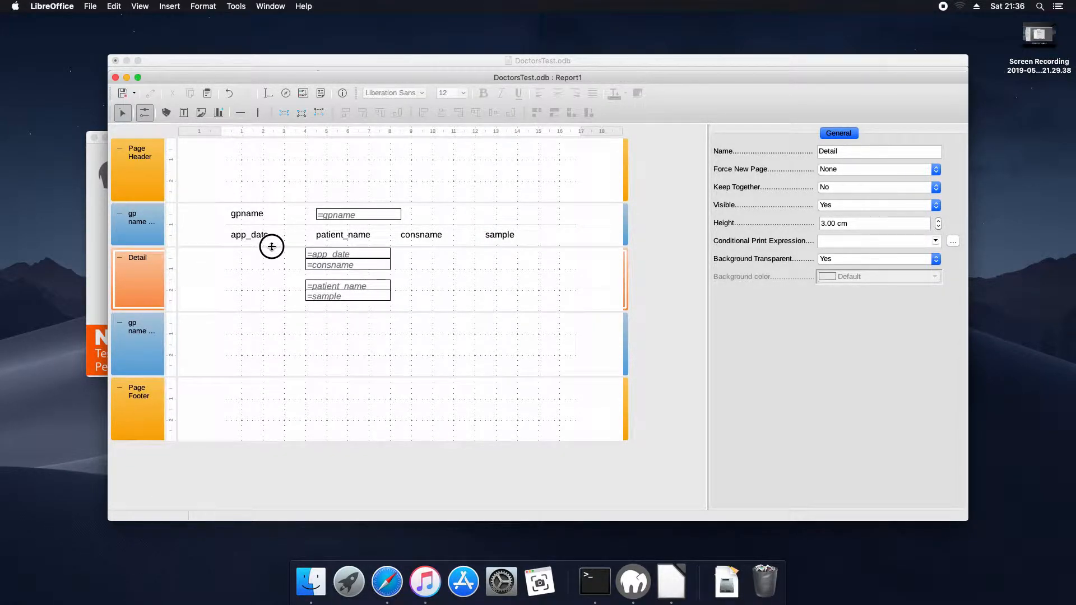
# Arrange the app_date through sample fields in one row under their labels and shrink Detail to one line.
pyautogui.click(251, 258)
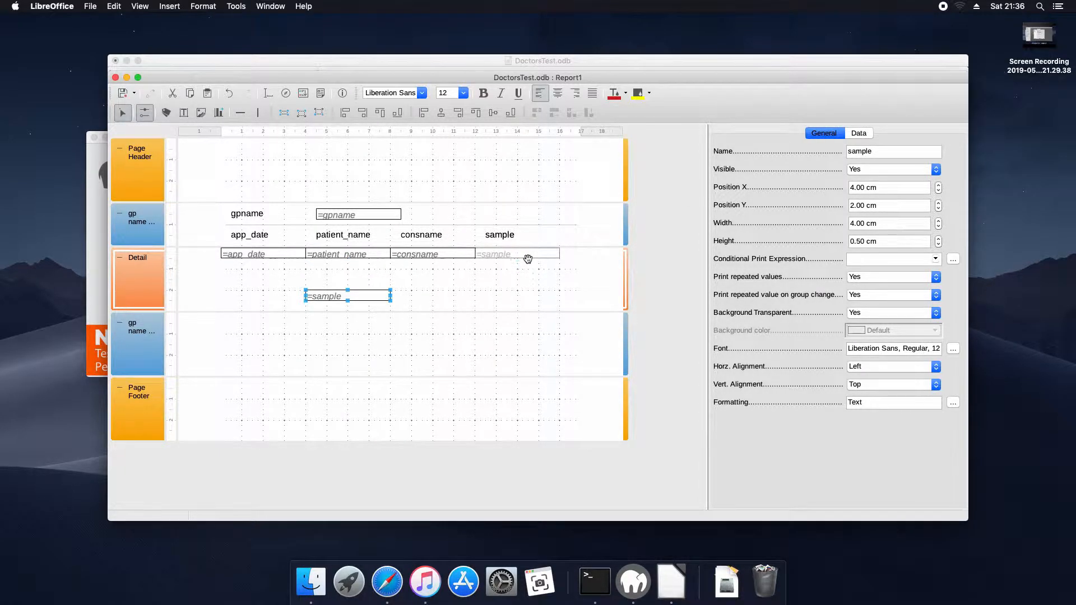
pyautogui.moveTo(347, 296); pyautogui.dragTo(517, 254)
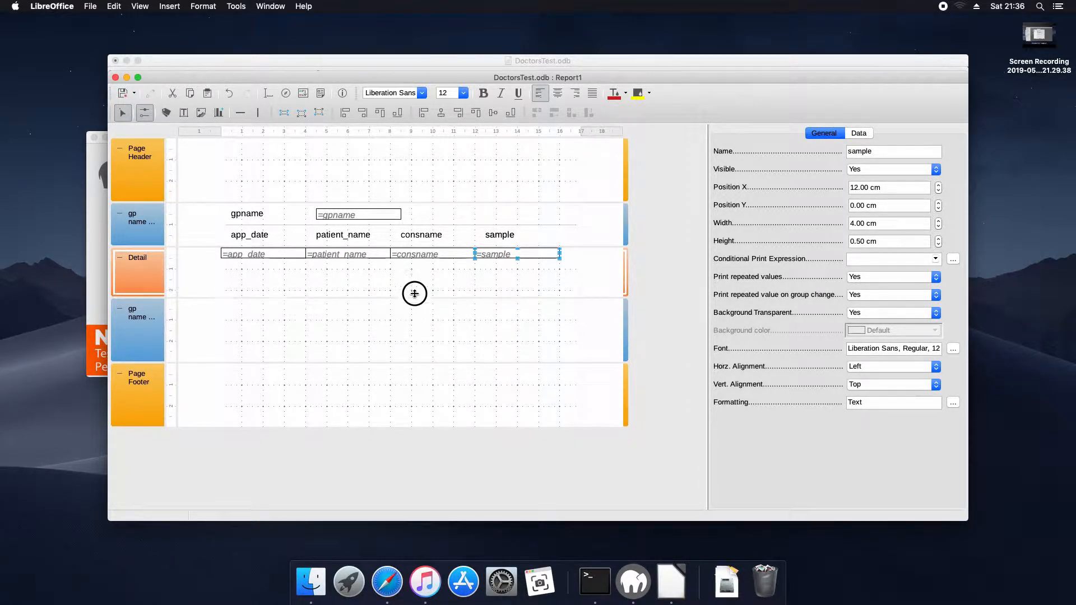
pyautogui.moveTo(414, 294); pyautogui.dragTo(407, 262)
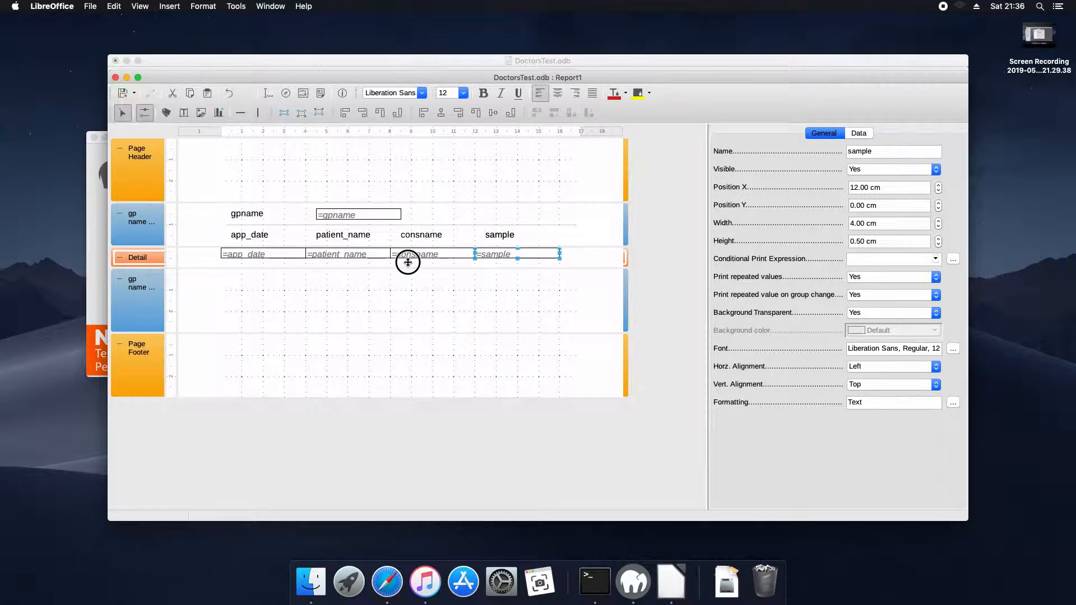
pyautogui.click(139, 301)
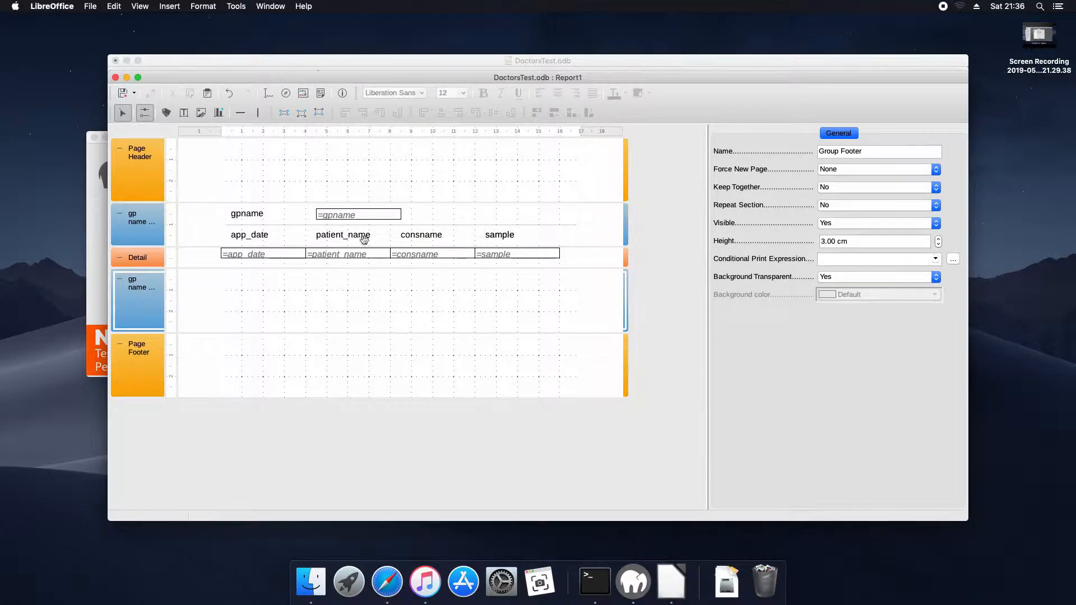
pyautogui.moveTo(923, 26)
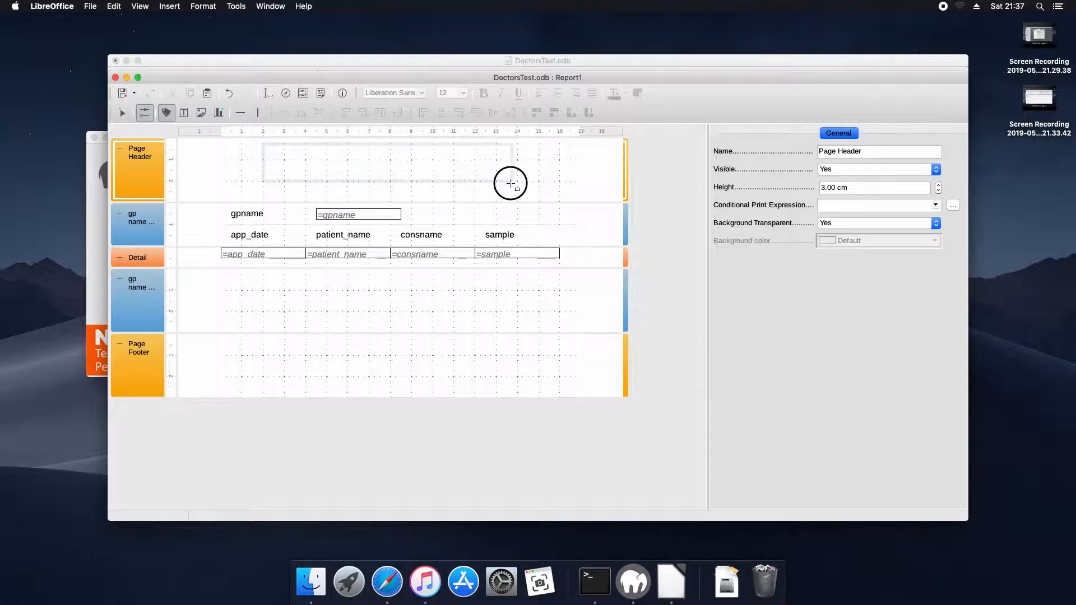
# Draw a page-header label reading SunnyHealth Surgery / GP Report.
pyautogui.moveTo(262, 149); pyautogui.dragTo(516, 192)
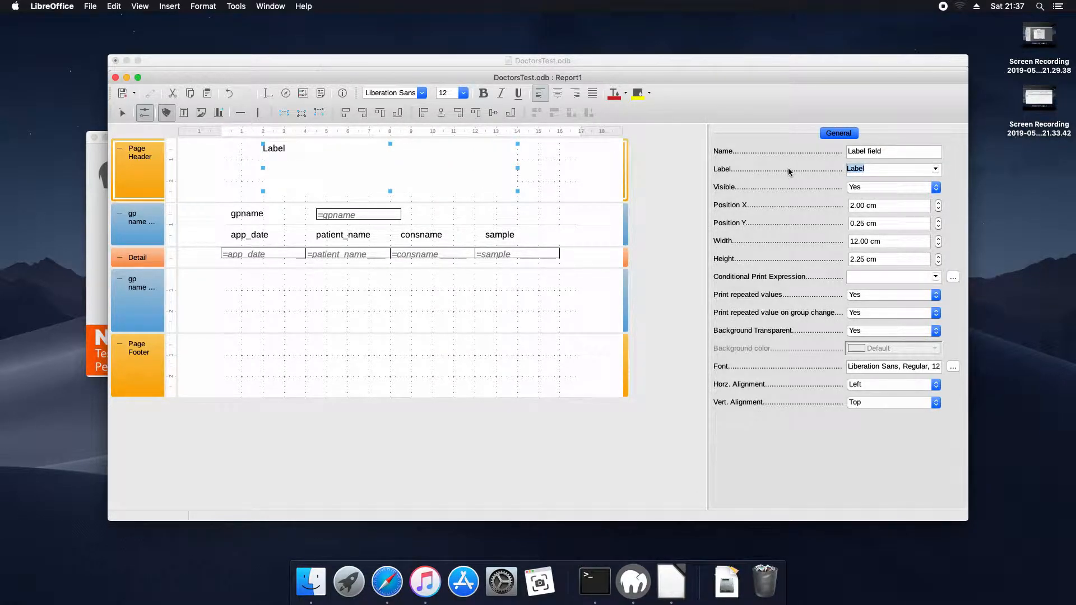
pyautogui.write('Sunr')
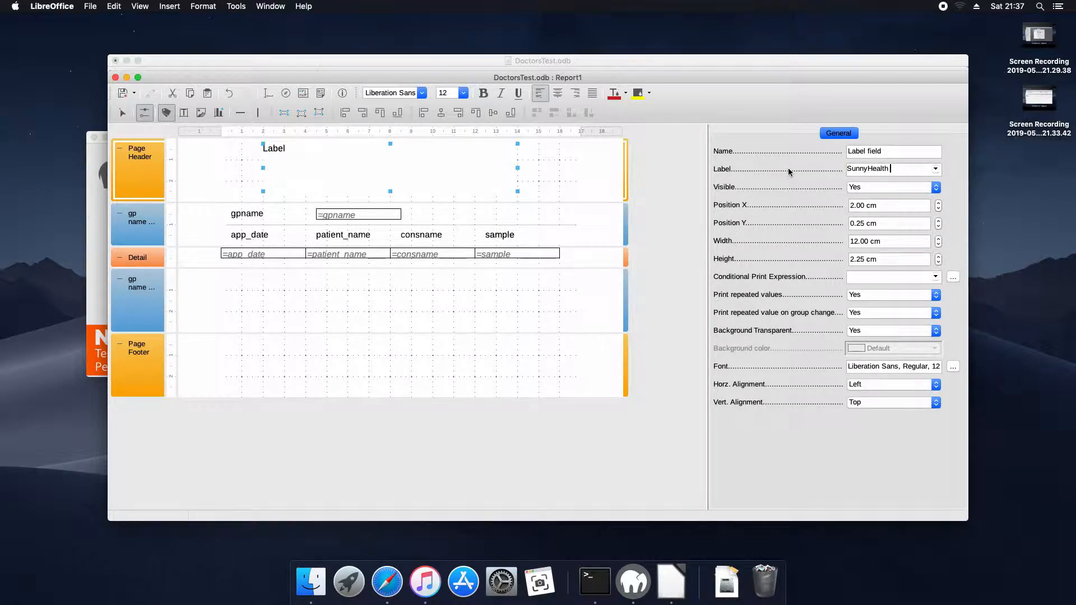
pyautogui.write('Surgery')
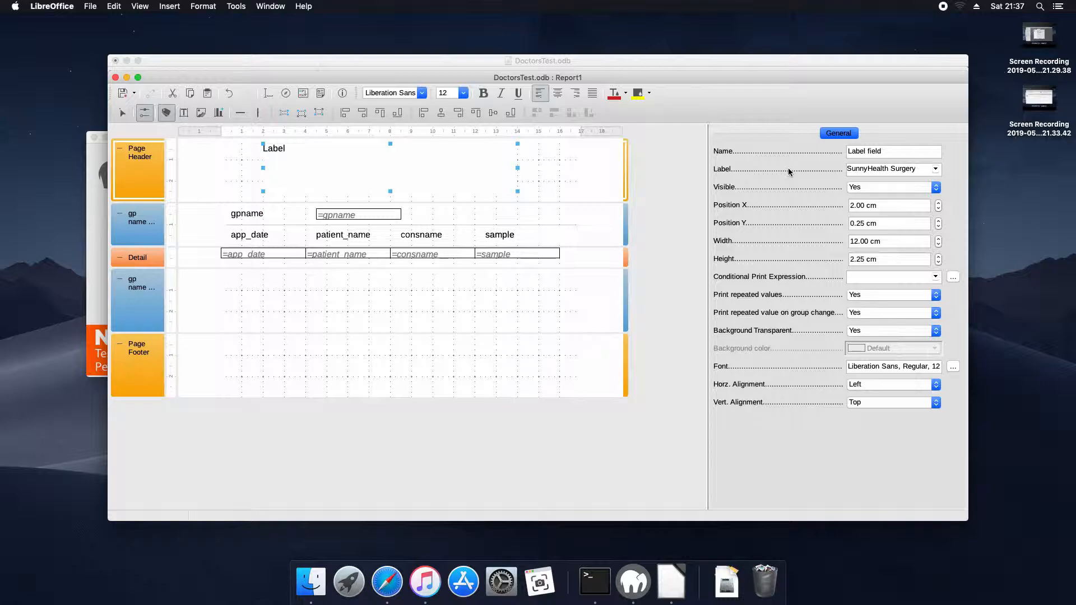
pyautogui.write('GP Report')
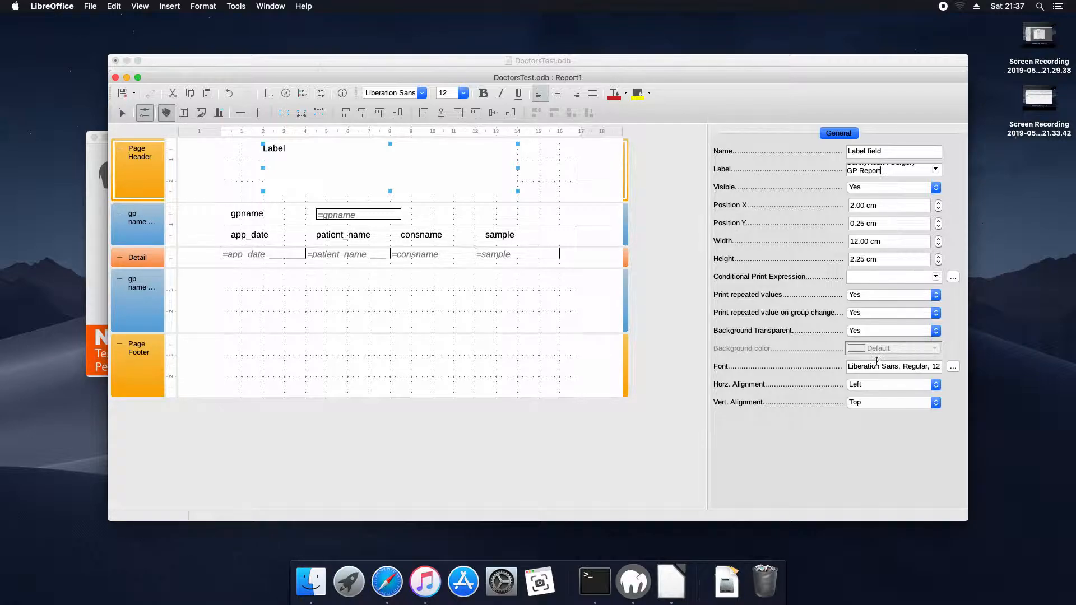
# Set the title's Horz. Alignment to Center and Vert. Alignment to Middle.
pyautogui.click(935, 384)
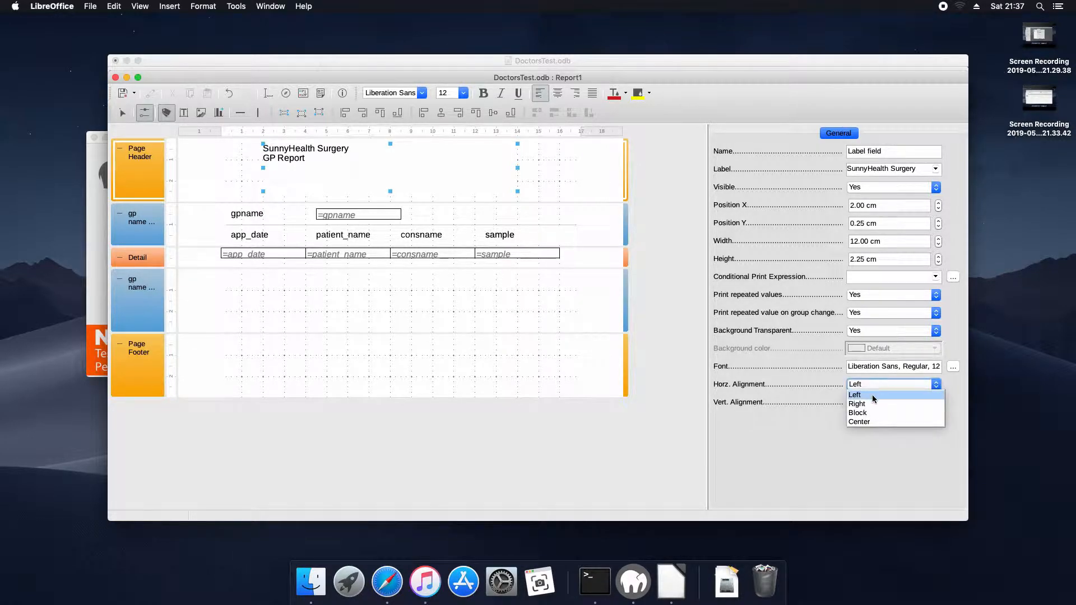
pyautogui.click(859, 421)
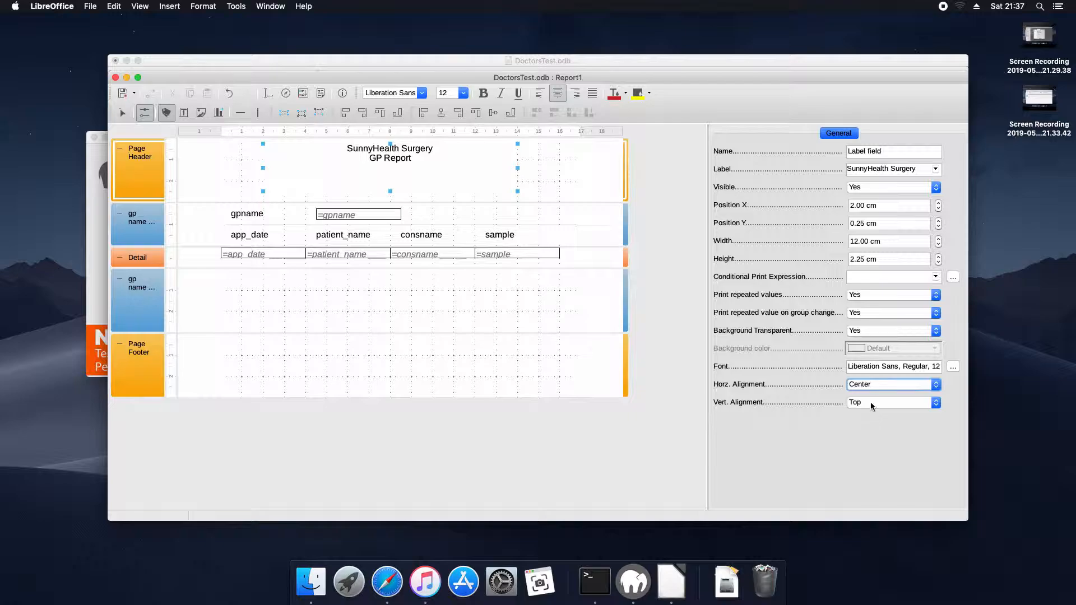
pyautogui.click(934, 402)
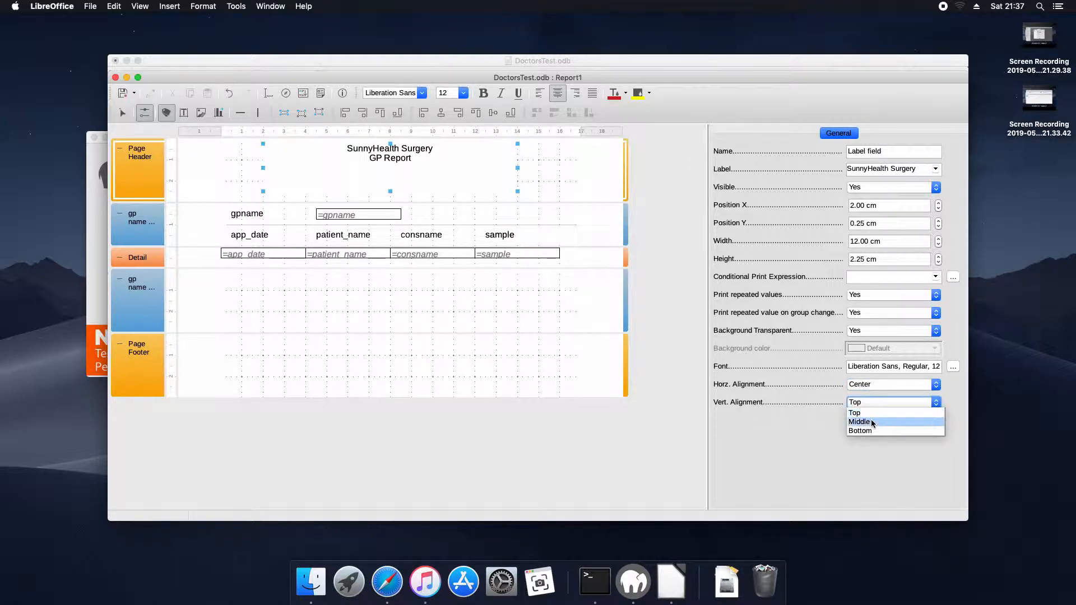
pyautogui.click(860, 421)
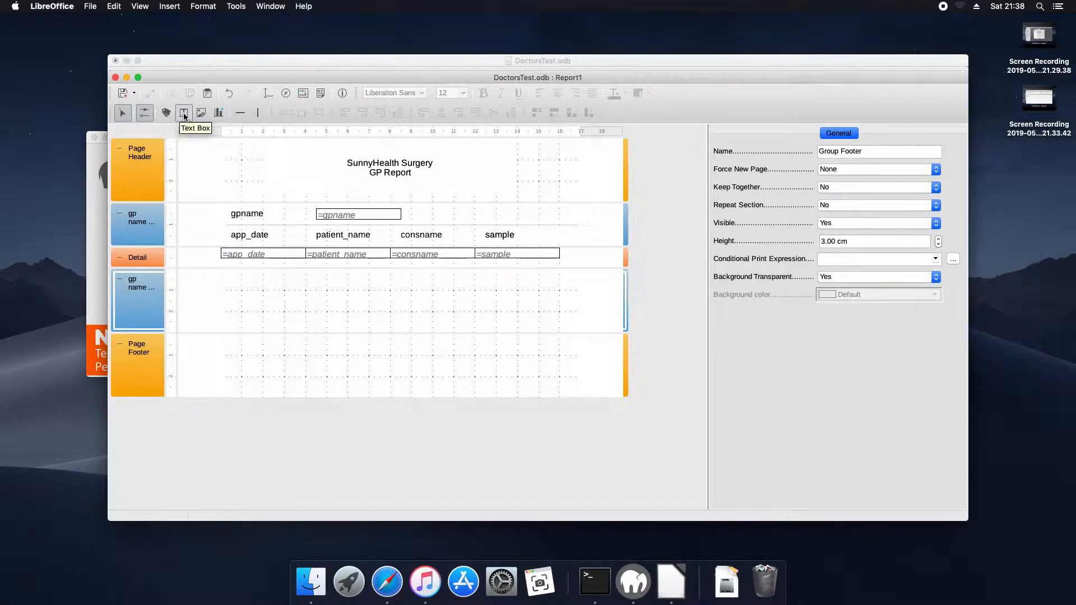
# Add an empty text box in the gpname footer with a 'Total Visits' label positioned beside it.
pyautogui.click(184, 112)
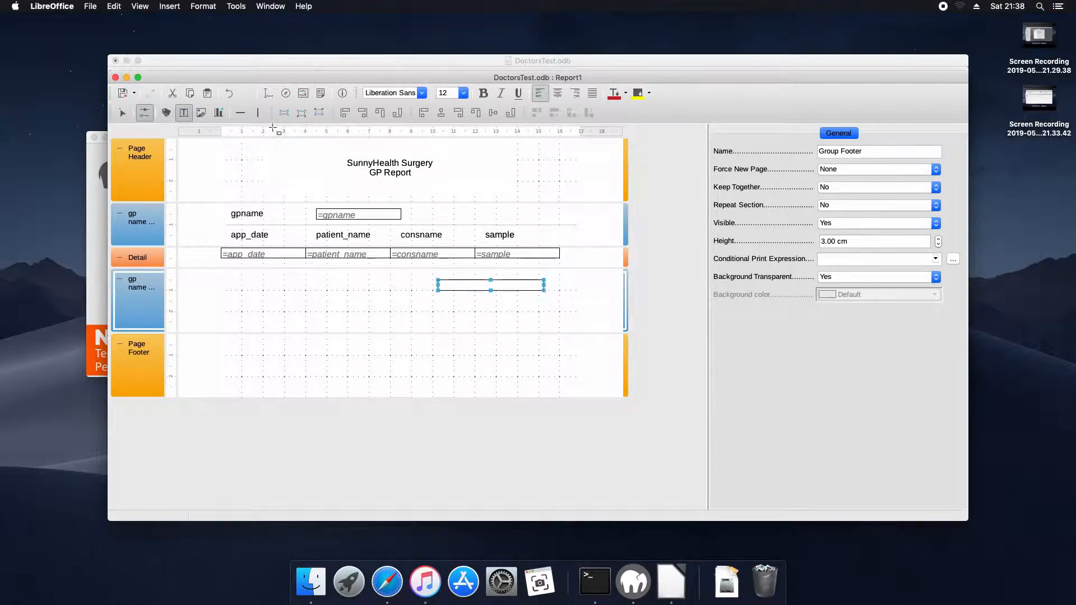
pyautogui.click(490, 284)
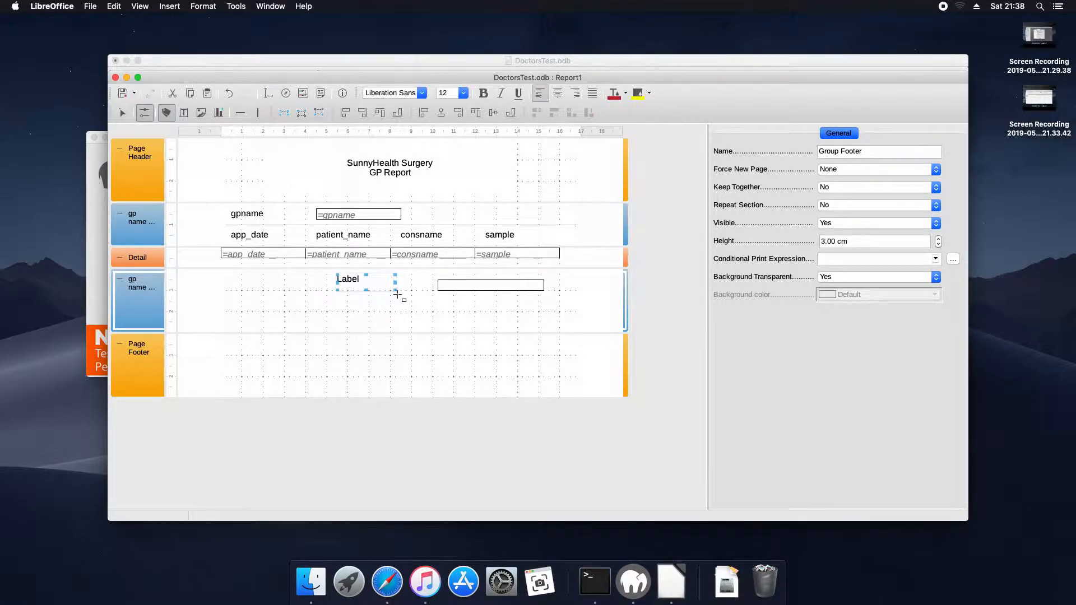
pyautogui.click(348, 279)
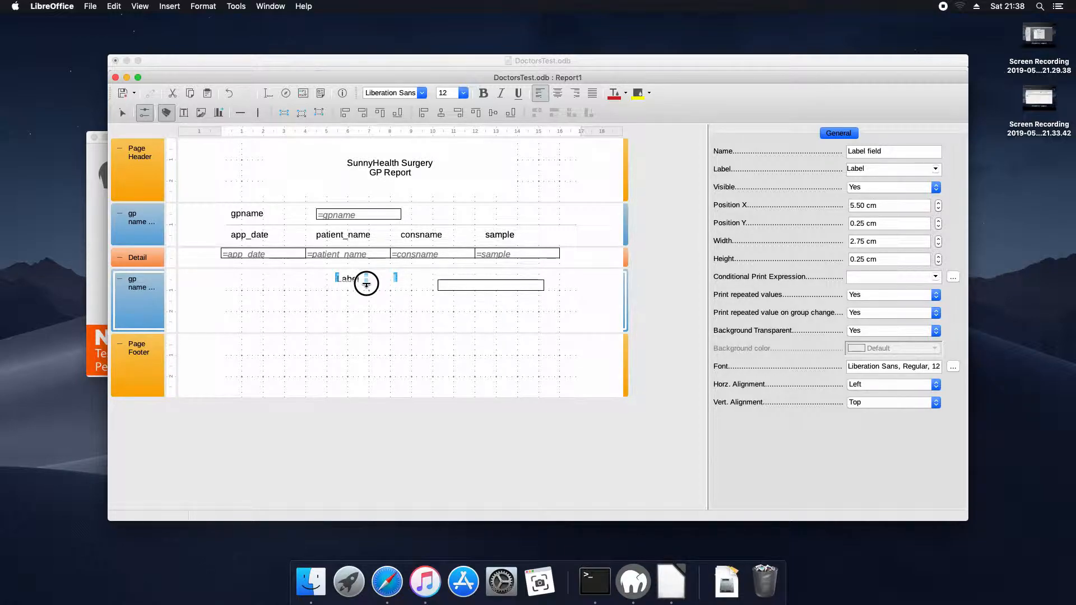
pyautogui.moveTo(366, 289)
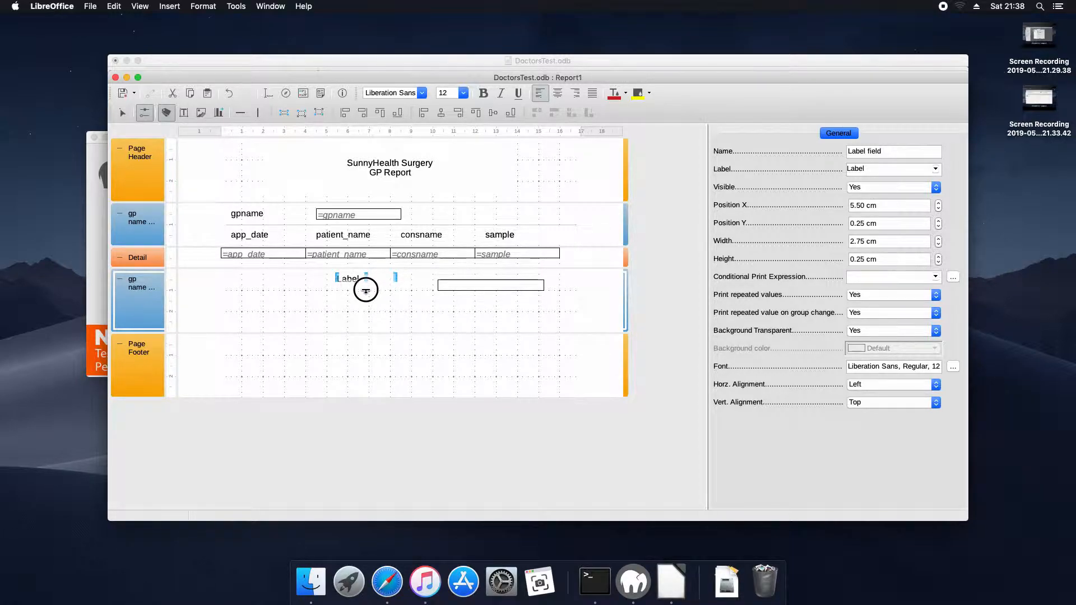
pyautogui.moveTo(366, 278); pyautogui.dragTo(365, 282)
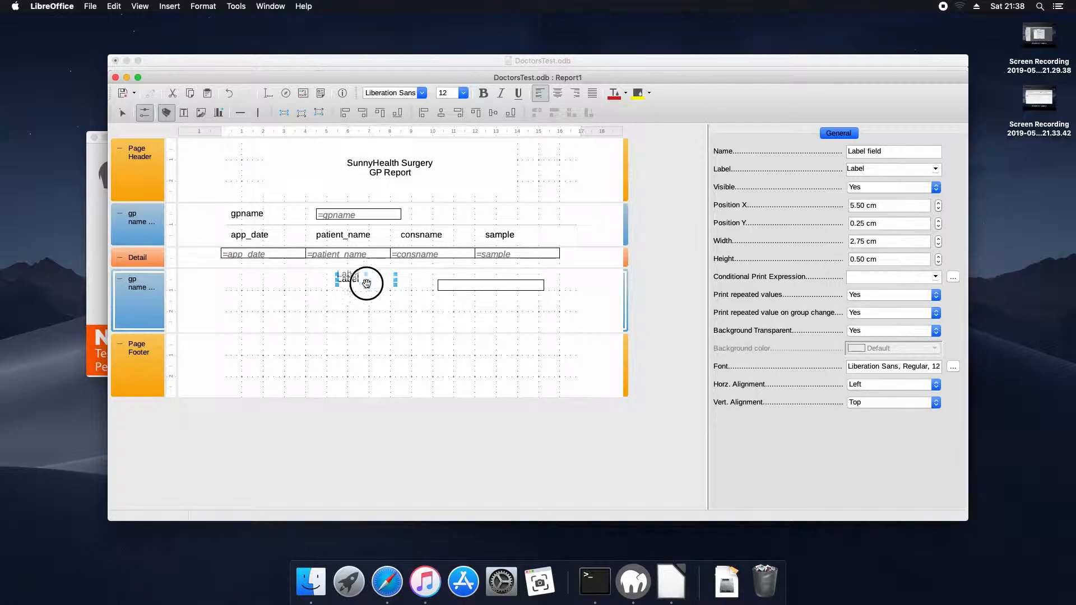
pyautogui.moveTo(350, 280); pyautogui.dragTo(395, 284)
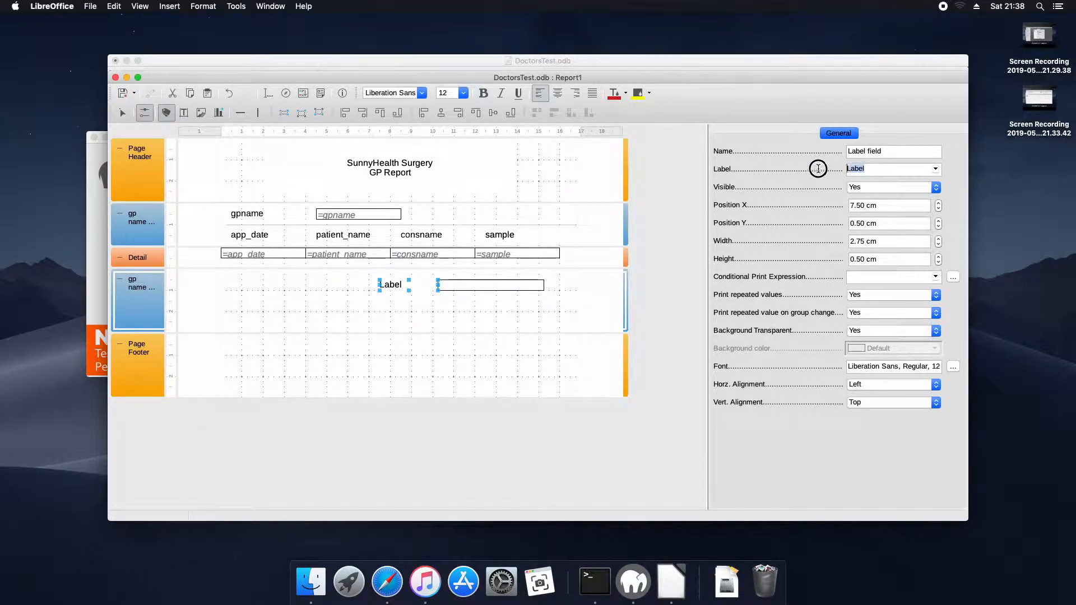
pyautogui.write('Total Visits')
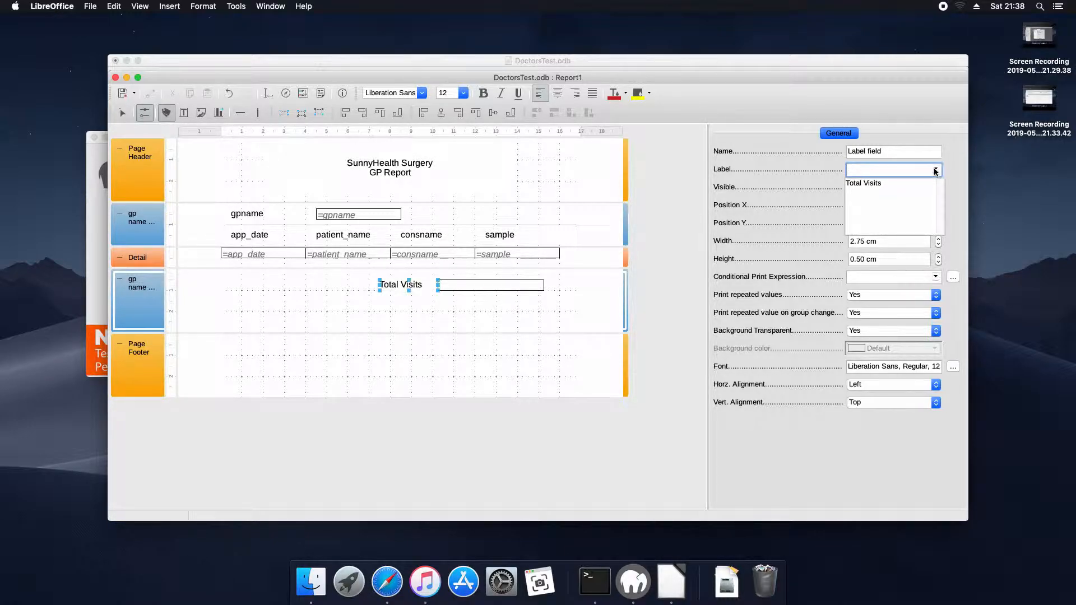
pyautogui.click(863, 183)
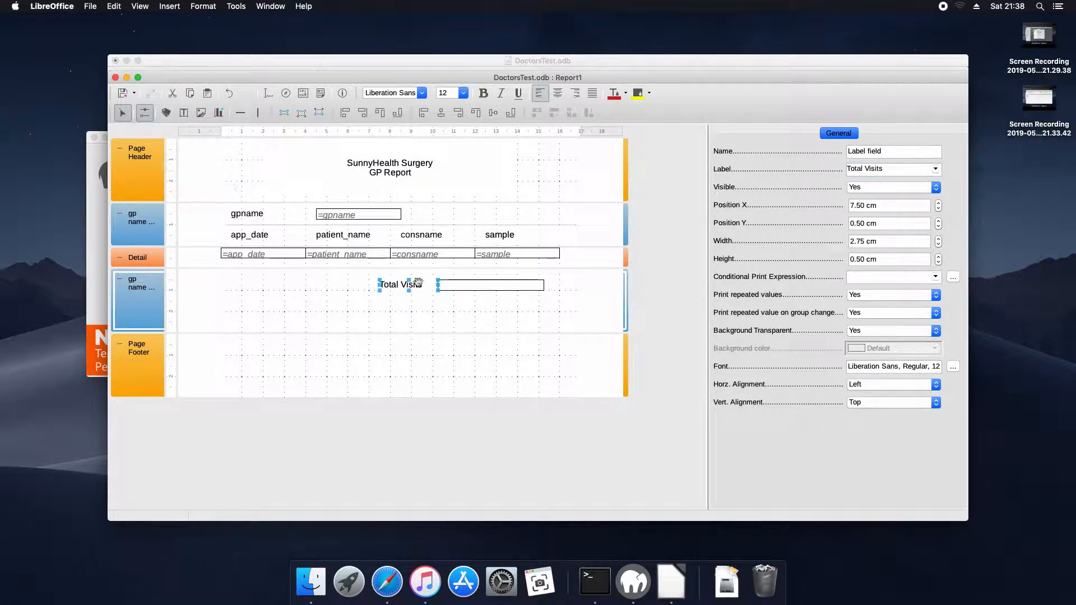
# Make the Total Visits field a Counter scoped to Group: gpname.
pyautogui.click(501, 285)
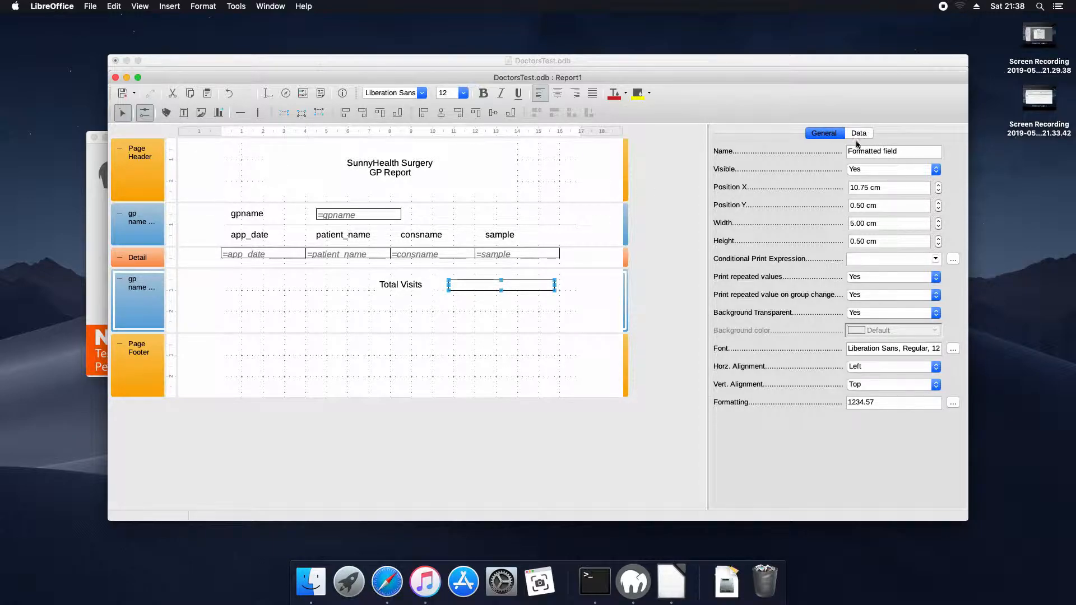
pyautogui.click(858, 133)
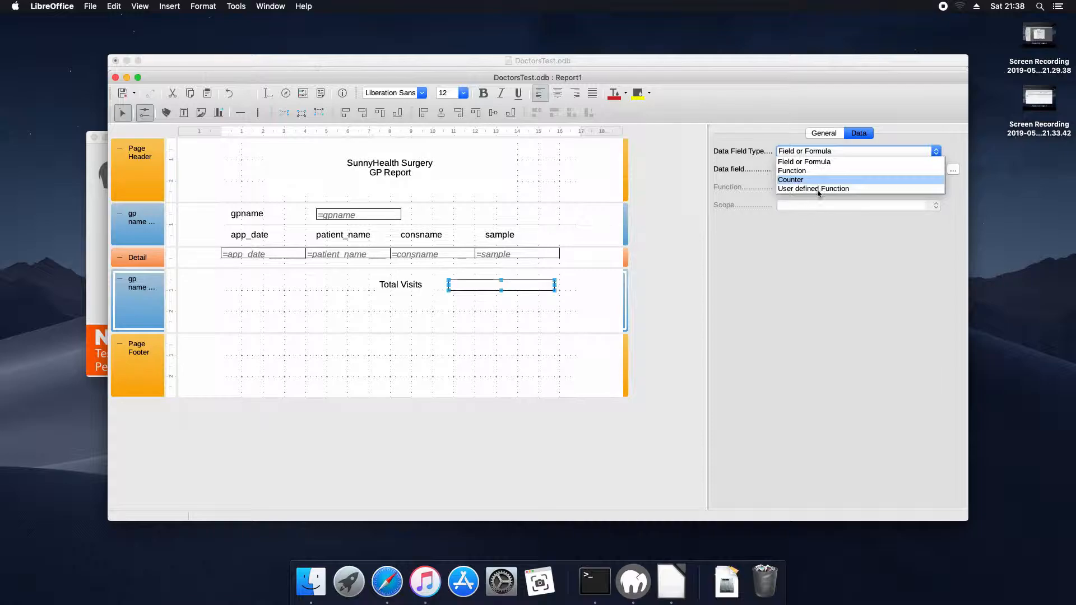
pyautogui.click(791, 179)
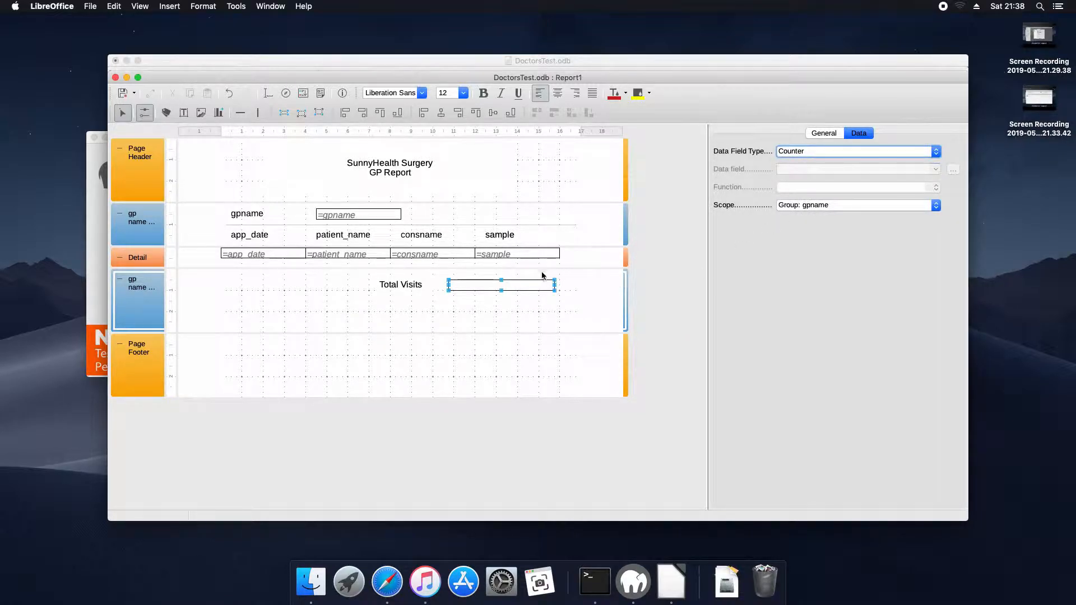
pyautogui.moveTo(410, 309)
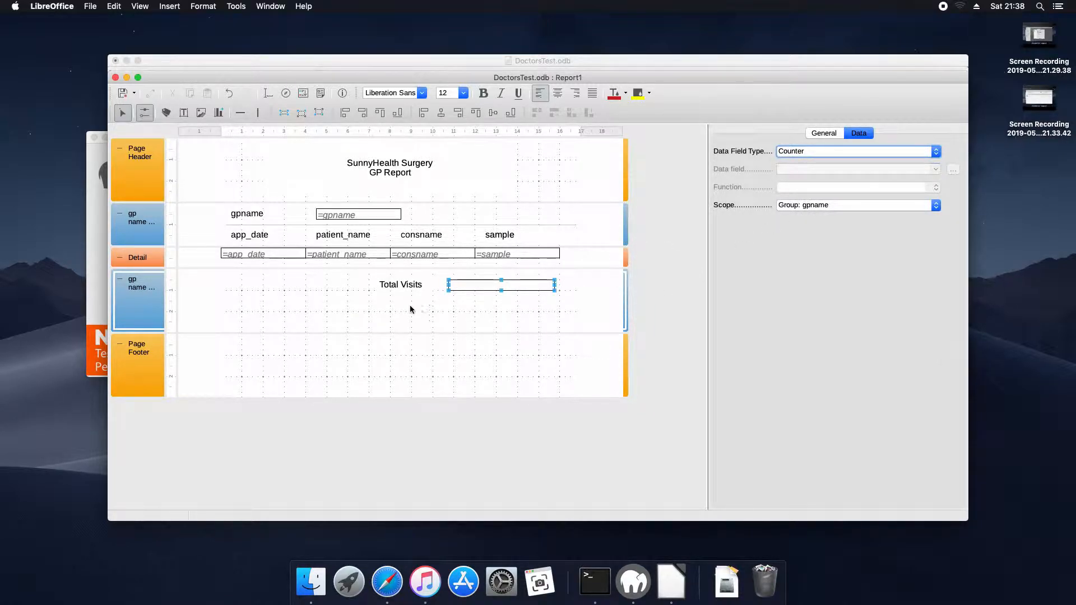
# Shrink the gpname footer to the total line and set Force New Page to After Section.
pyautogui.click(400, 284)
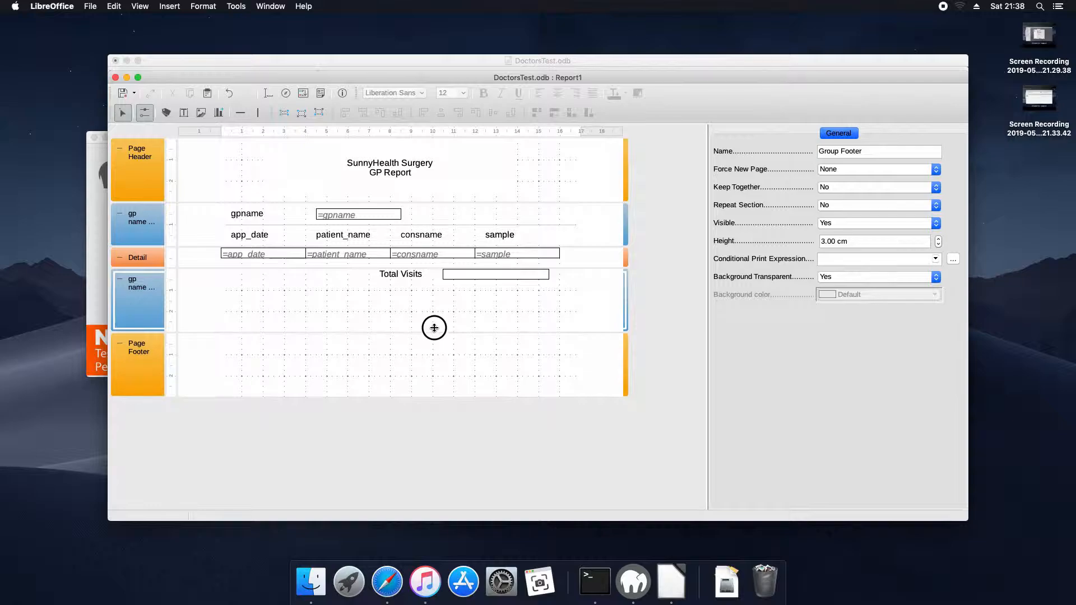
pyautogui.moveTo(434, 329); pyautogui.dragTo(436, 280)
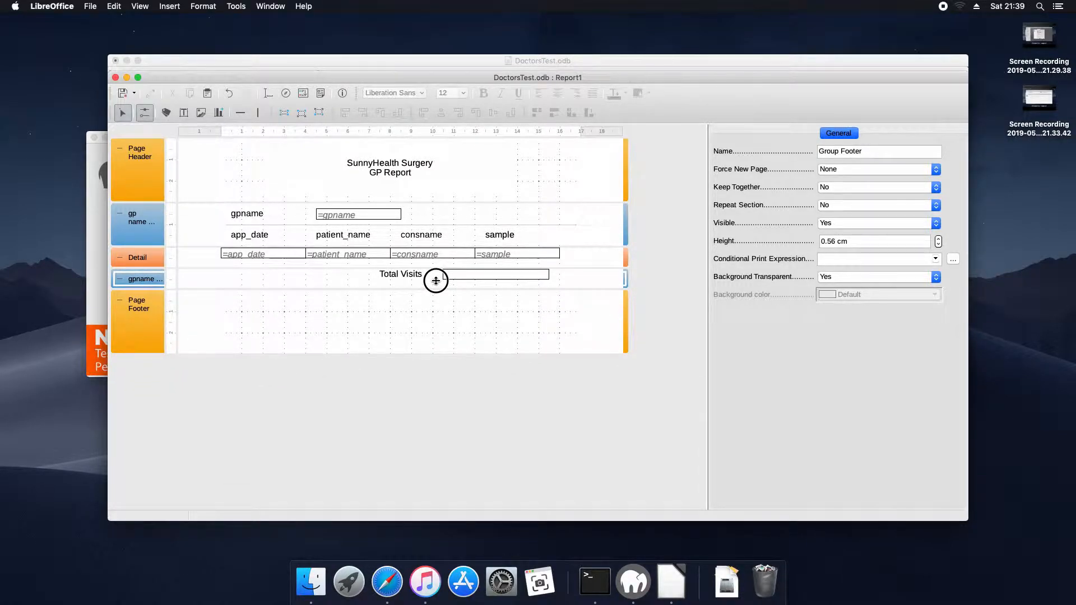
pyautogui.click(935, 169)
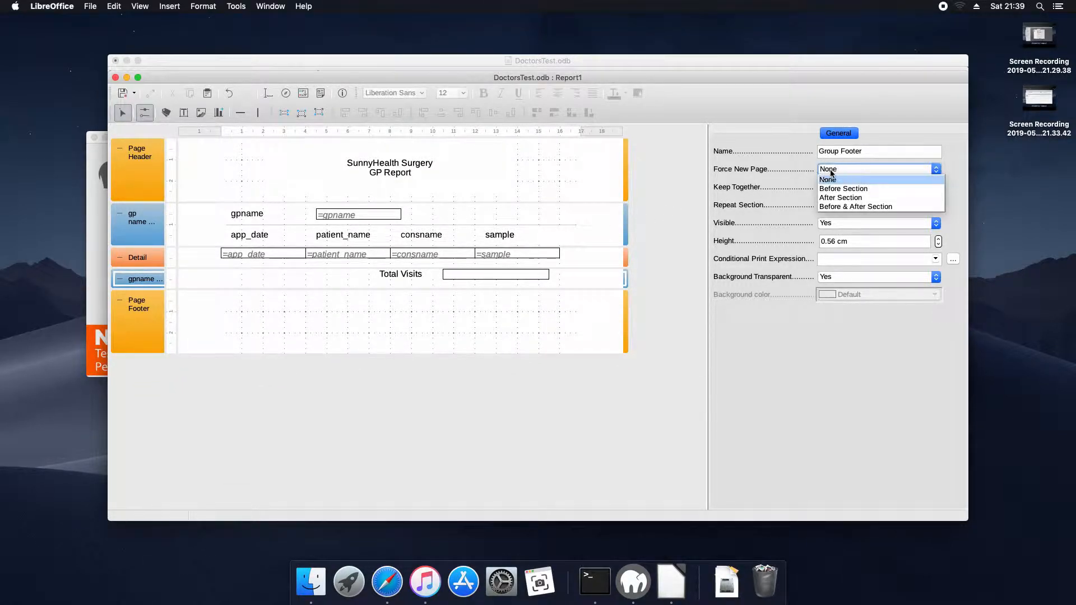
pyautogui.click(839, 197)
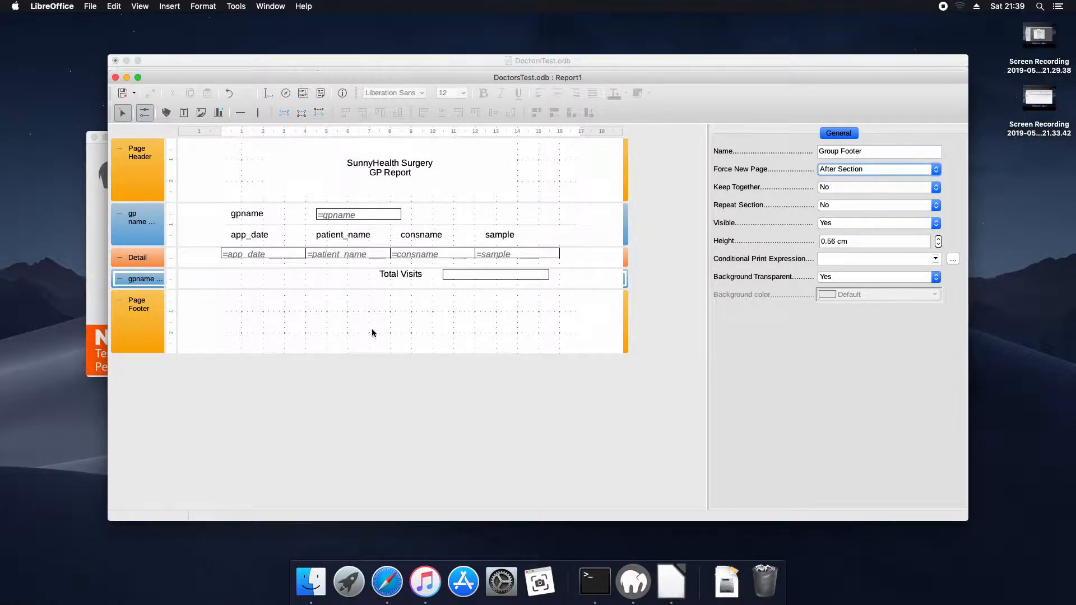
pyautogui.click(139, 320)
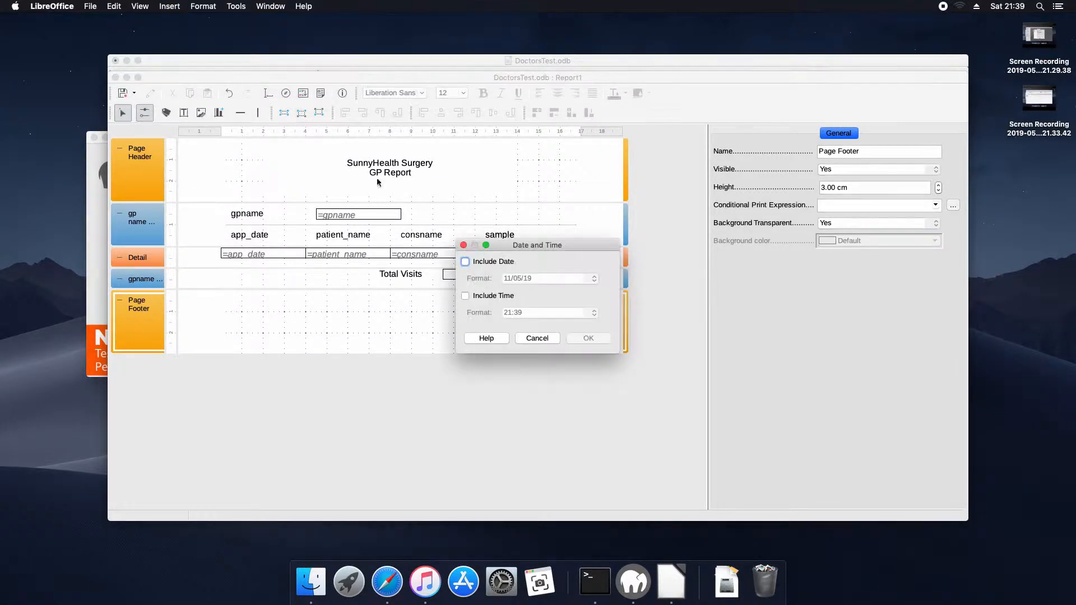
# Insert today's date in long weekday format into the page footer.
pyautogui.click(593, 278)
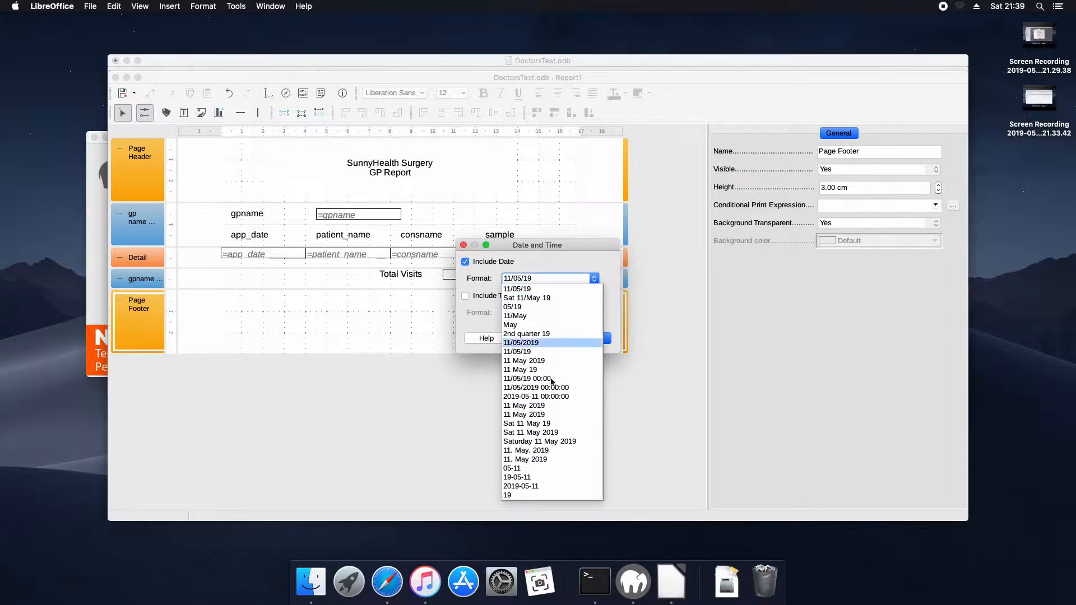
pyautogui.click(539, 442)
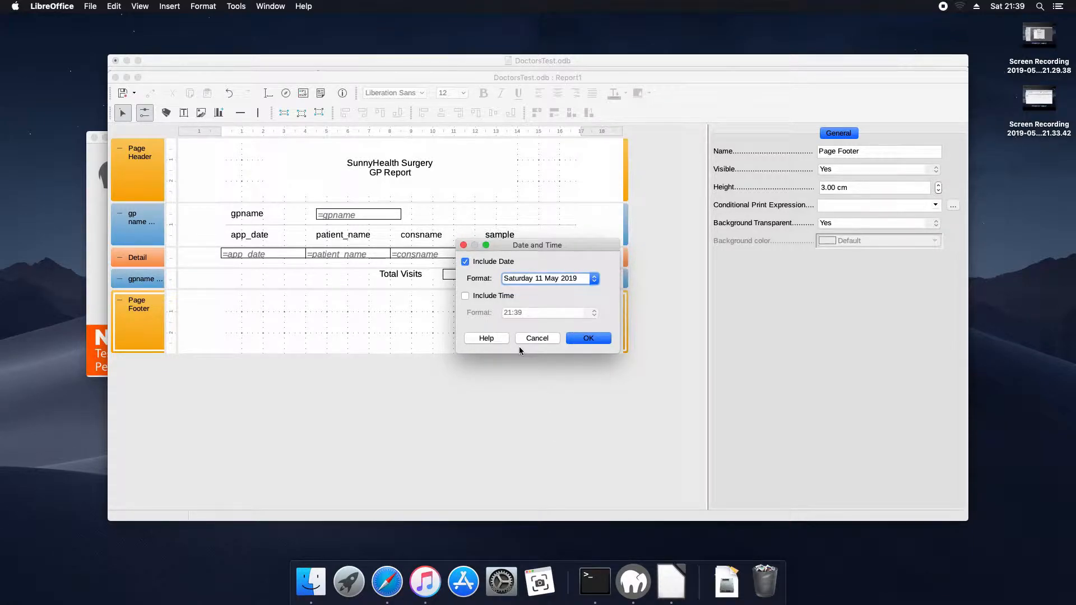
pyautogui.click(587, 337)
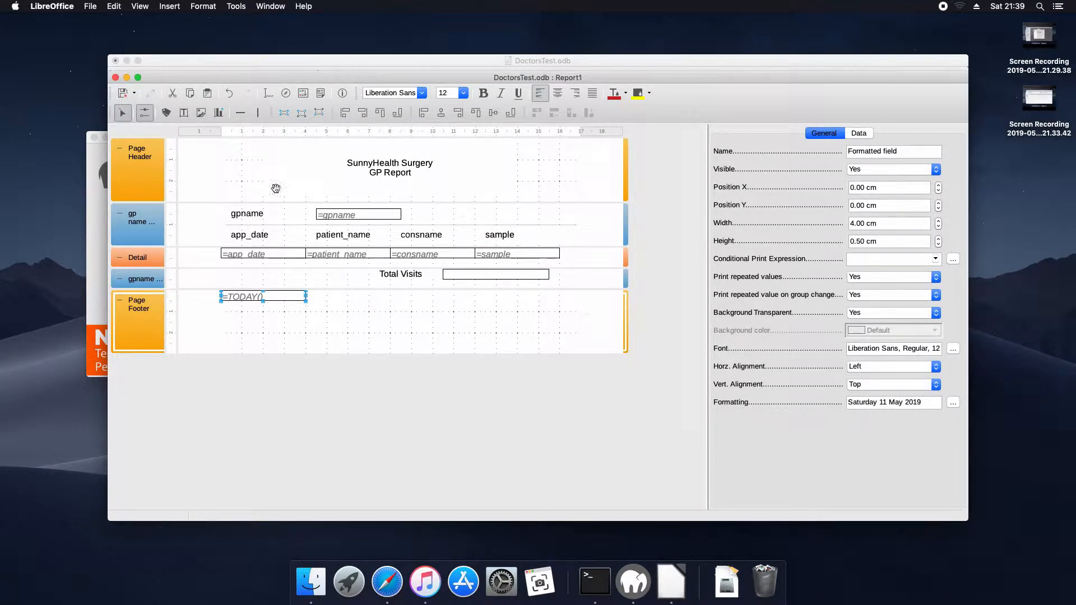
# Insert a right-aligned Page N of M number into the page footer.
pyautogui.click(203, 7)
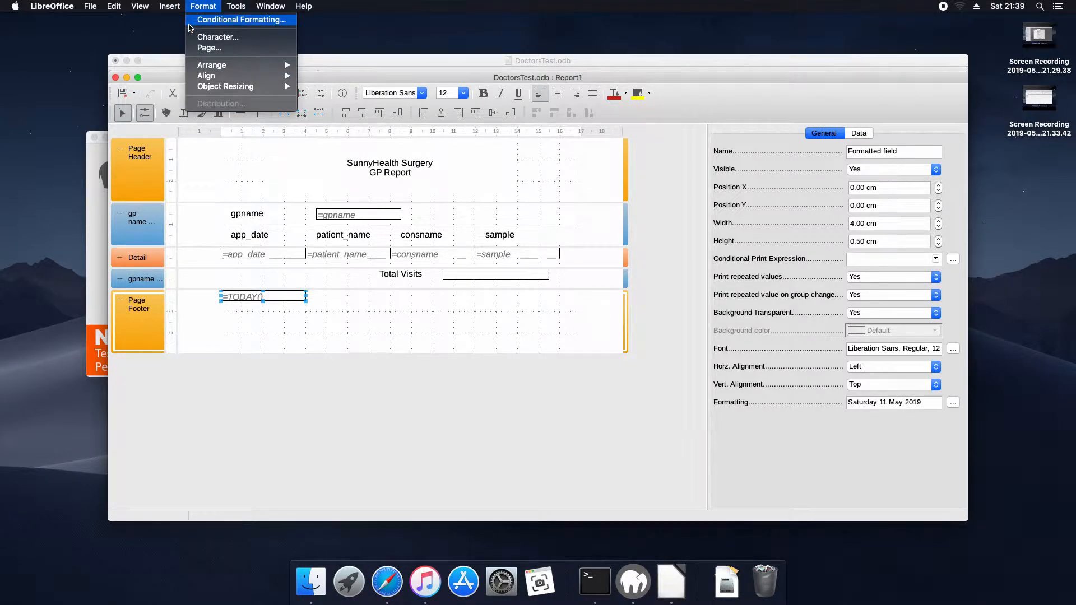
pyautogui.click(330, 204)
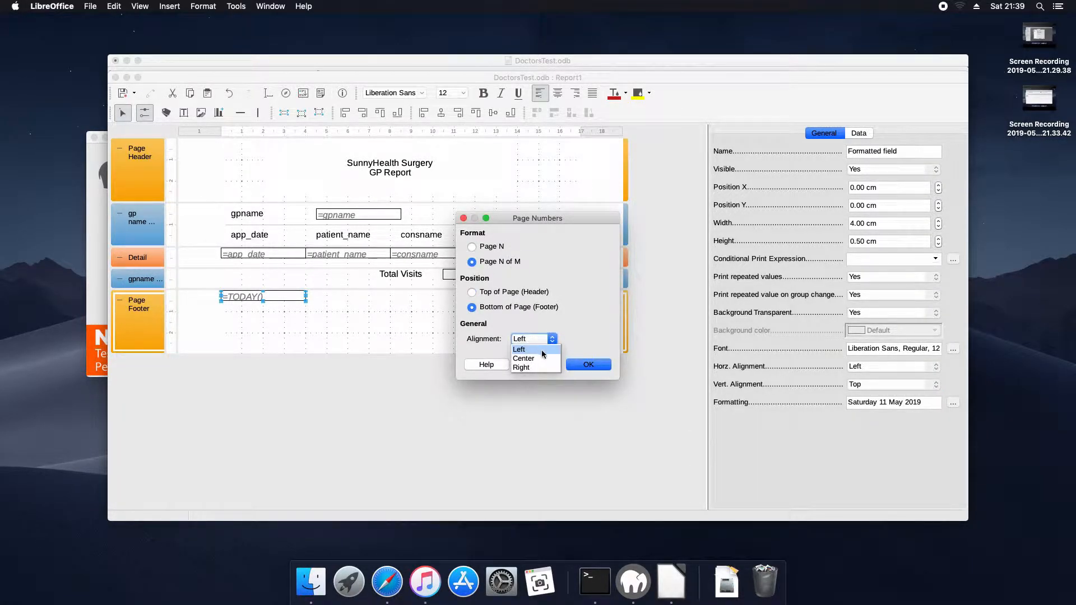
pyautogui.moveTo(536, 367)
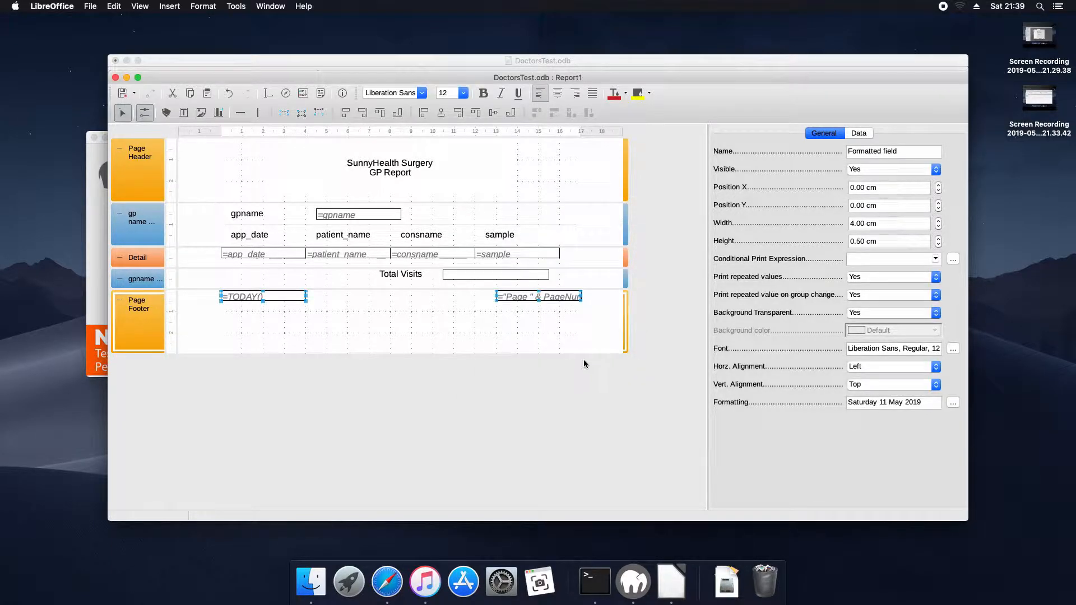
pyautogui.click(138, 304)
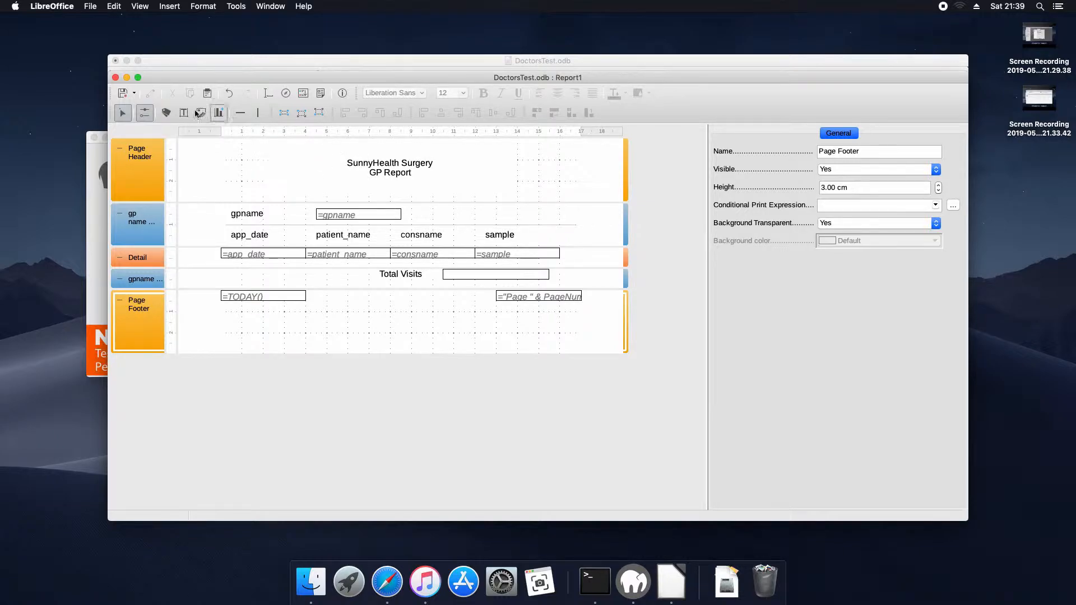
# Save the report design as GPVisitReport.
pyautogui.click(124, 93)
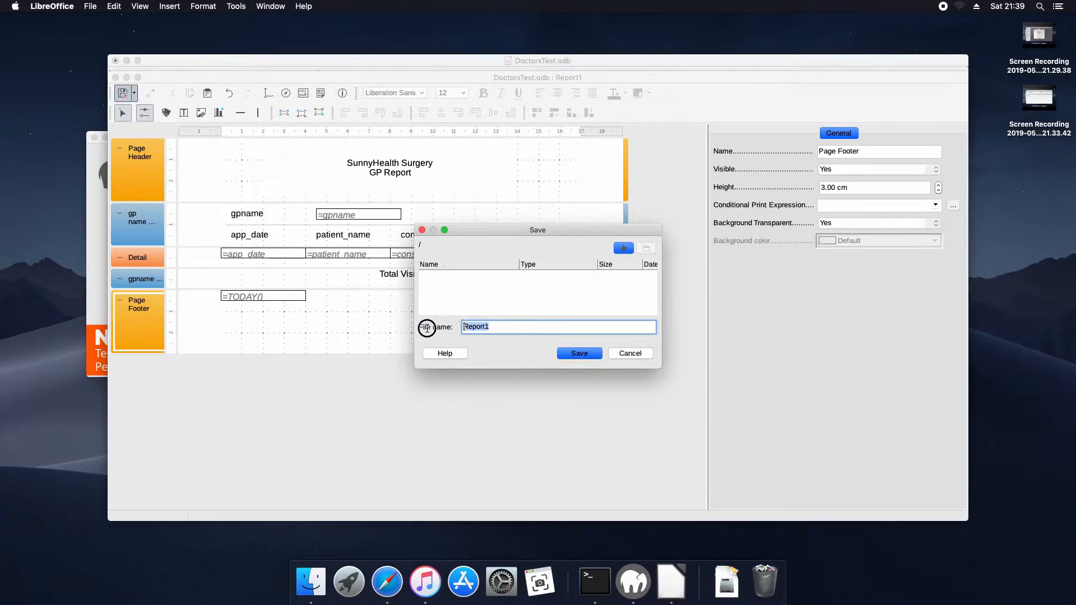
pyautogui.write('GPVisit')
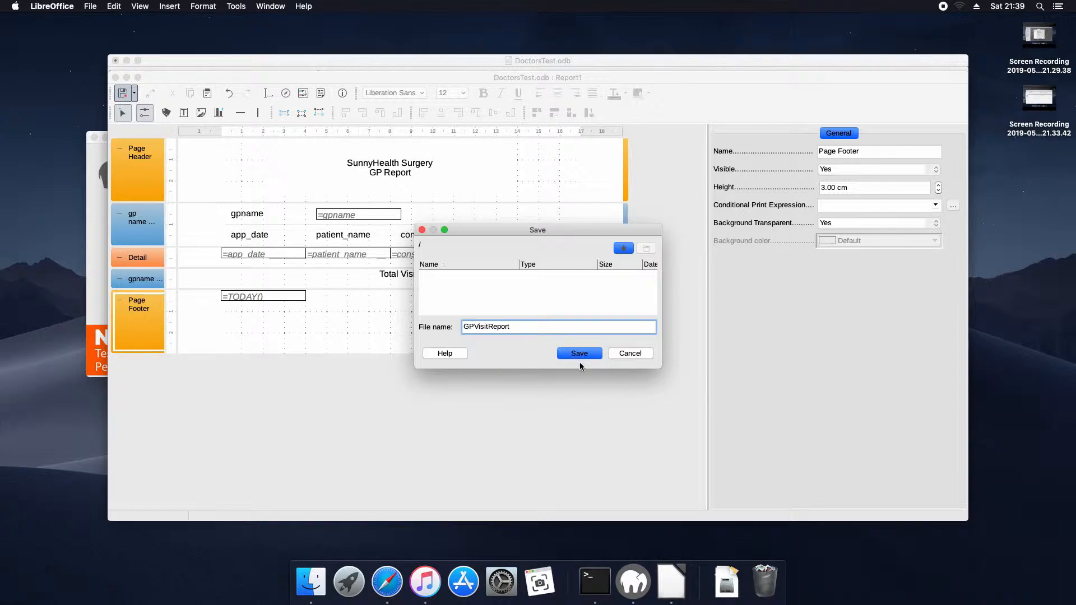
pyautogui.click(578, 353)
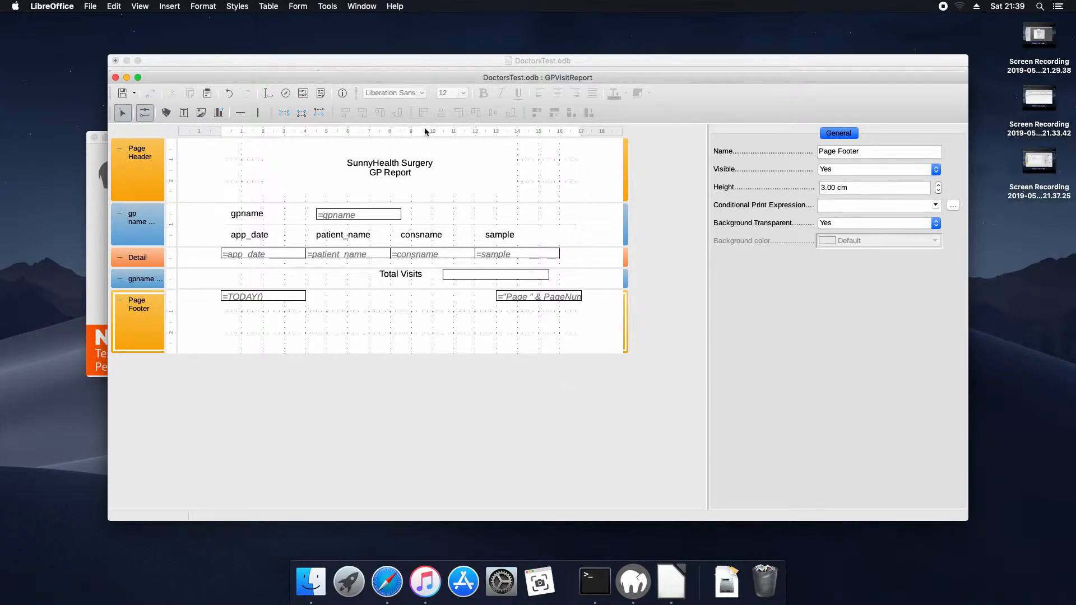
pyautogui.moveTo(319, 93)
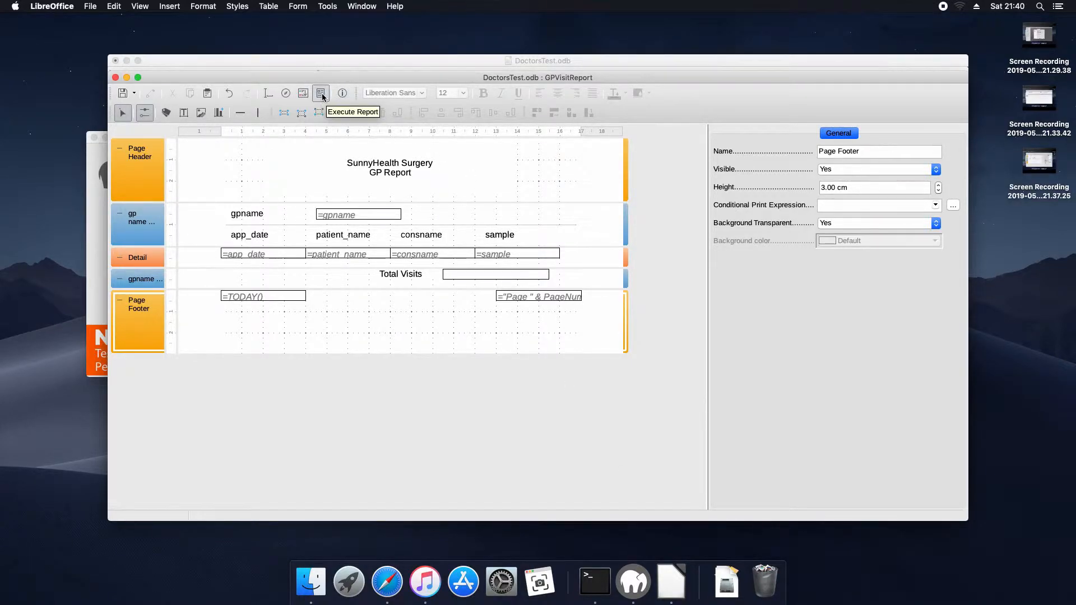
# Execute the report and scroll through the three generated pages, one GP with totals per page.
pyautogui.click(321, 93)
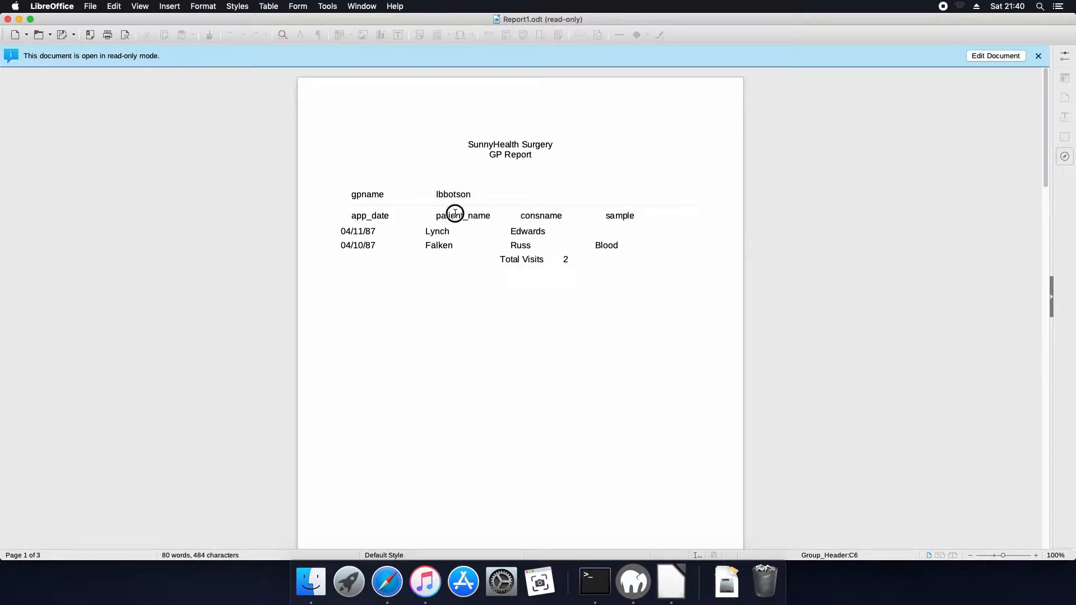
pyautogui.moveTo(672, 240)
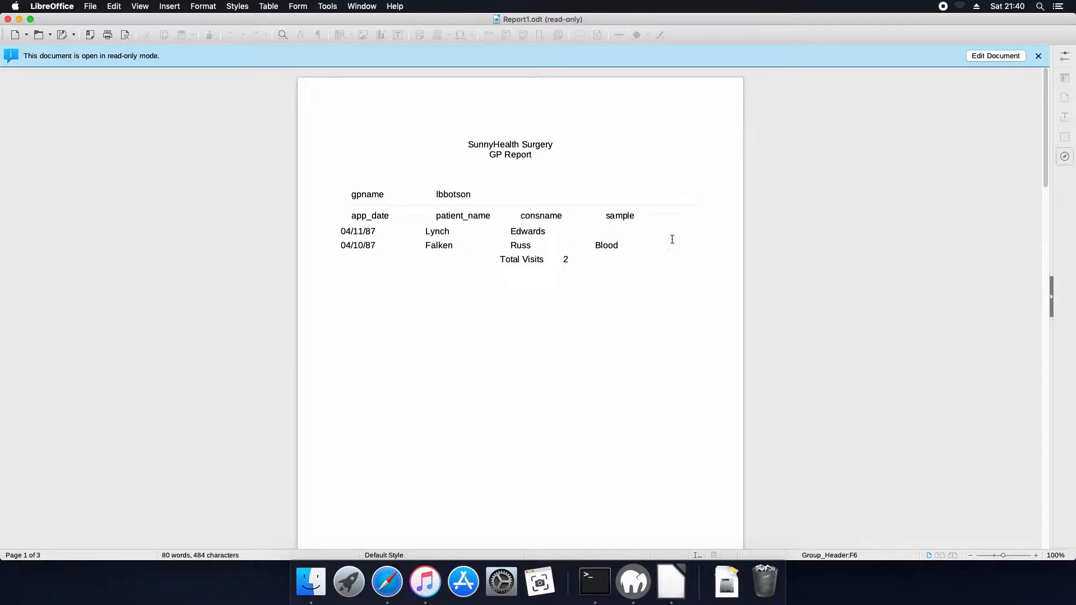
pyautogui.scroll(-3)
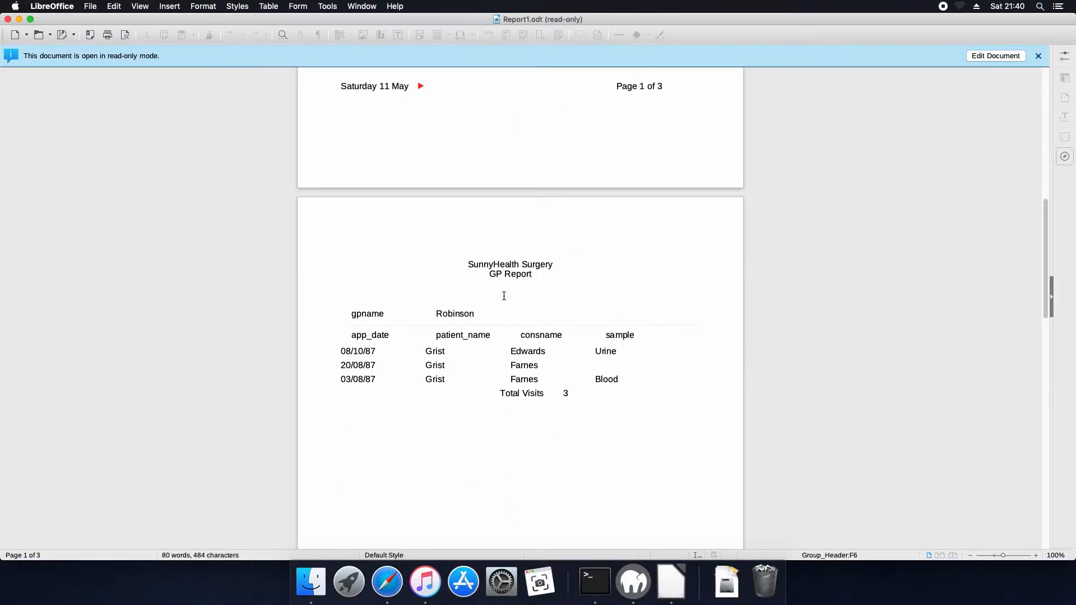
pyautogui.scroll(-3)
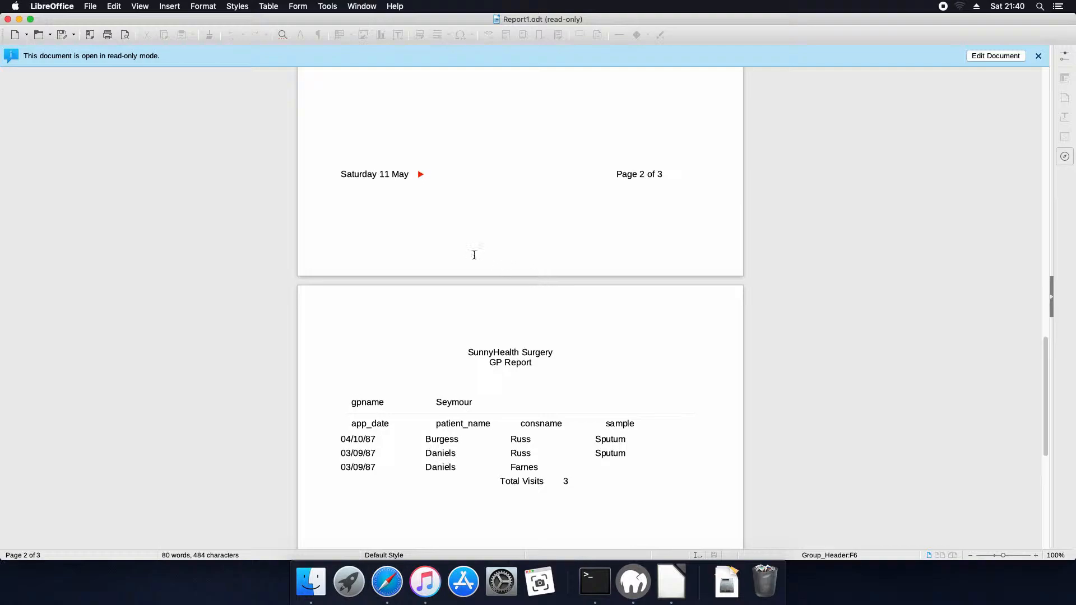
pyautogui.scroll(-3)
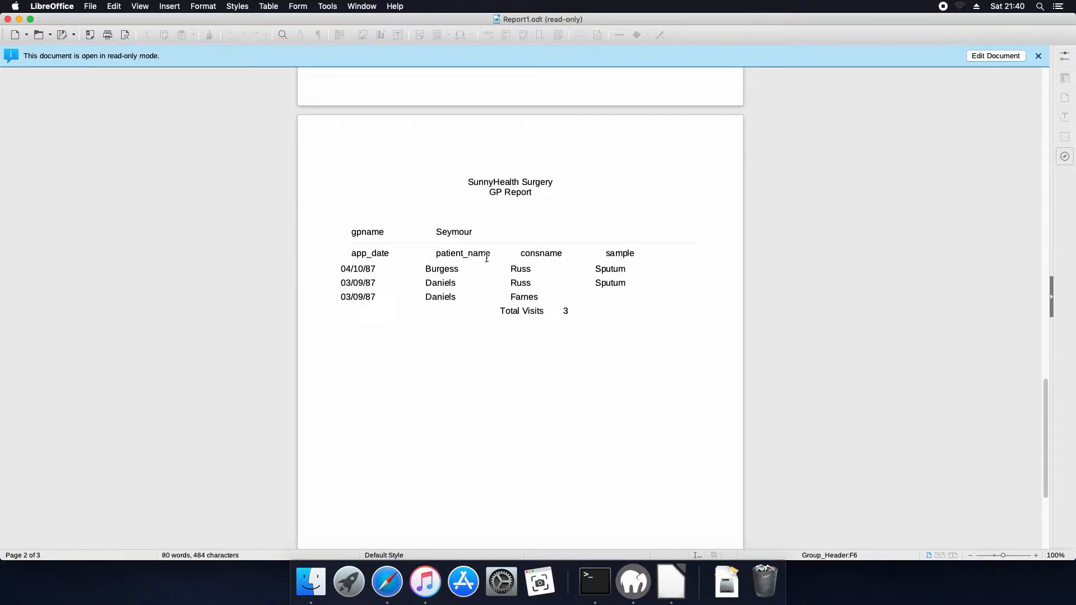
pyautogui.moveTo(586, 336)
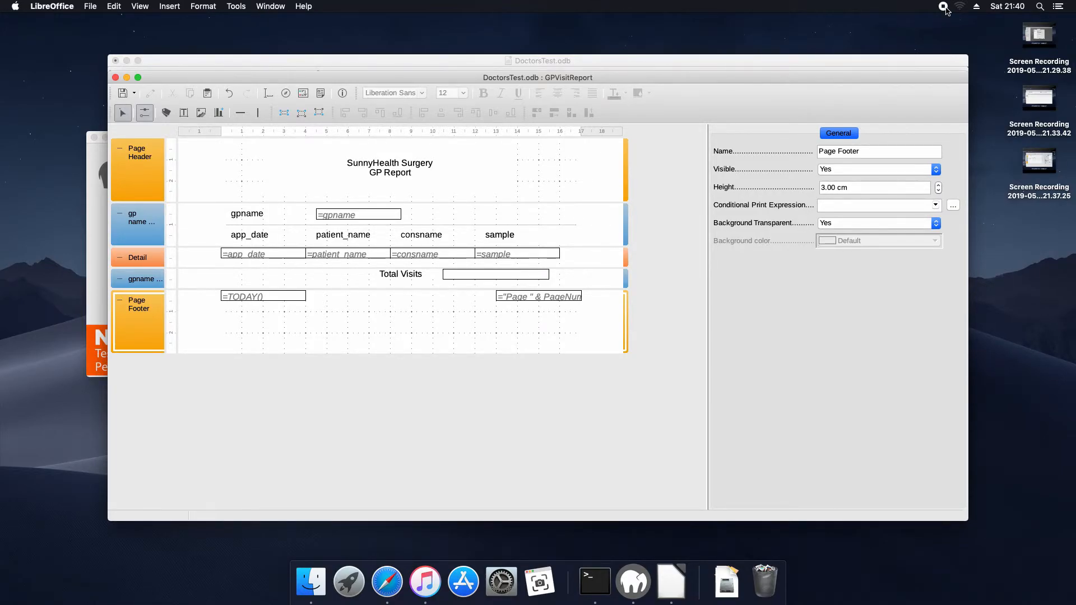
# Close the report designer and show the Queries list with the Appointments query.
pyautogui.click(115, 77)
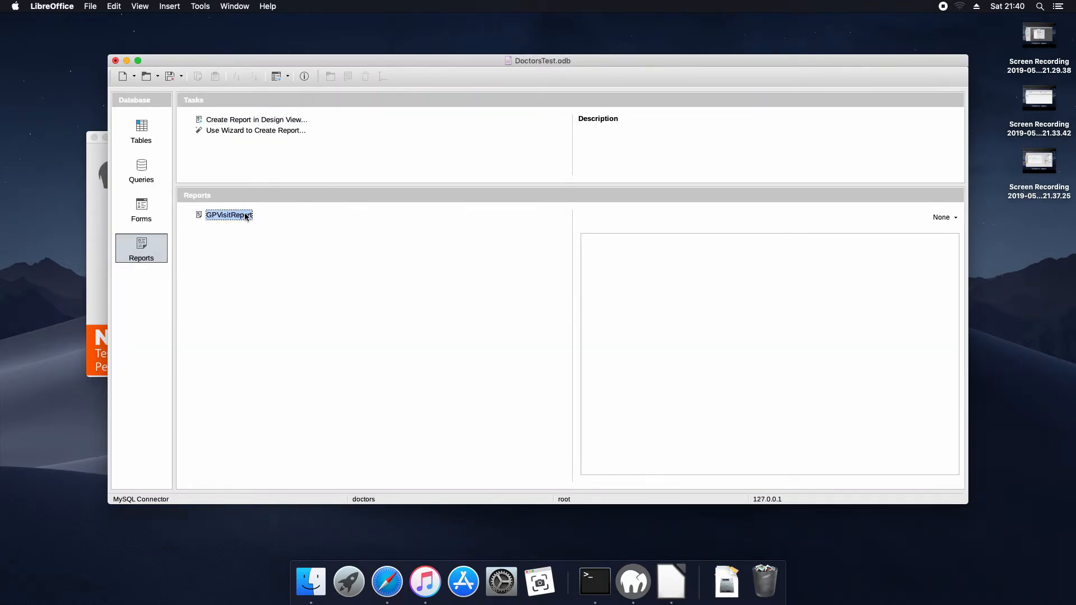
pyautogui.click(141, 171)
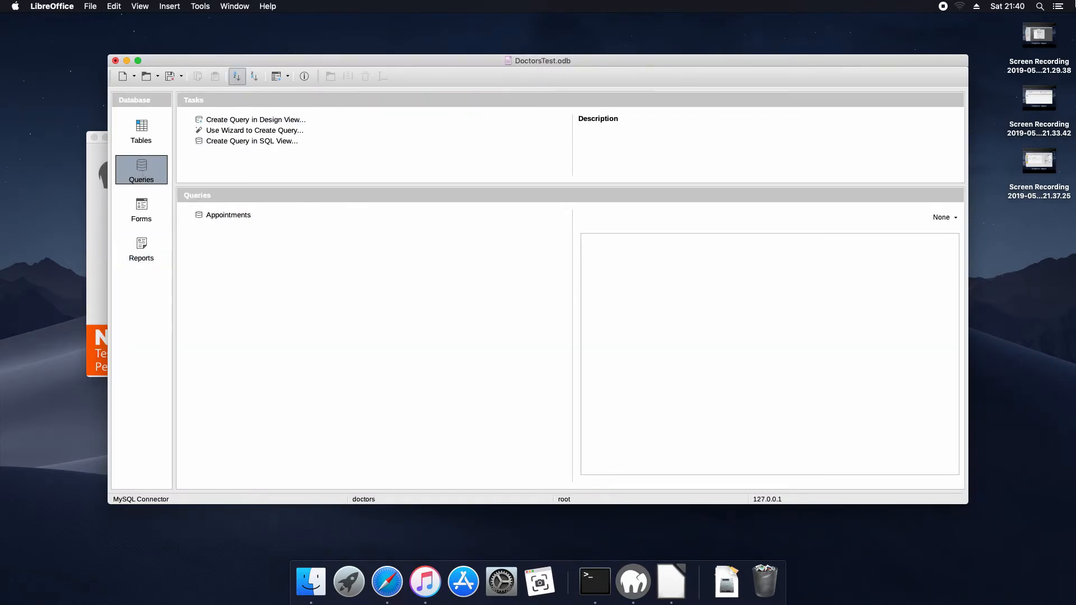